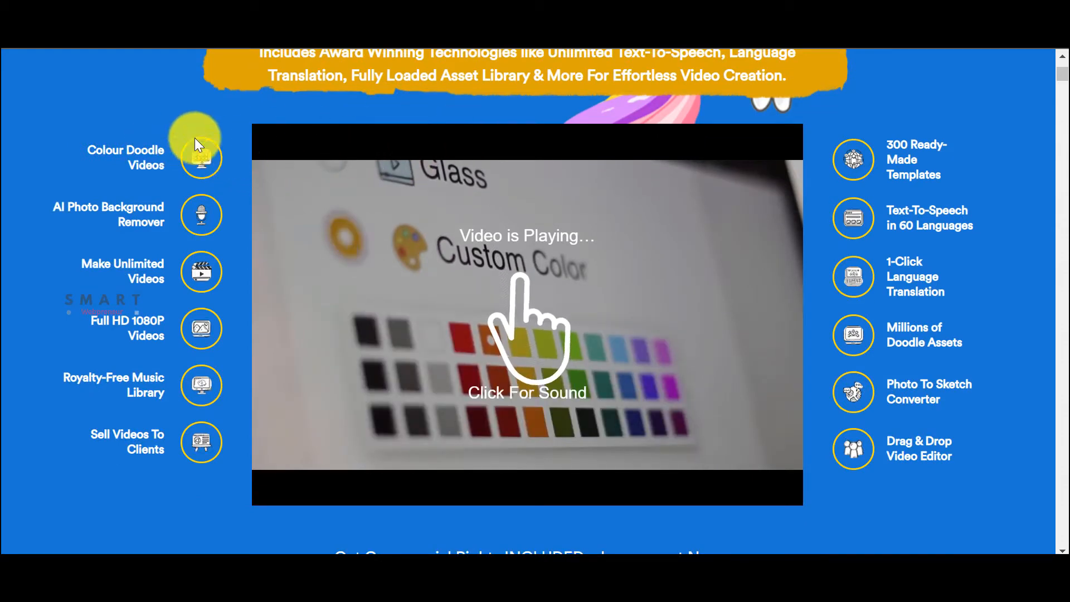
# Step: At the draft's end, continue the purchase list: cameras, microphones, professional-grade image editing software
pyautogui.scroll(-3)
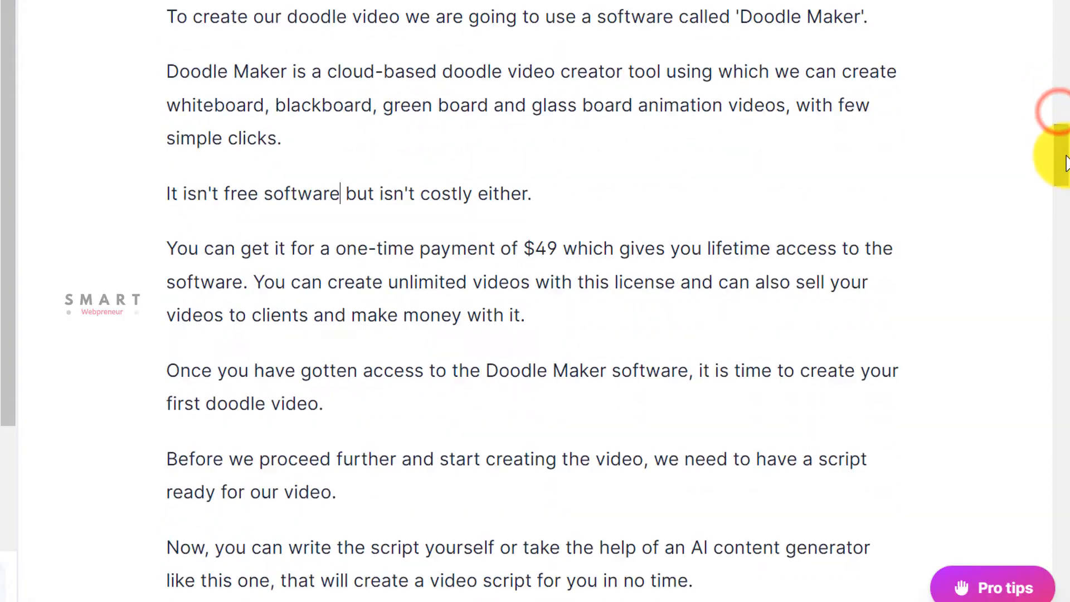
pyautogui.scroll(-3)
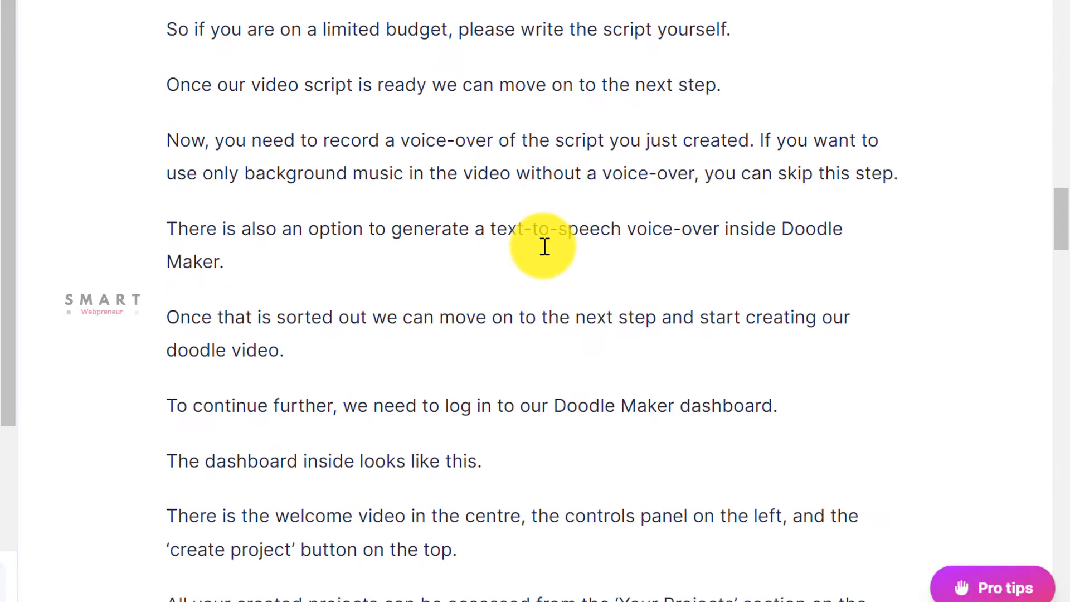
pyautogui.scroll(-3)
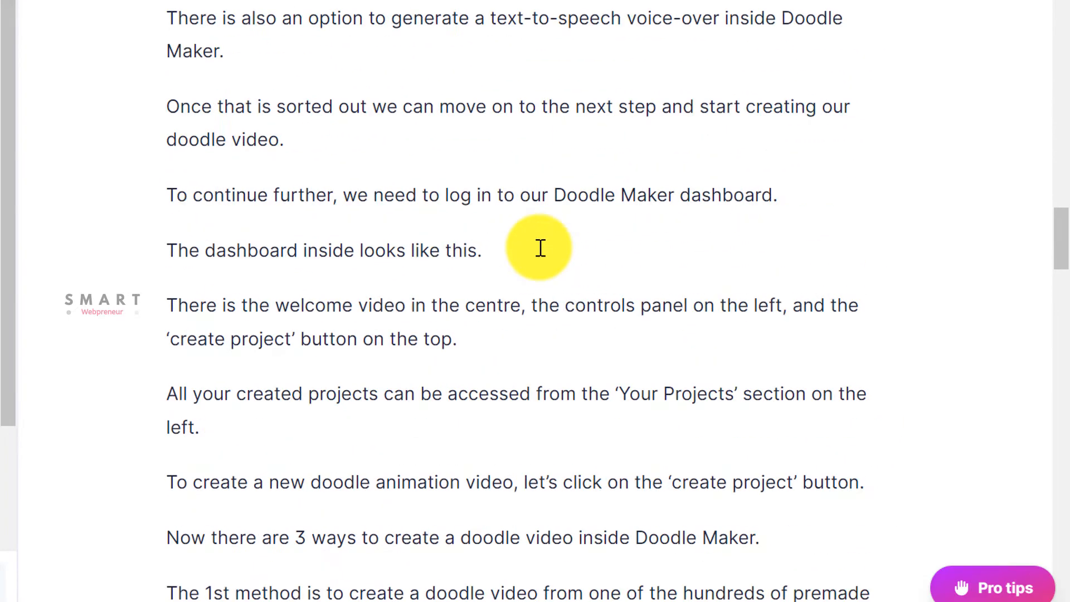
pyautogui.scroll(-3)
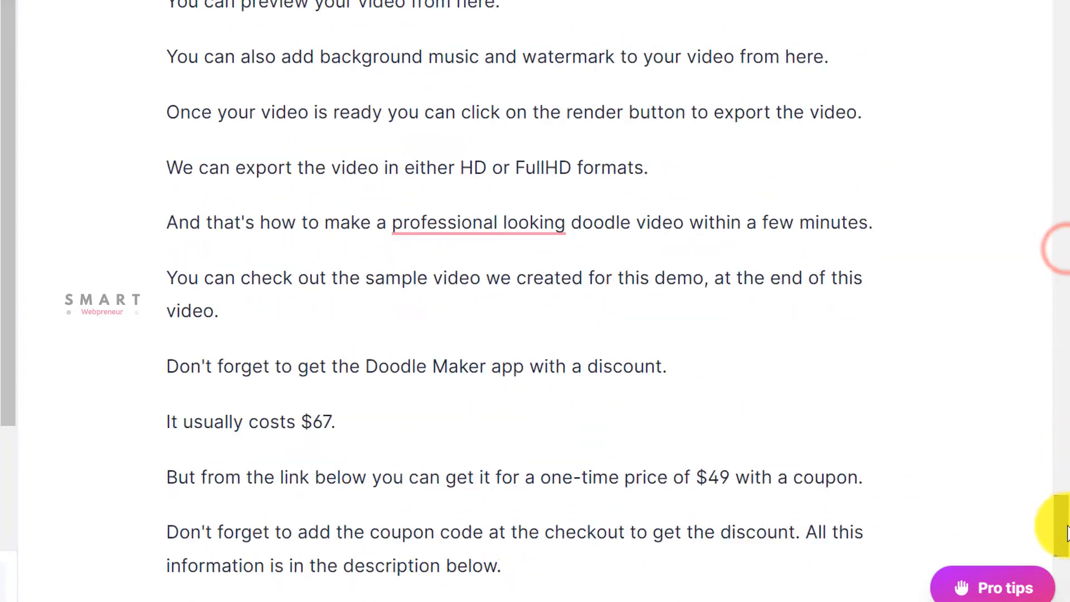
pyautogui.scroll(-3)
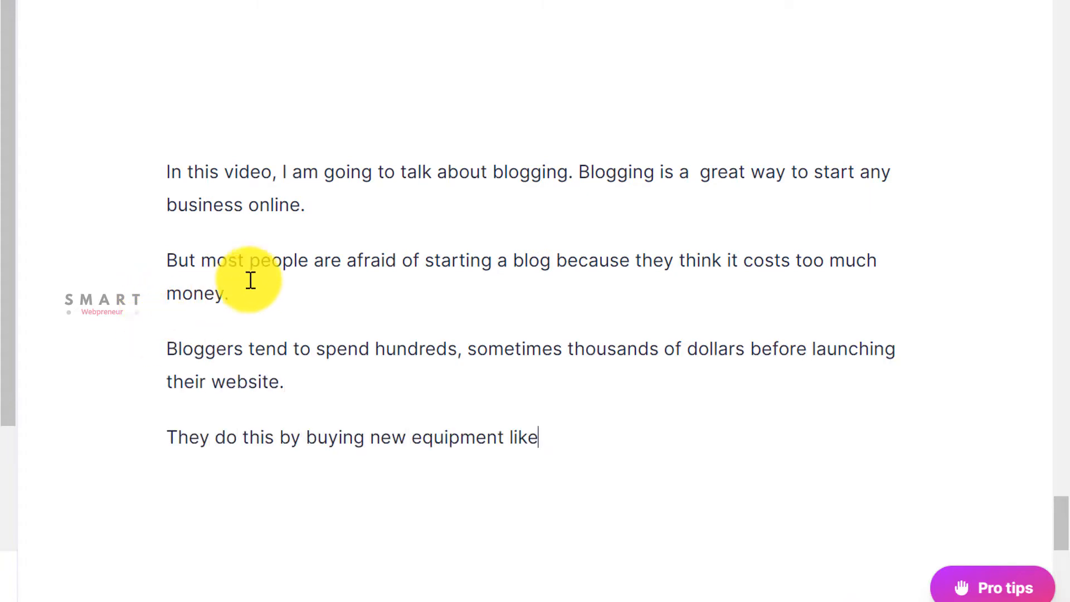
pyautogui.write('cameras and microphones, professional-grade image editing software, high-performance')
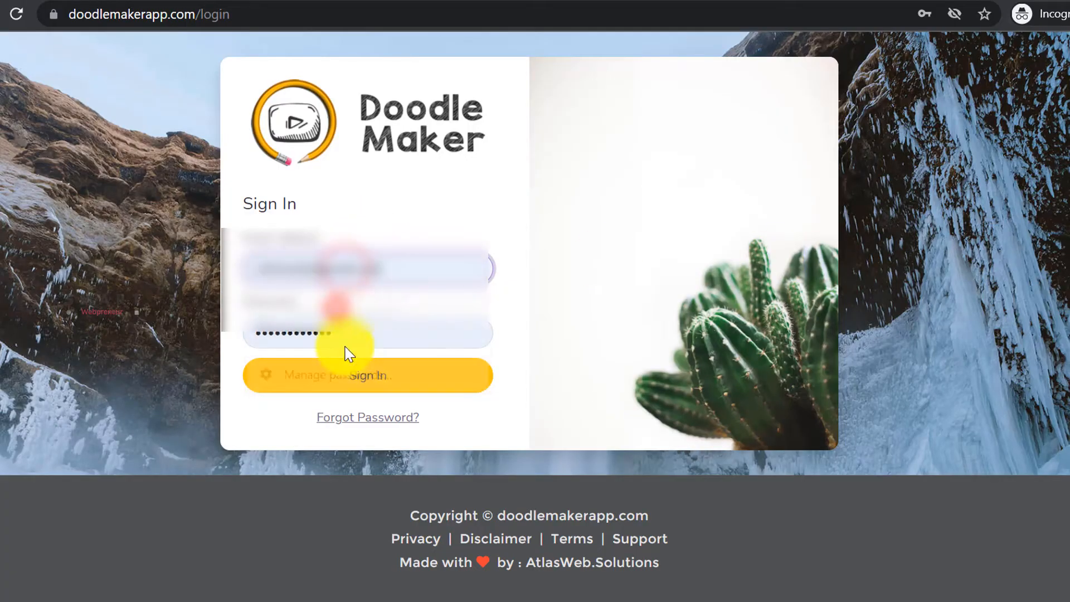
# Step: Sign in to the Doodle Maker account and browse the Your Projects list
pyautogui.click(361, 377)
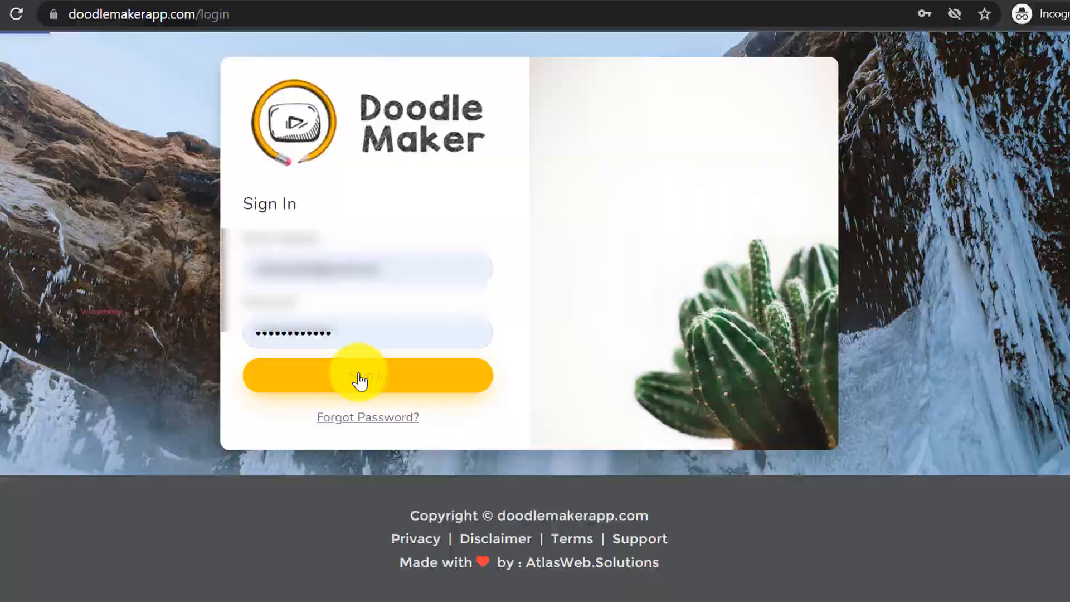
pyautogui.click(367, 376)
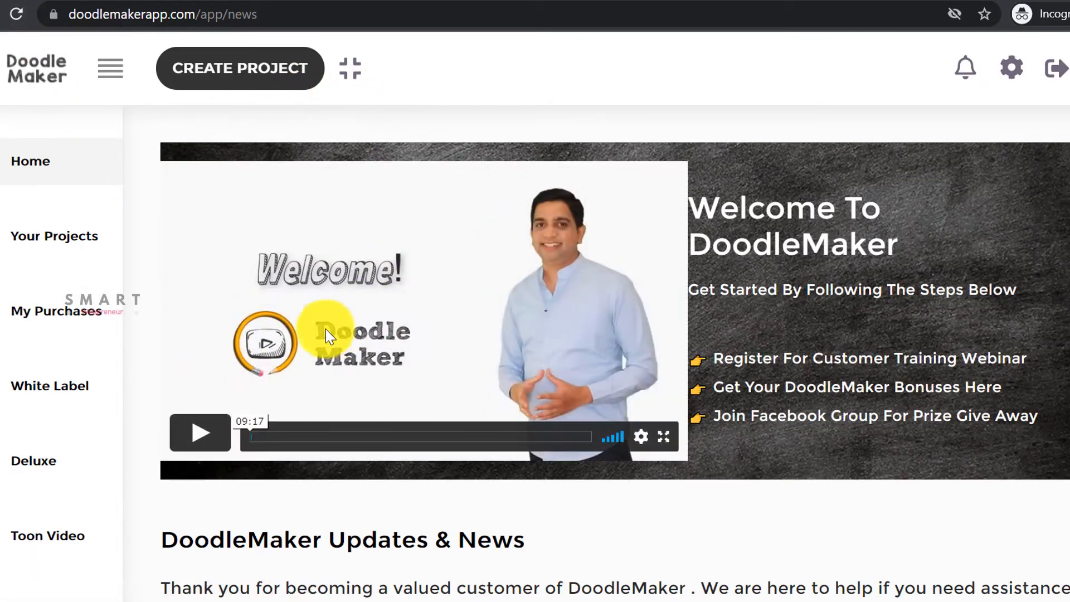
pyautogui.moveTo(595, 145)
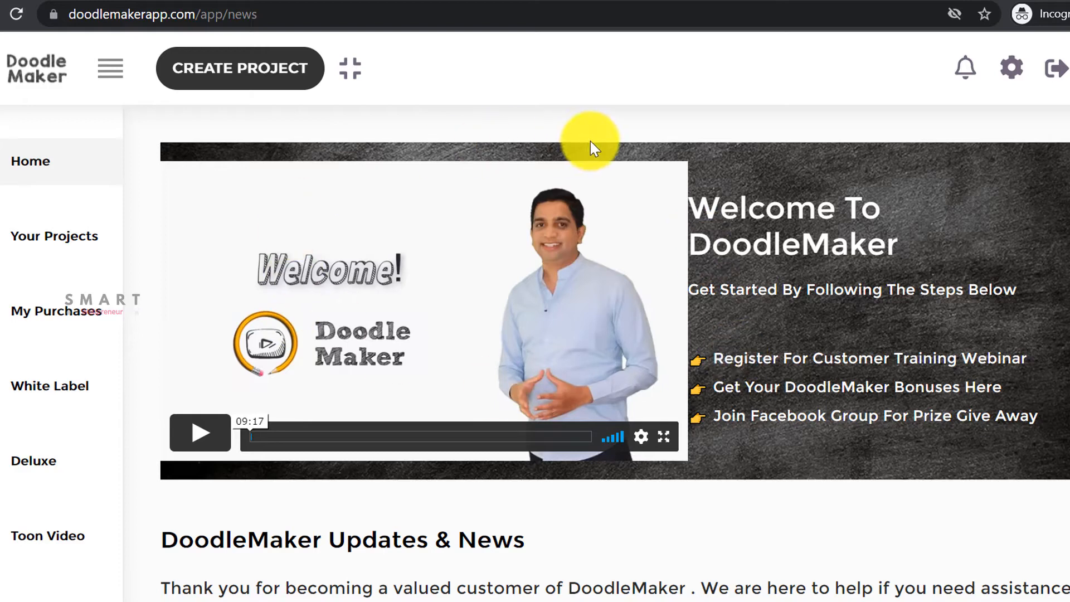
pyautogui.moveTo(70, 243)
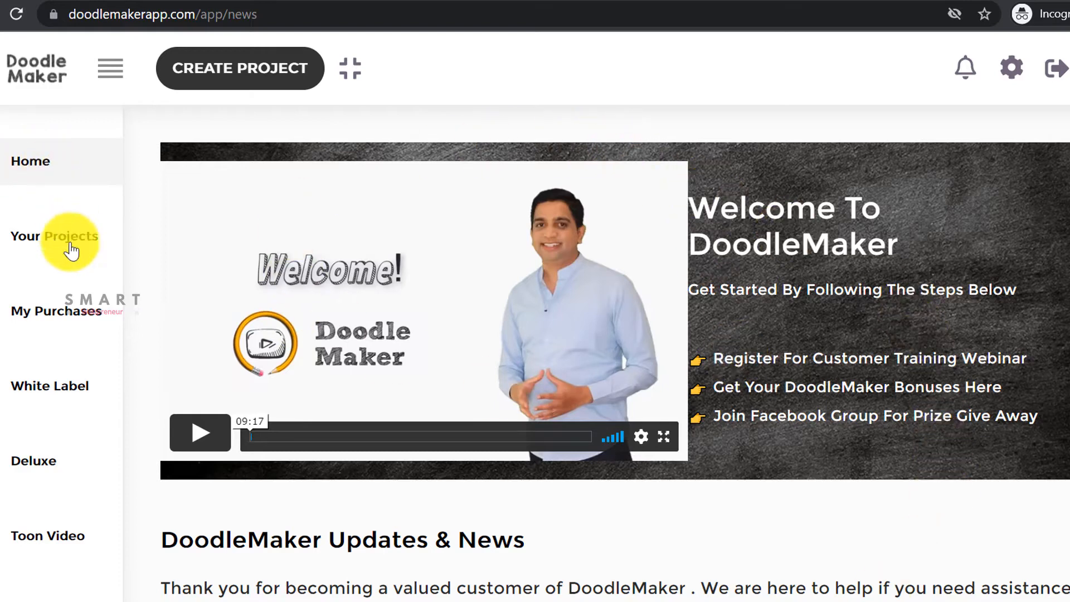
pyautogui.moveTo(235, 75)
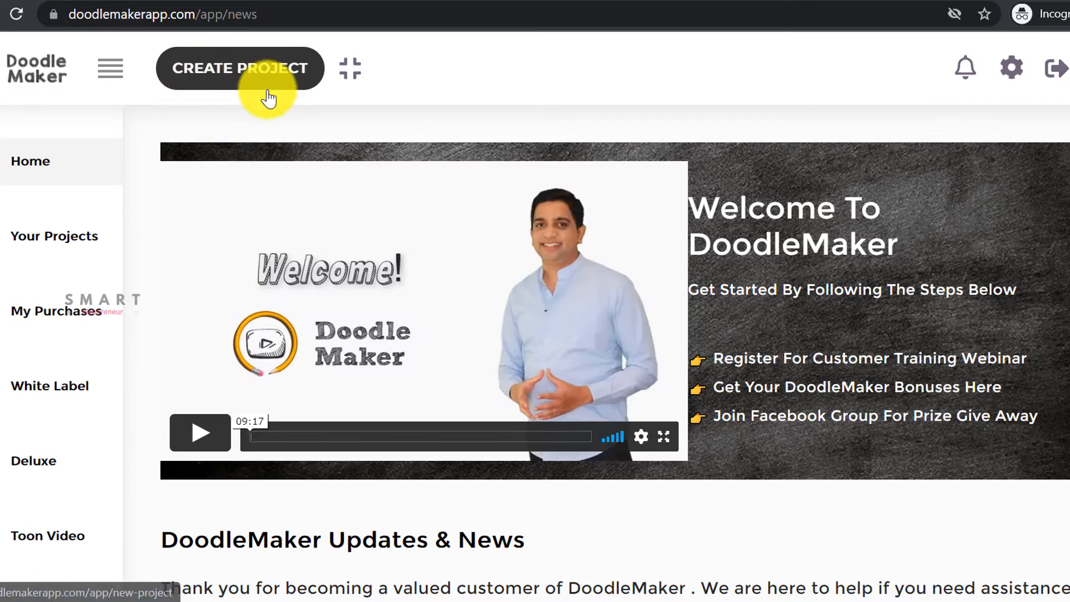
pyautogui.moveTo(383, 97)
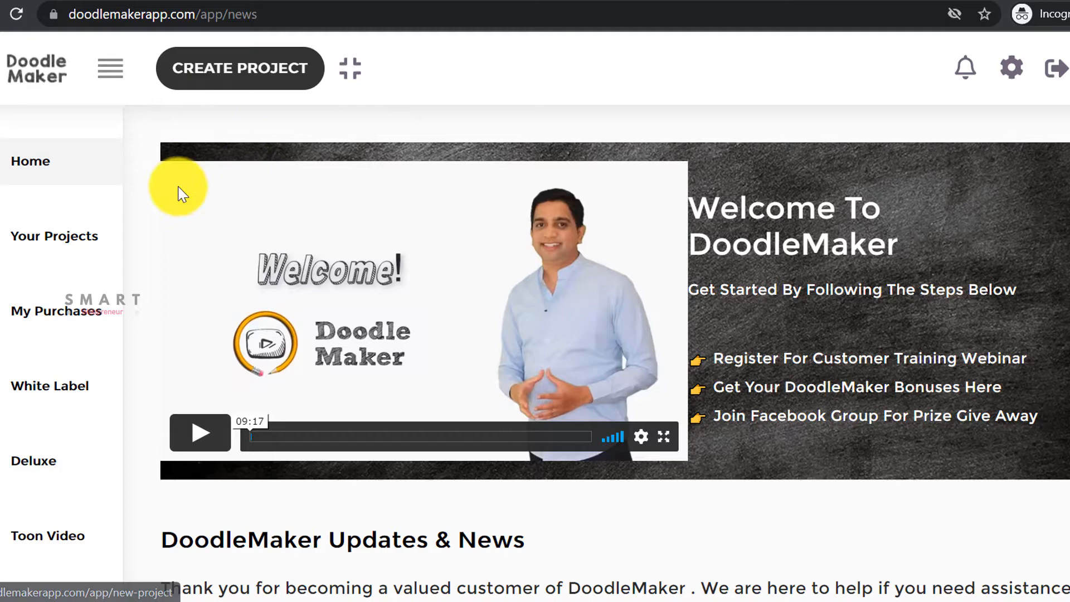
pyautogui.click(53, 236)
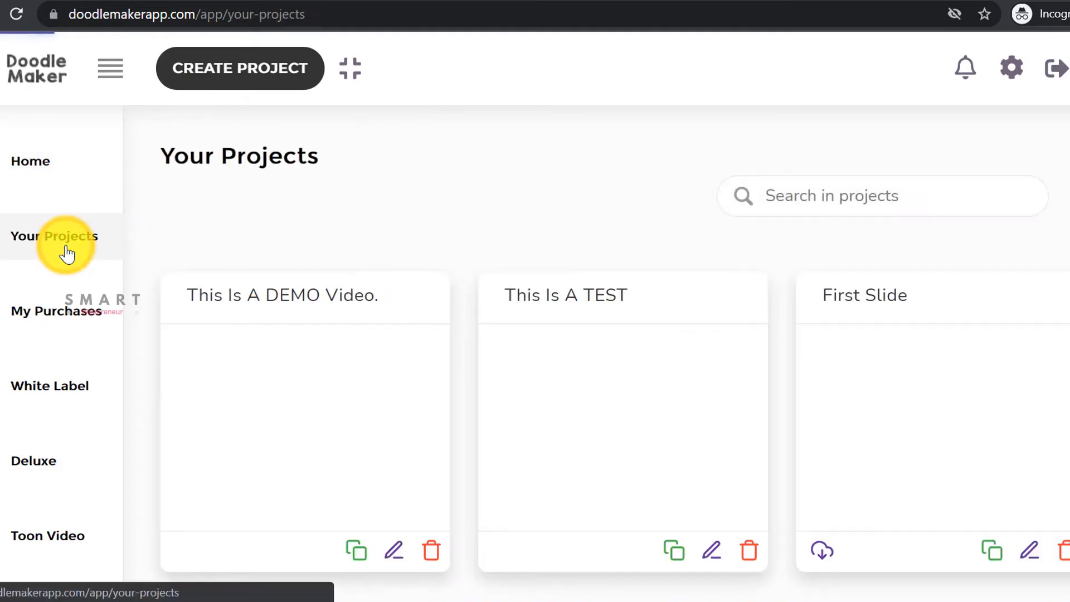
pyautogui.scroll(-3)
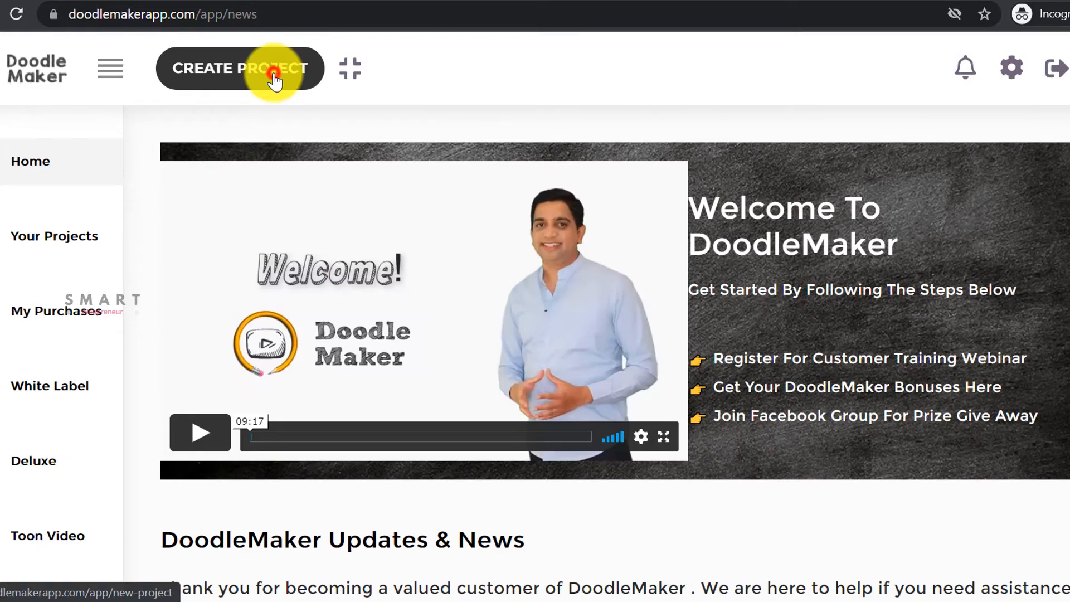
# Step: Start a new project from CREATE PROJECT and scroll through the creation options
pyautogui.click(270, 71)
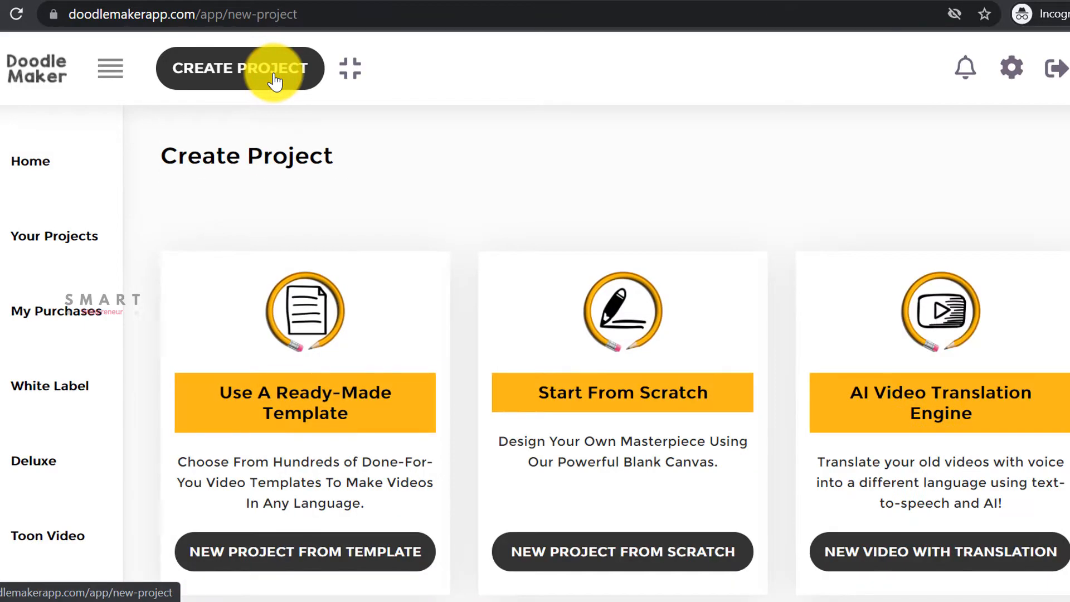
pyautogui.moveTo(646, 161)
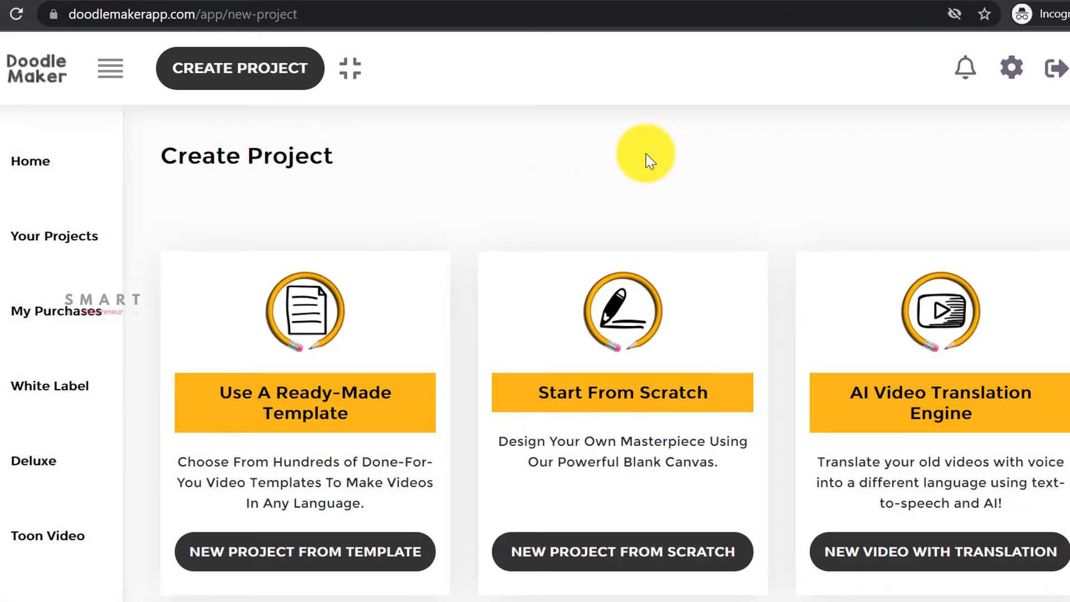
pyautogui.moveTo(588, 199)
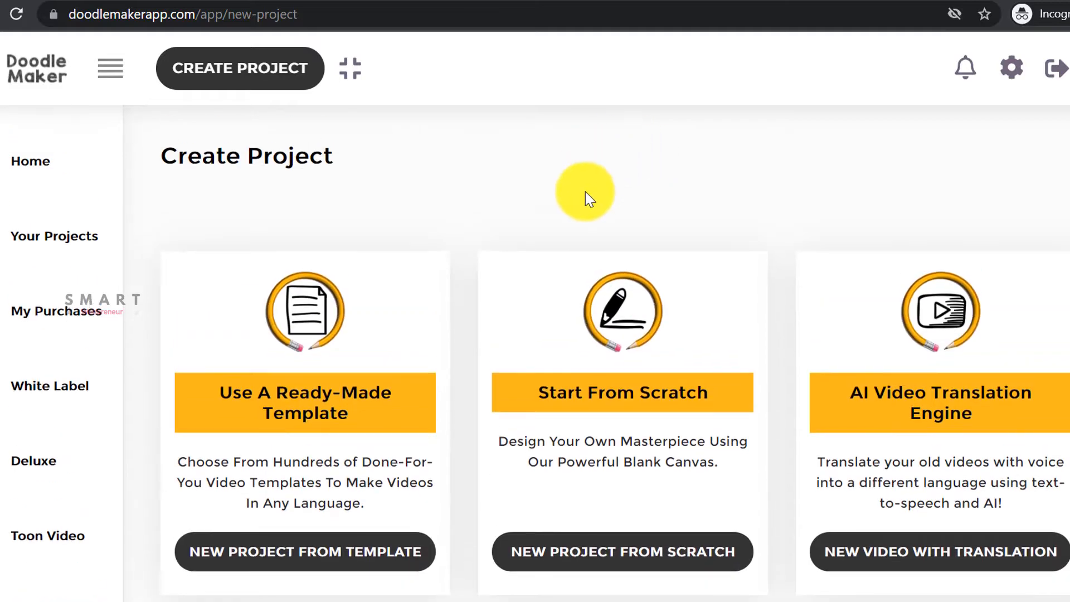
pyautogui.scroll(-3)
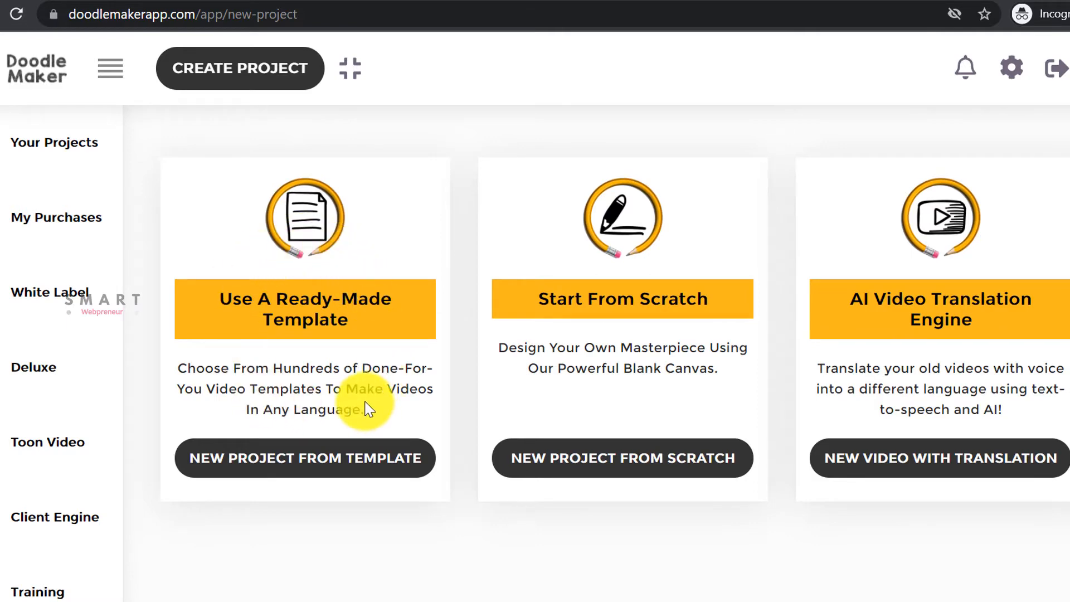
pyautogui.moveTo(172, 344)
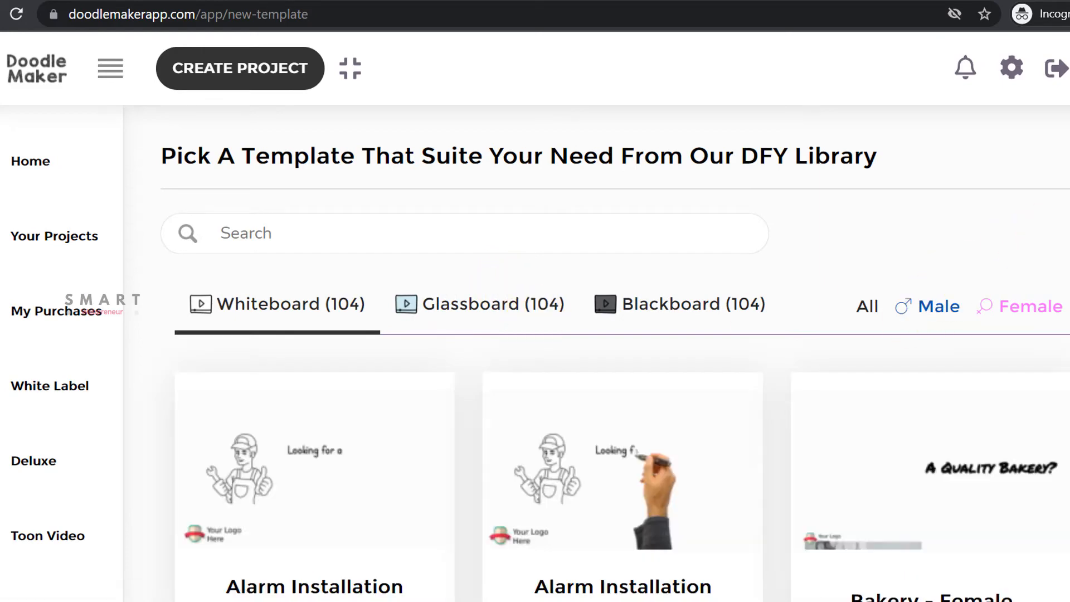
# Step: Browse Blackboard templates and play the Business Service - Female template preview
pyautogui.scroll(-3)
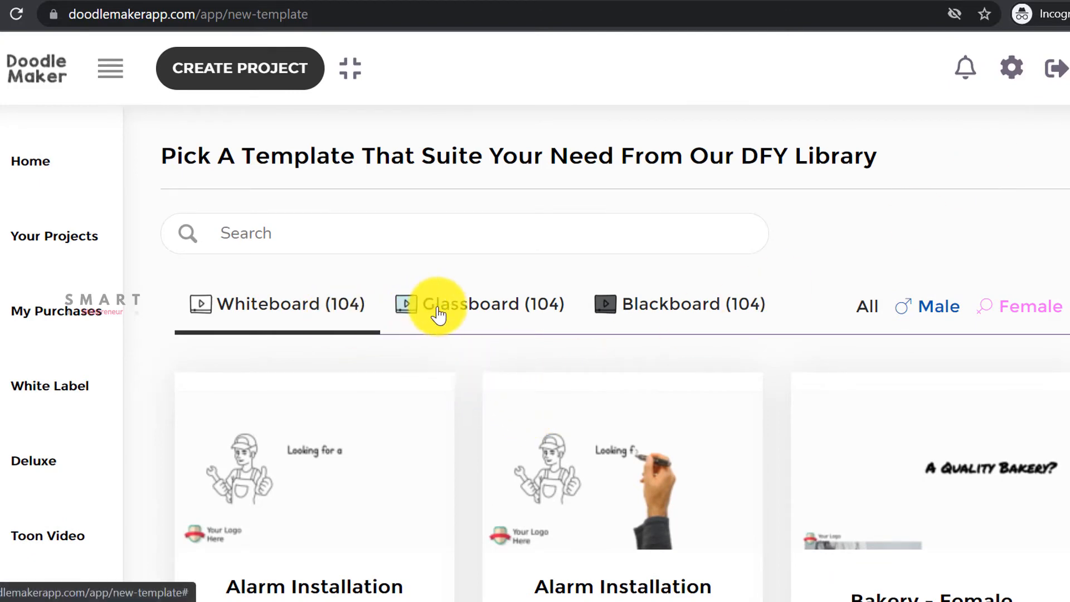
pyautogui.click(444, 304)
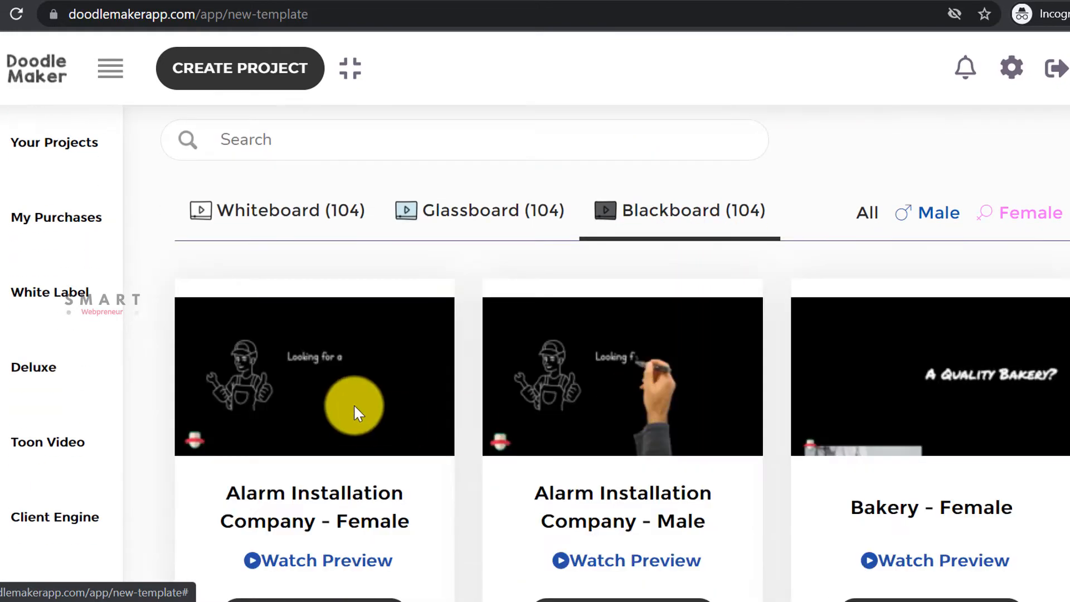
pyautogui.scroll(-3)
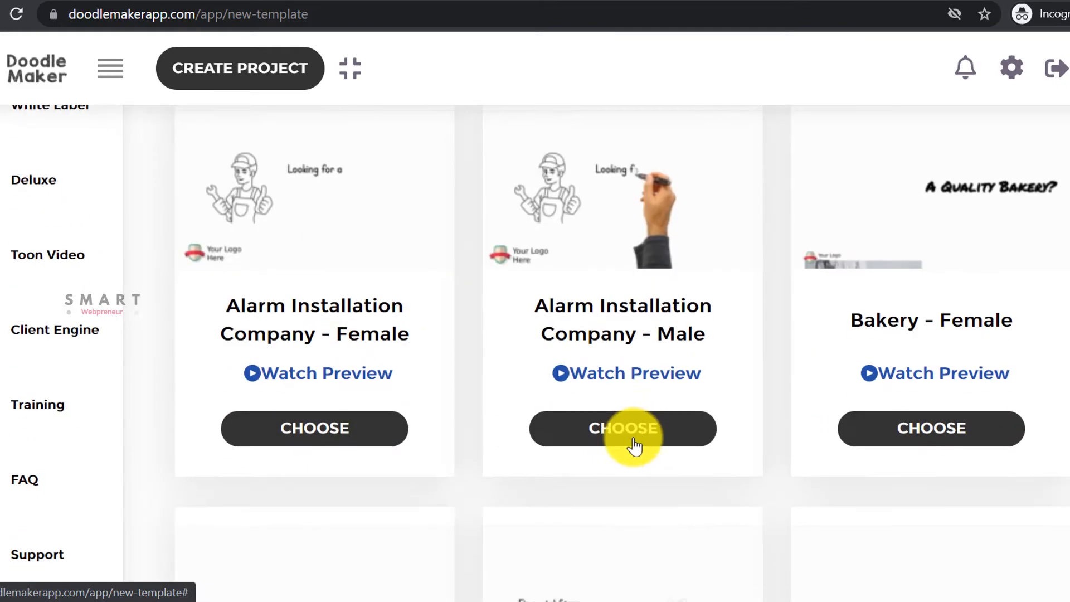
pyautogui.scroll(-3)
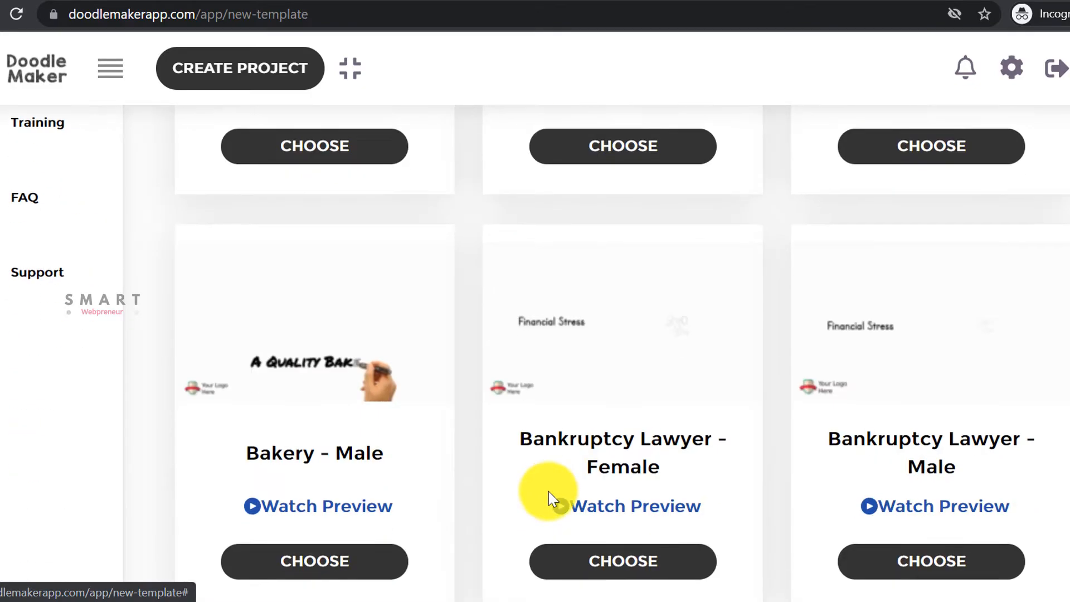
pyautogui.scroll(-3)
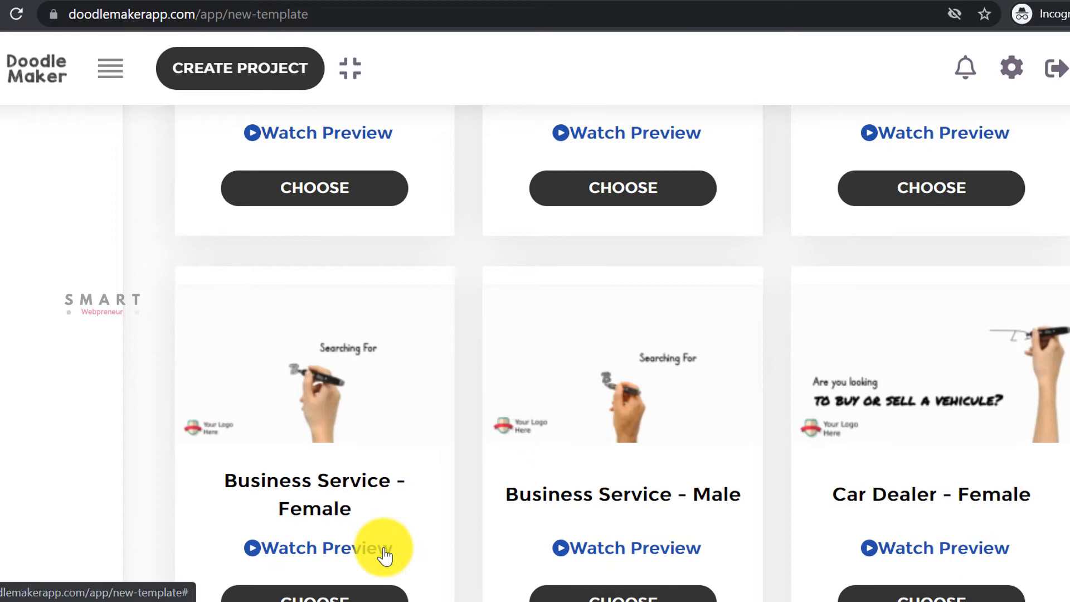
pyautogui.click(323, 548)
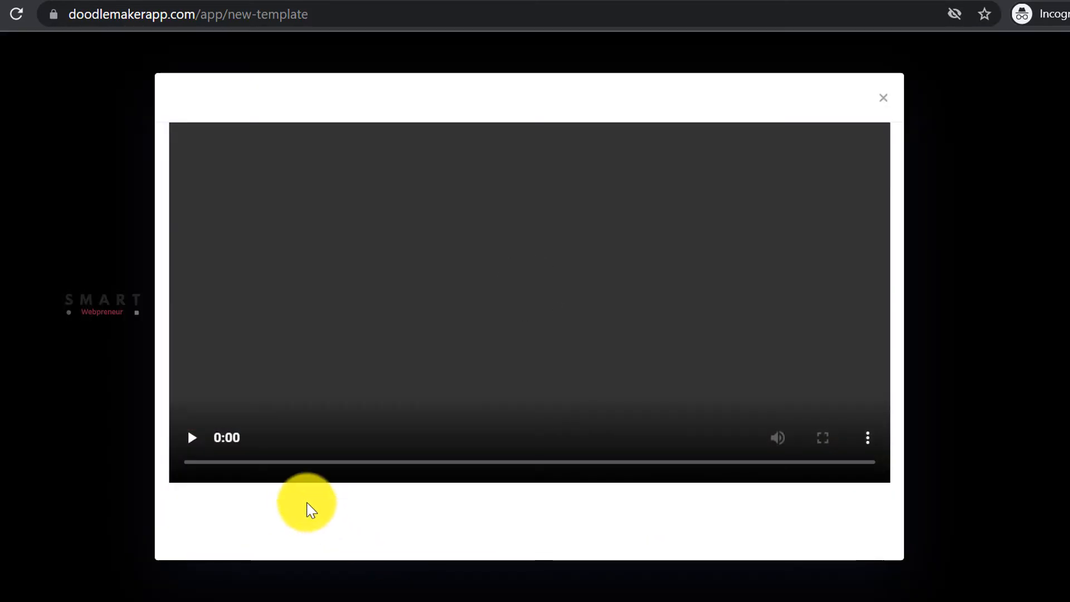
pyautogui.click(192, 438)
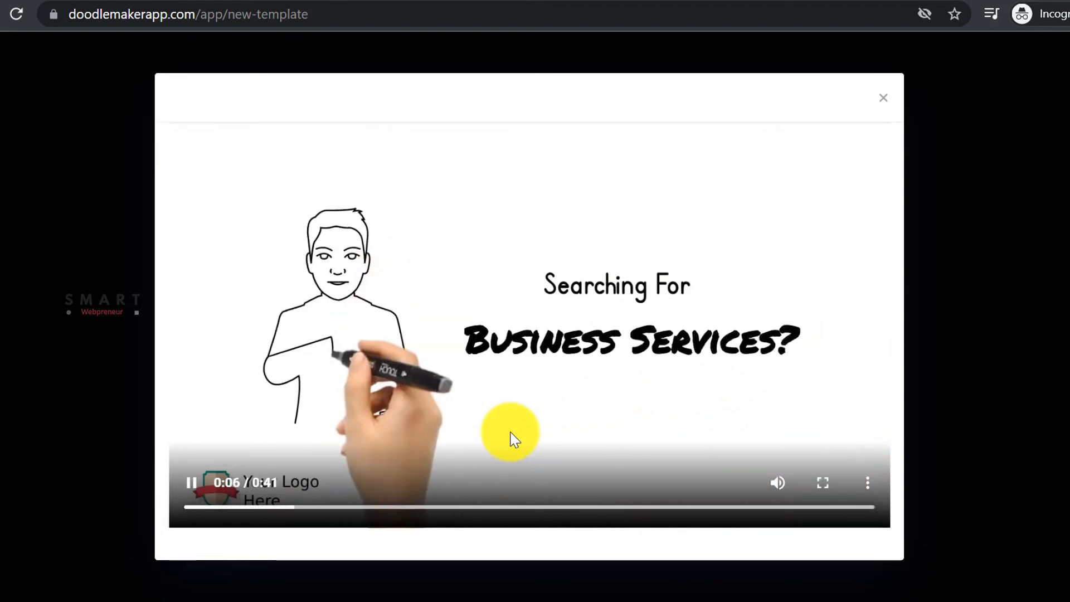
# Step: Leave the template preview and return to the Create Project page
pyautogui.click(883, 98)
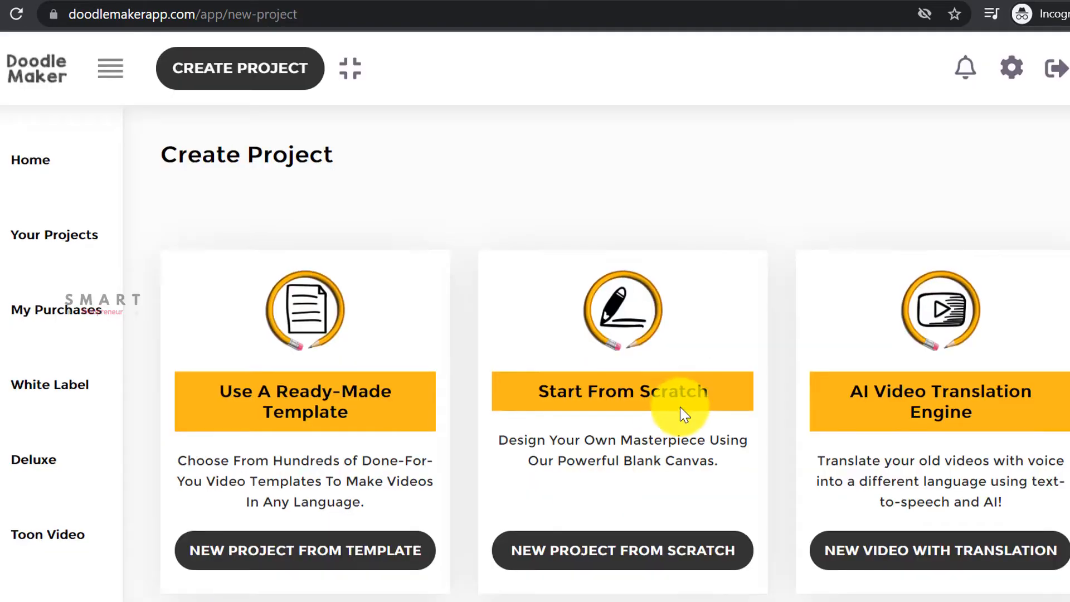
pyautogui.scroll(-3)
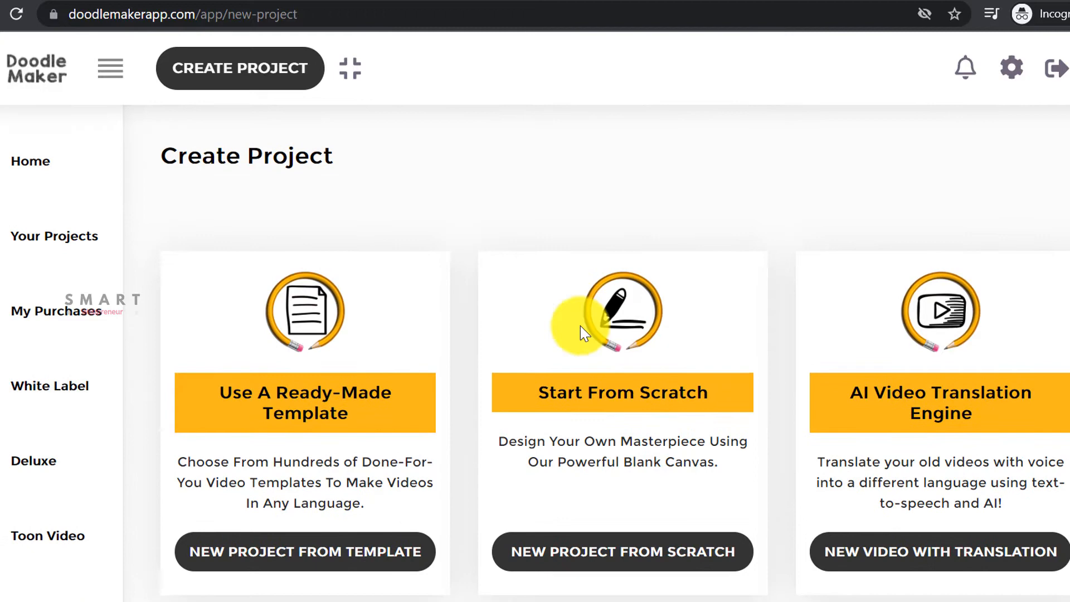
pyautogui.scroll(-3)
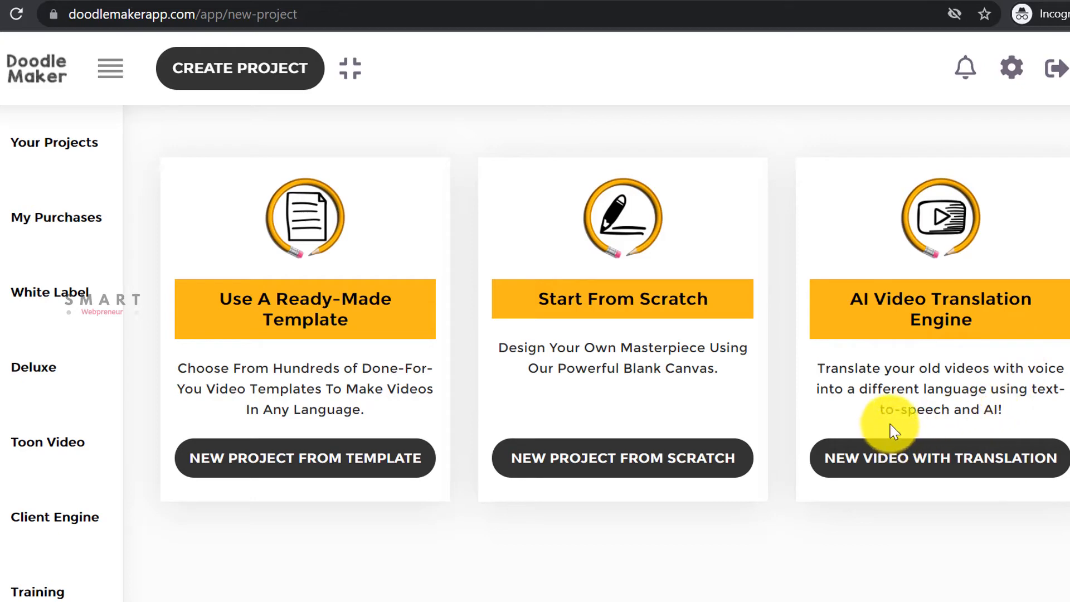
pyautogui.click(939, 458)
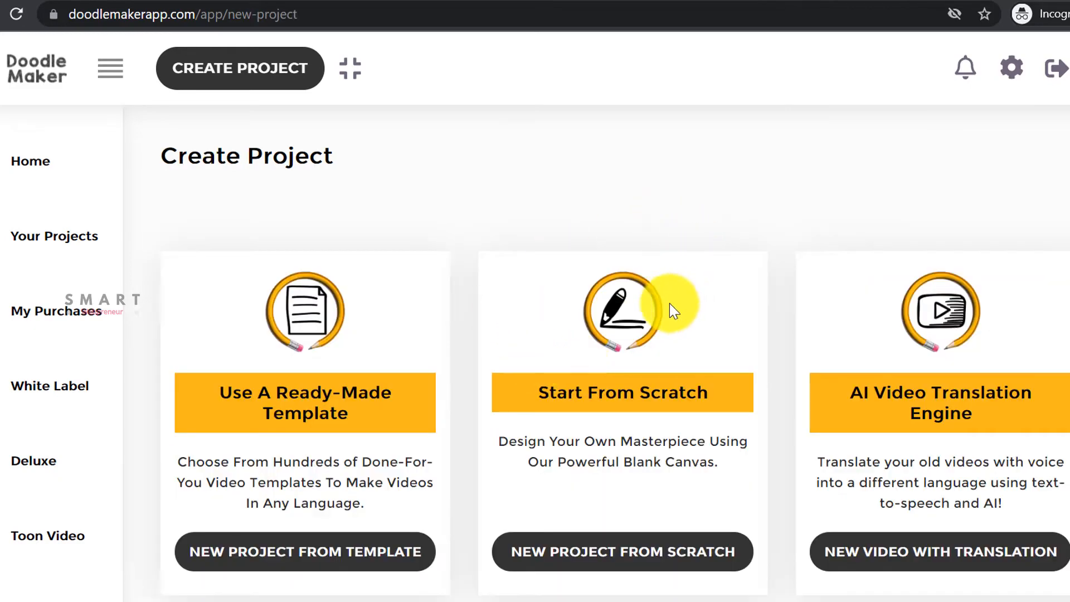
pyautogui.scroll(-3)
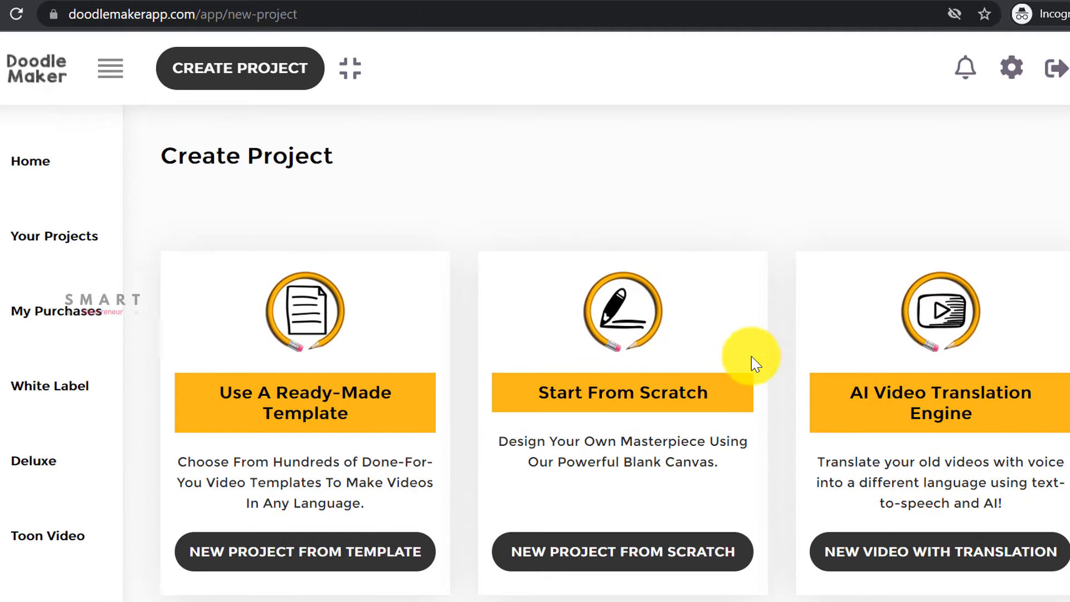
pyautogui.moveTo(744, 388)
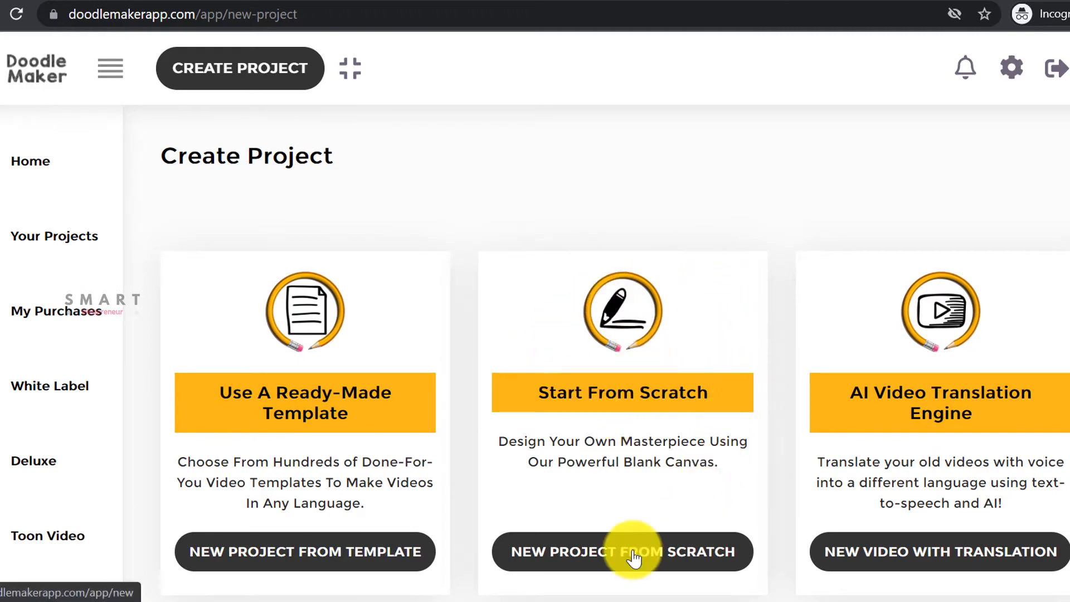
# Step: Start a project from scratch titled 'This is a DEMO video...'
pyautogui.click(629, 554)
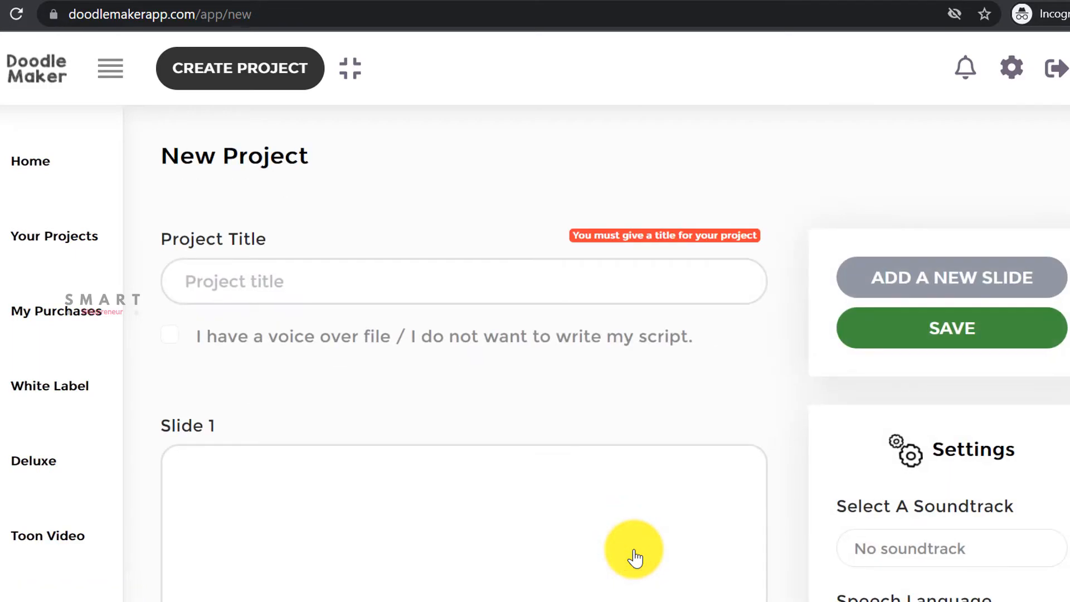
pyautogui.write('This is')
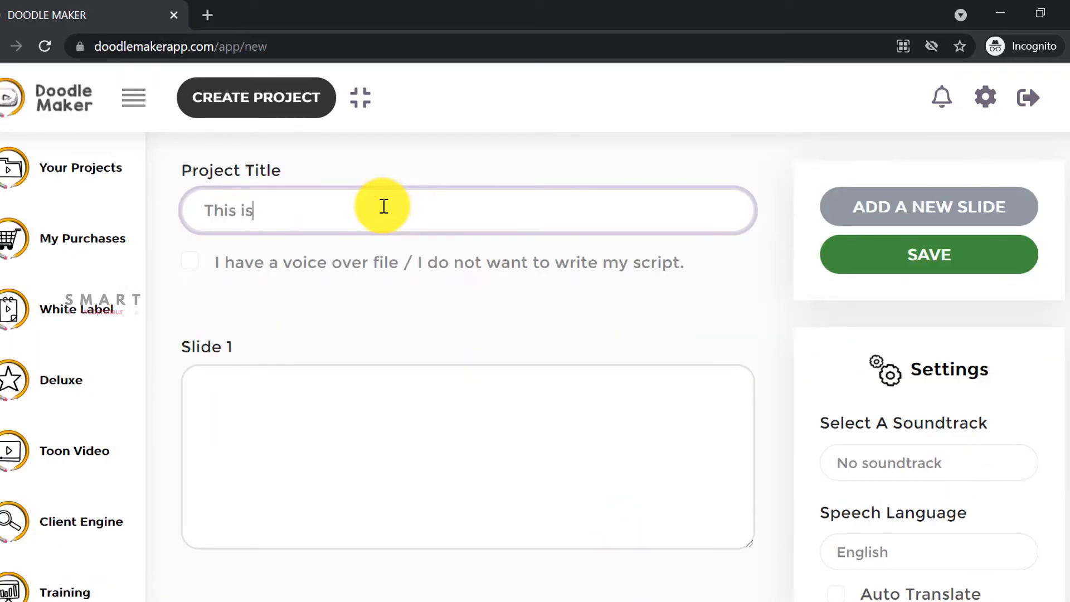
pyautogui.write('a DEMO')
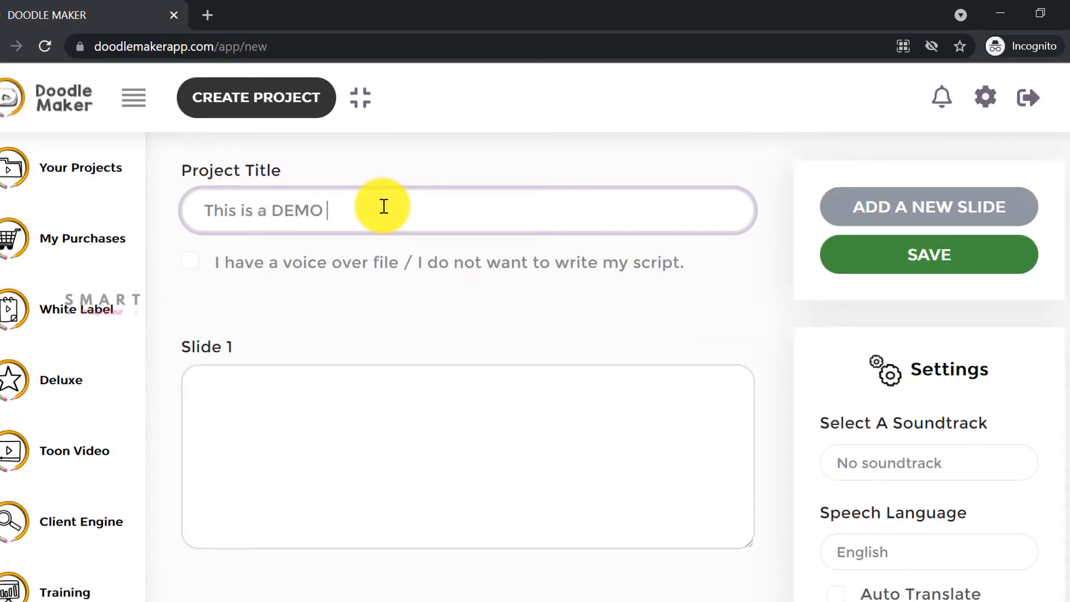
pyautogui.write('video...')
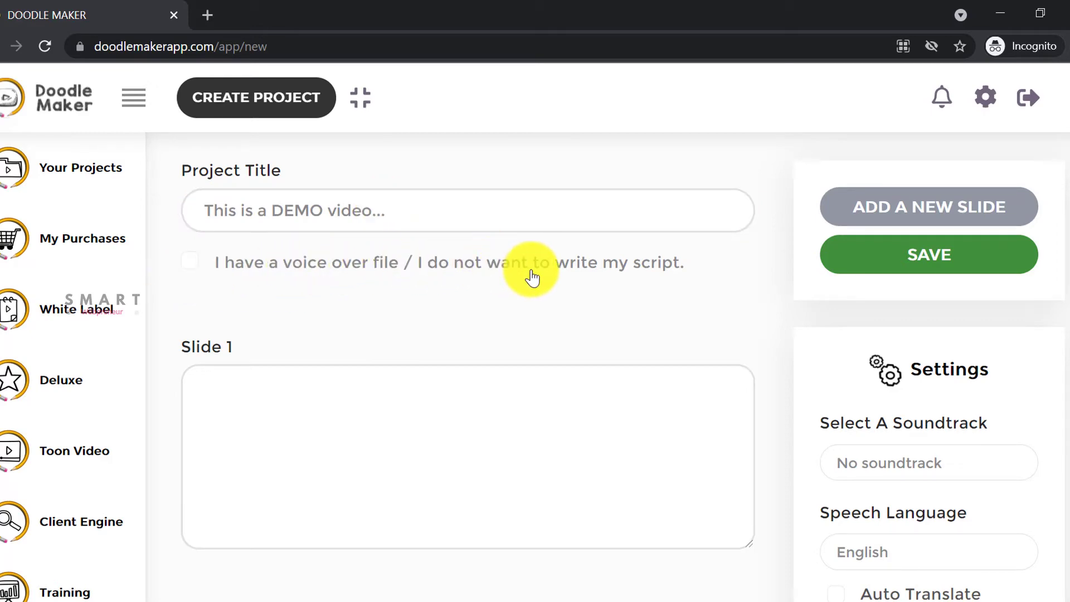
pyautogui.moveTo(328, 331)
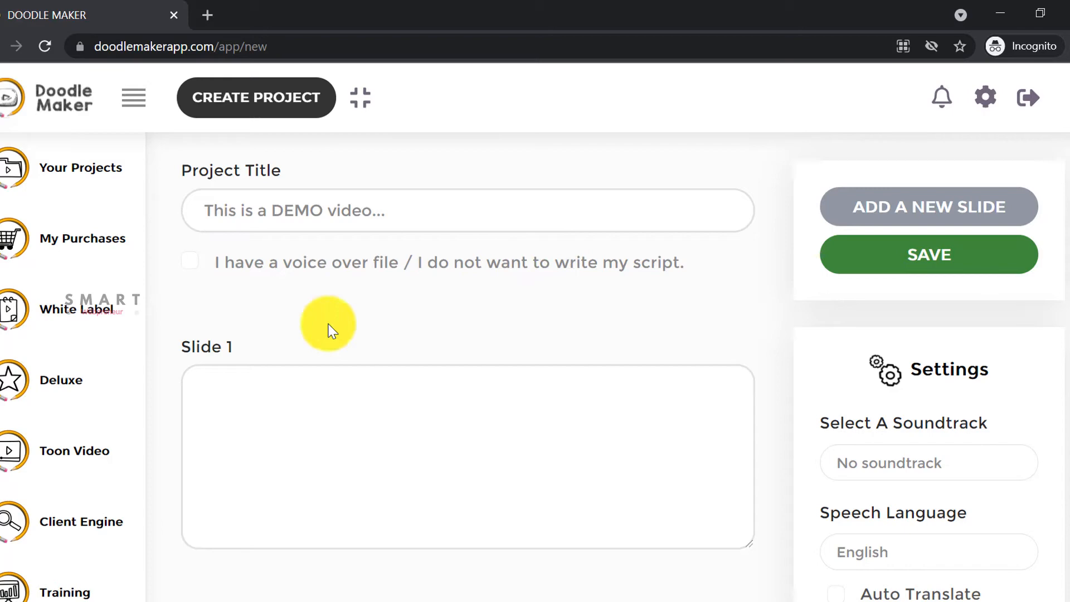
# Step: Tick the 'I have a voice over file' option so no script is used
pyautogui.click(189, 261)
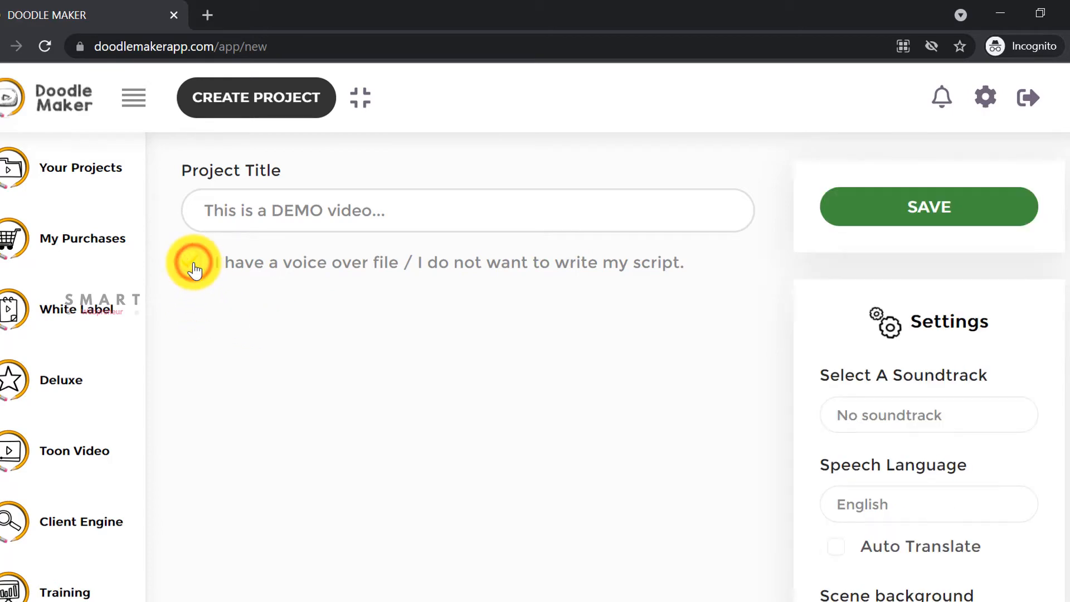
pyautogui.click(194, 262)
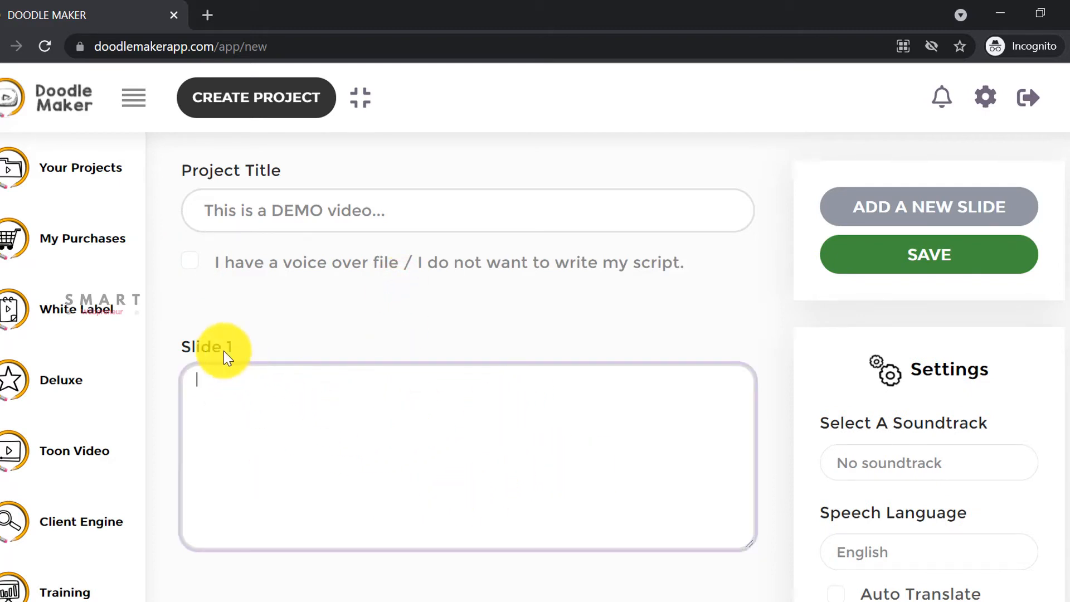
pyautogui.click(189, 262)
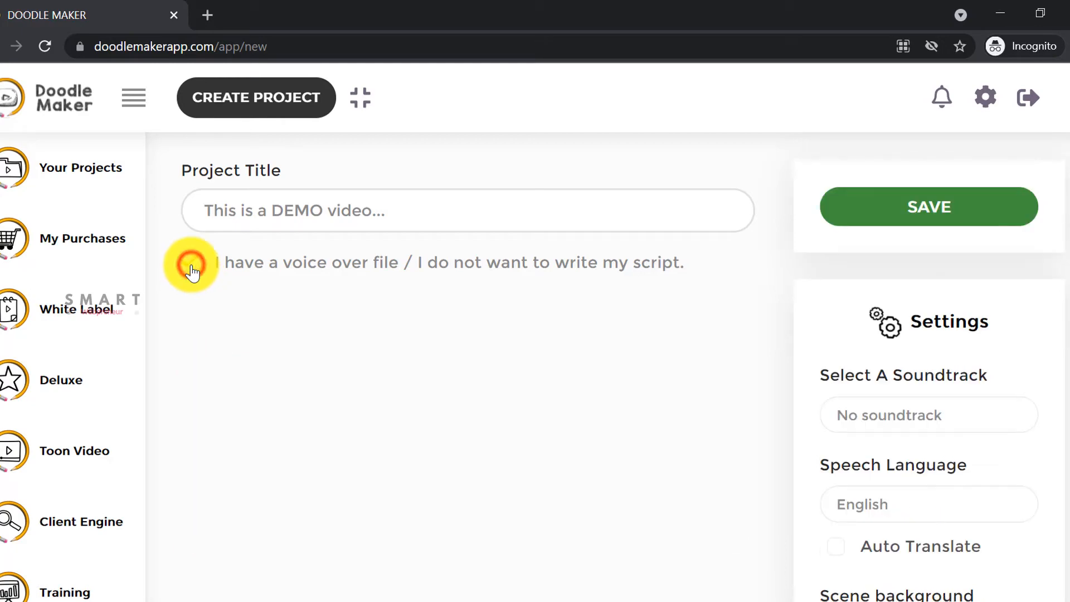
pyautogui.click(190, 261)
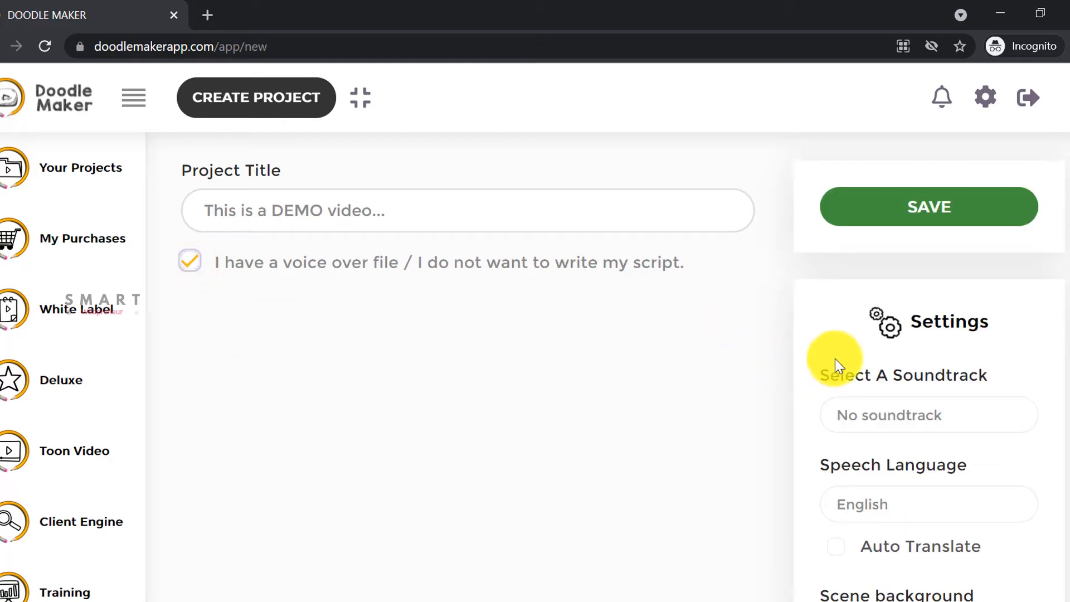
pyautogui.moveTo(869, 402)
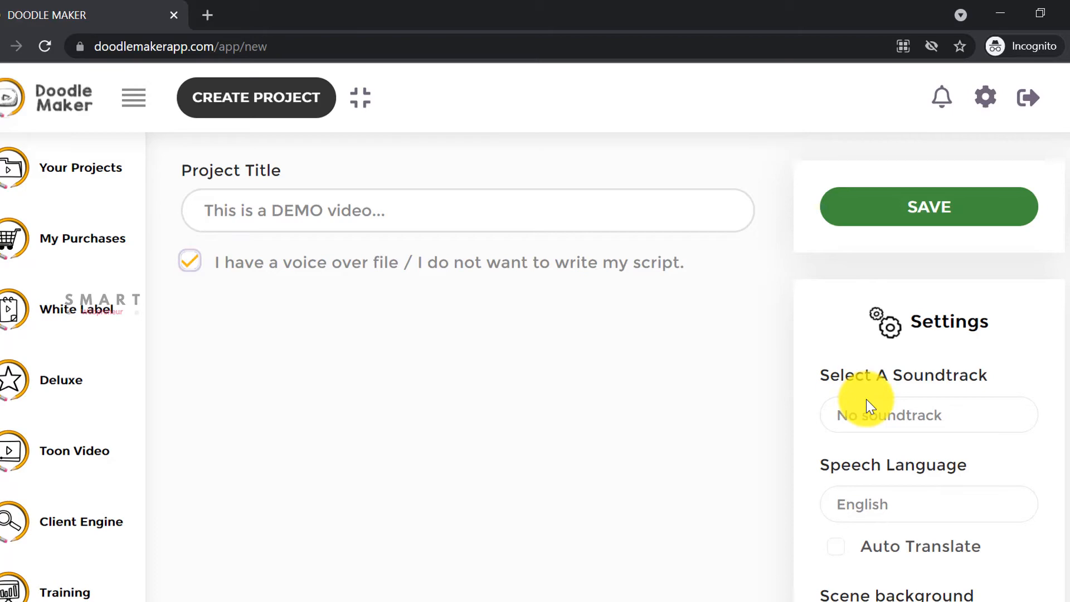
pyautogui.scroll(-3)
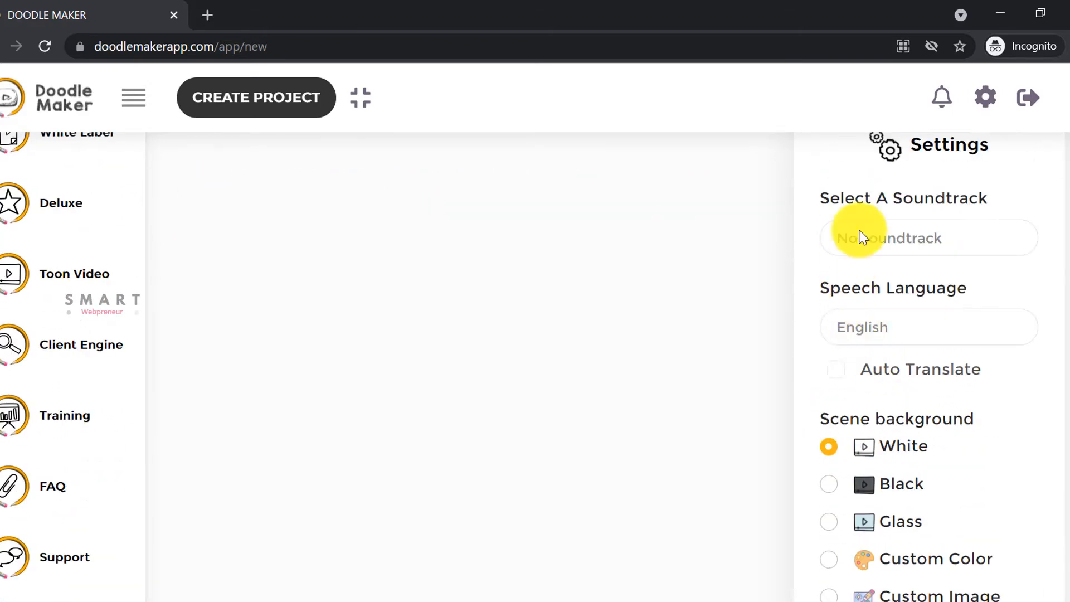
pyautogui.click(914, 238)
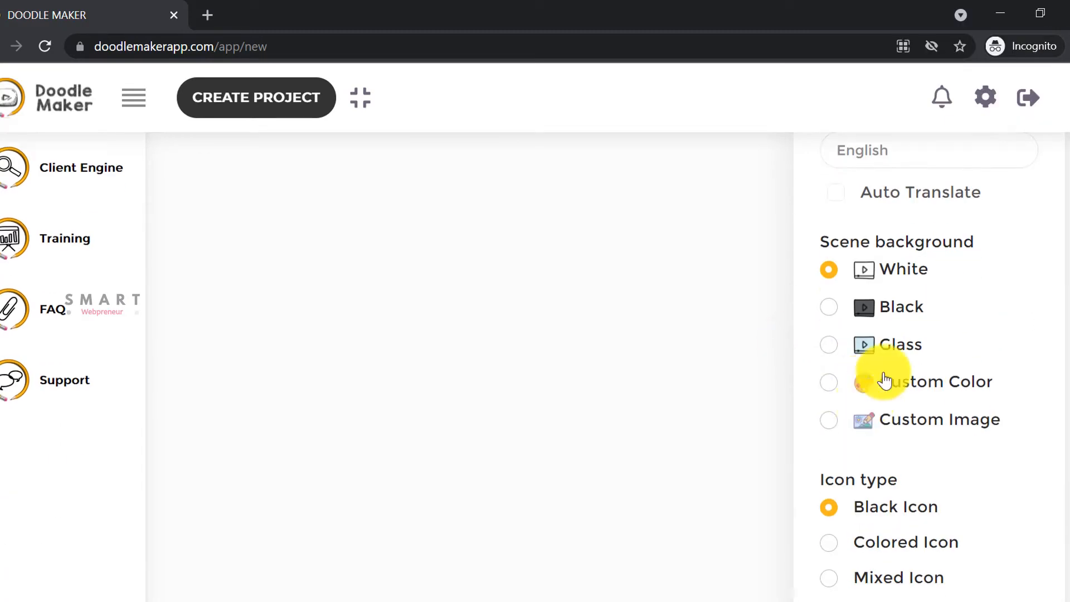
pyautogui.click(828, 307)
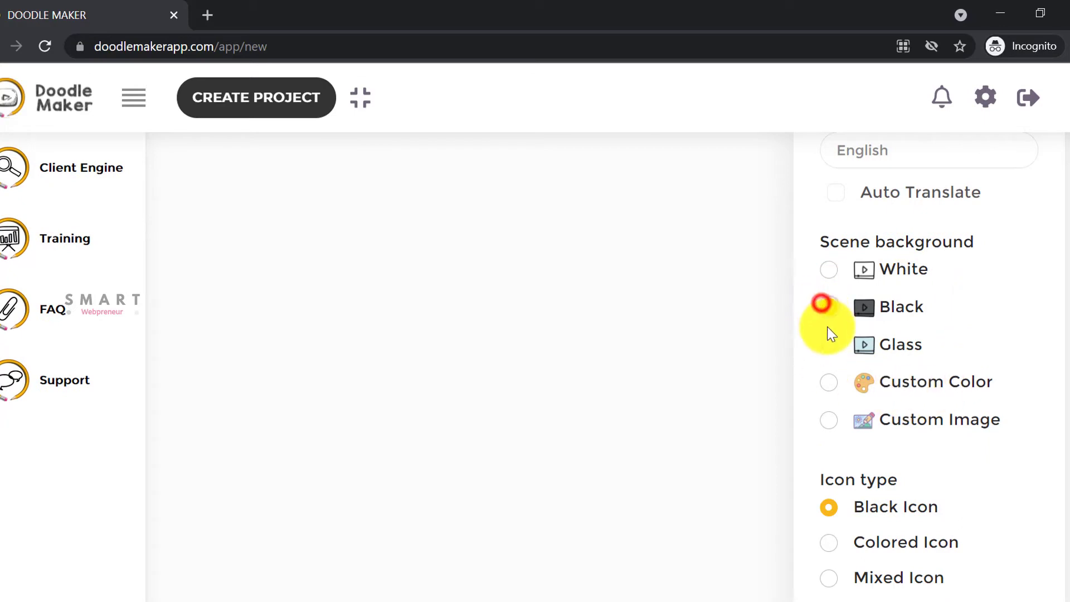
pyautogui.click(829, 382)
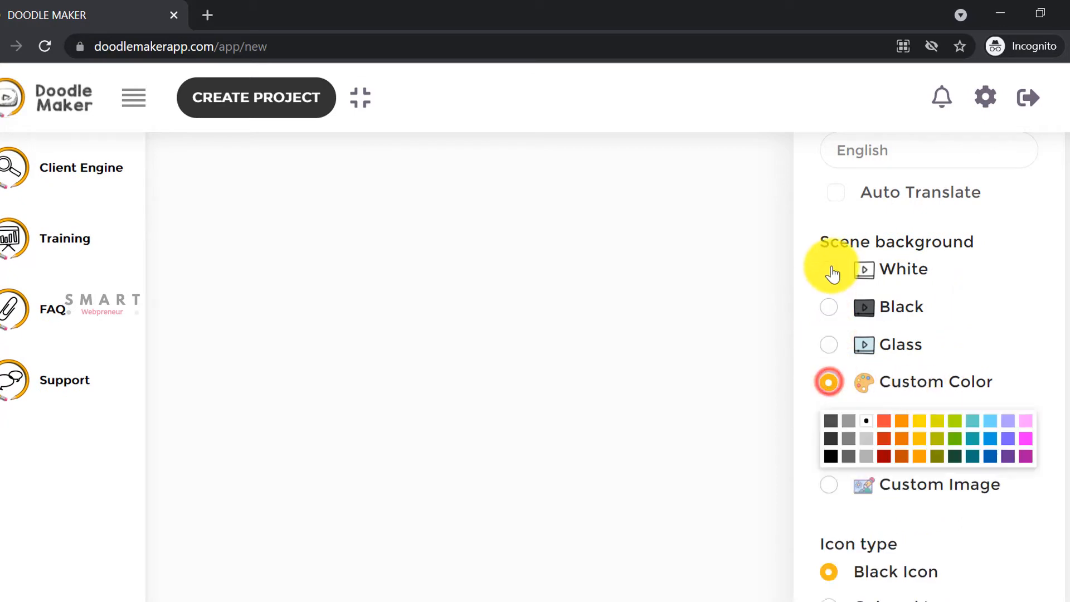
pyautogui.click(828, 269)
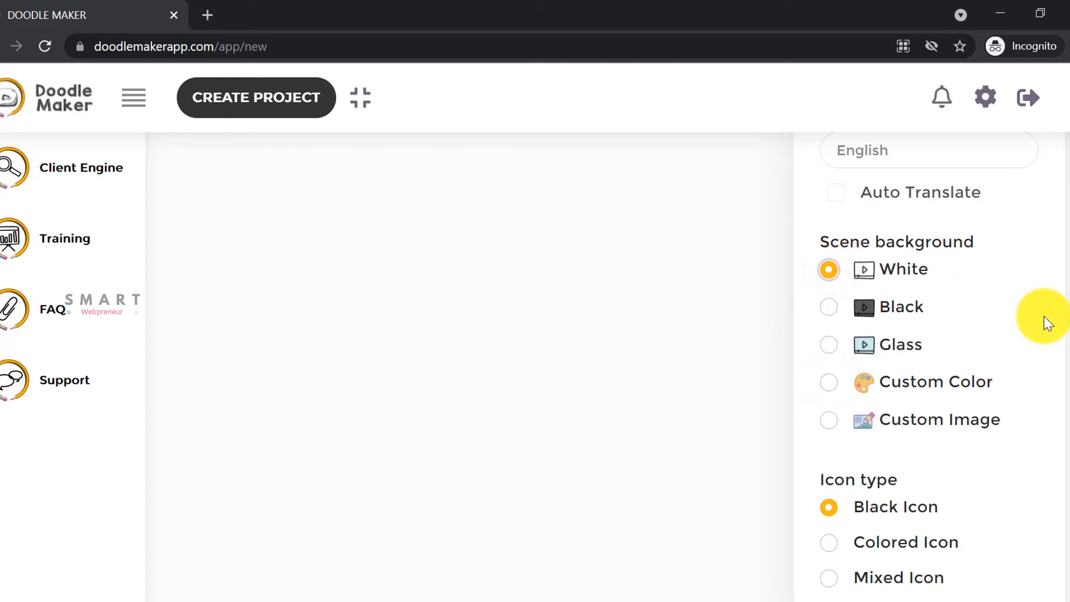
pyautogui.scroll(-3)
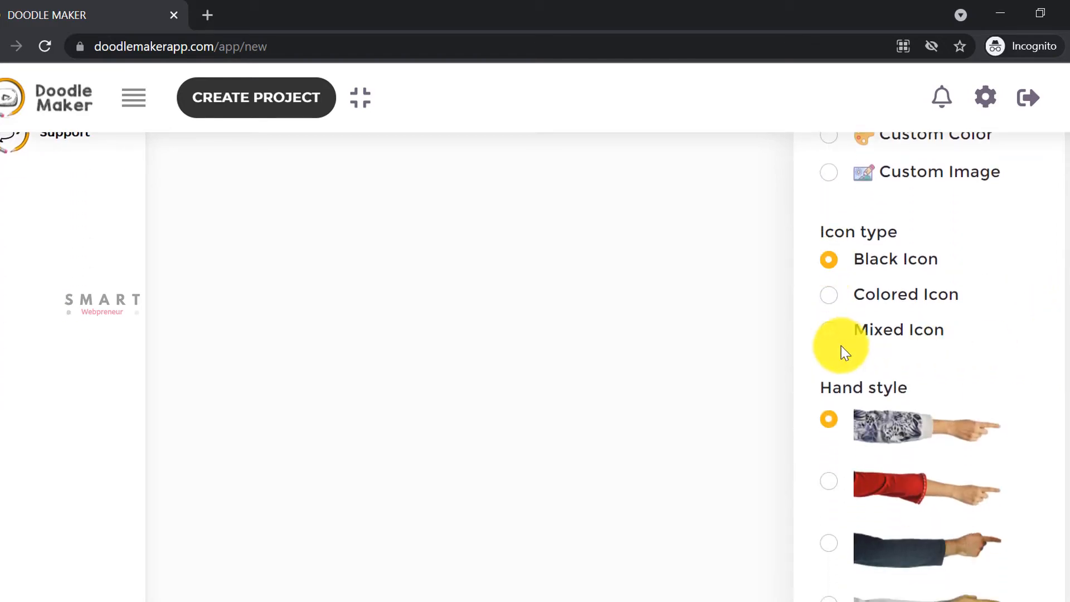
pyautogui.click(828, 259)
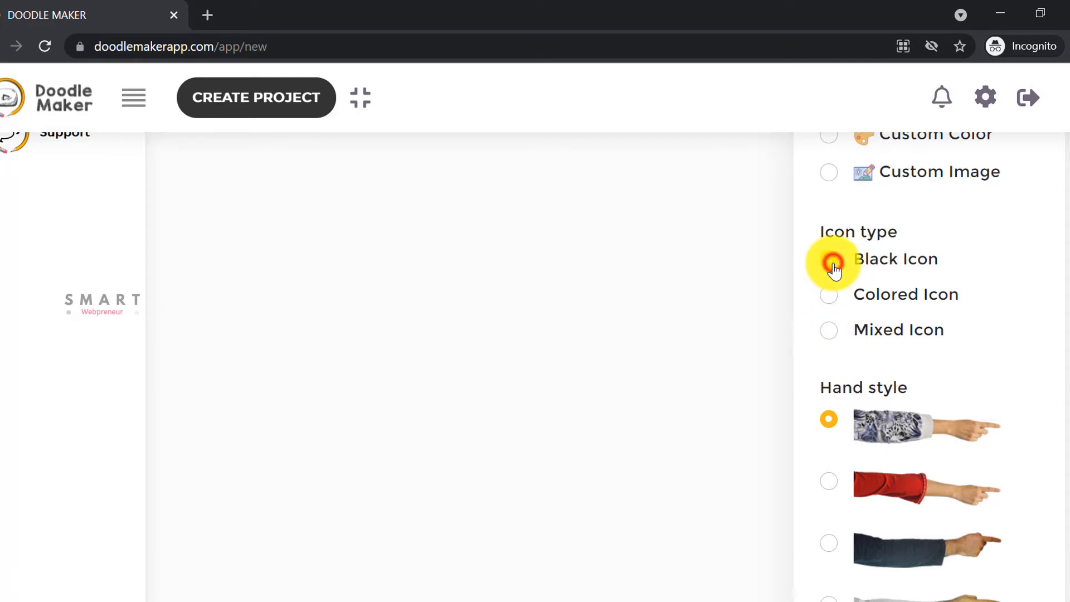
pyautogui.click(829, 260)
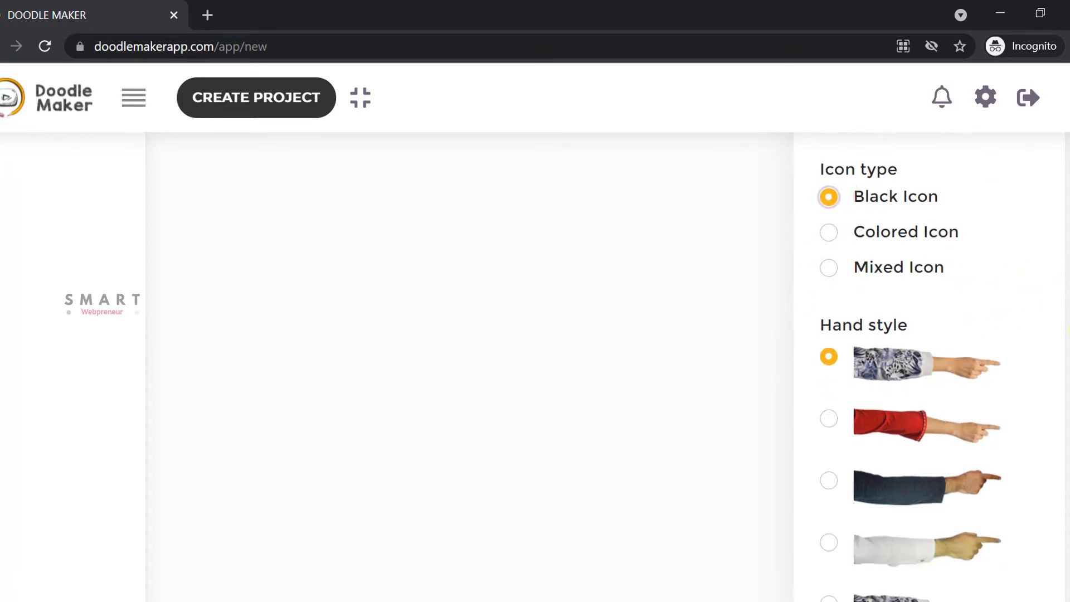
pyautogui.scroll(-3)
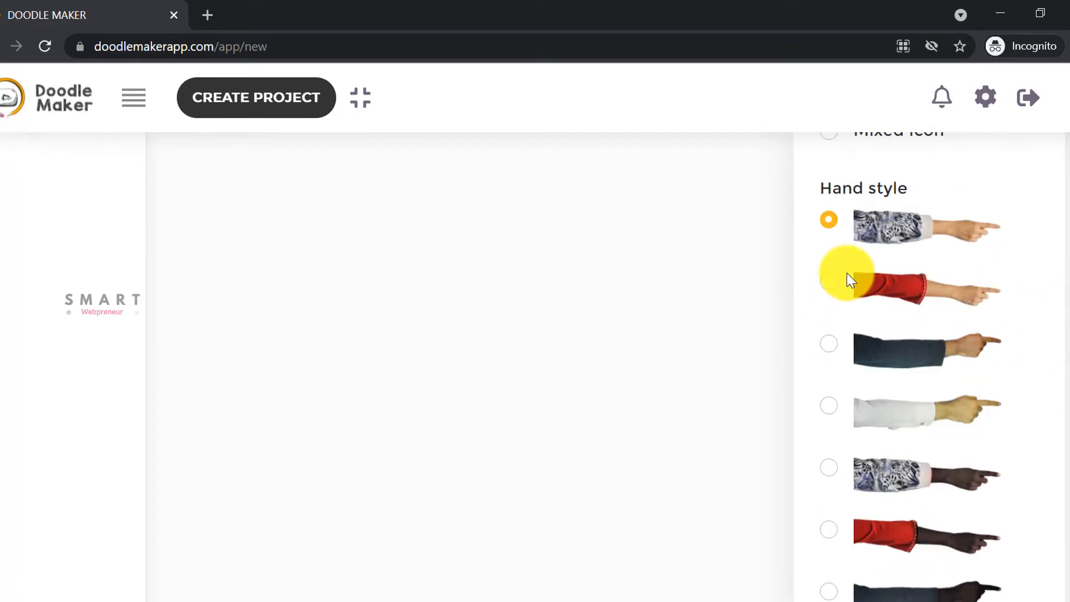
pyautogui.click(829, 344)
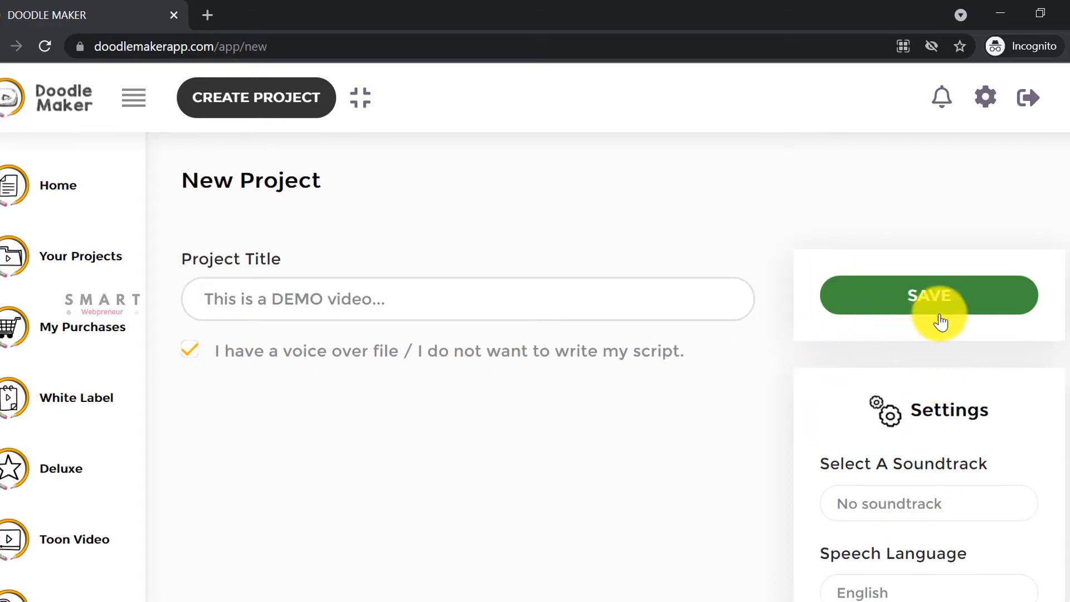
# Step: Save the 'This is a DEMO video...' project to open its slide editor
pyautogui.click(928, 296)
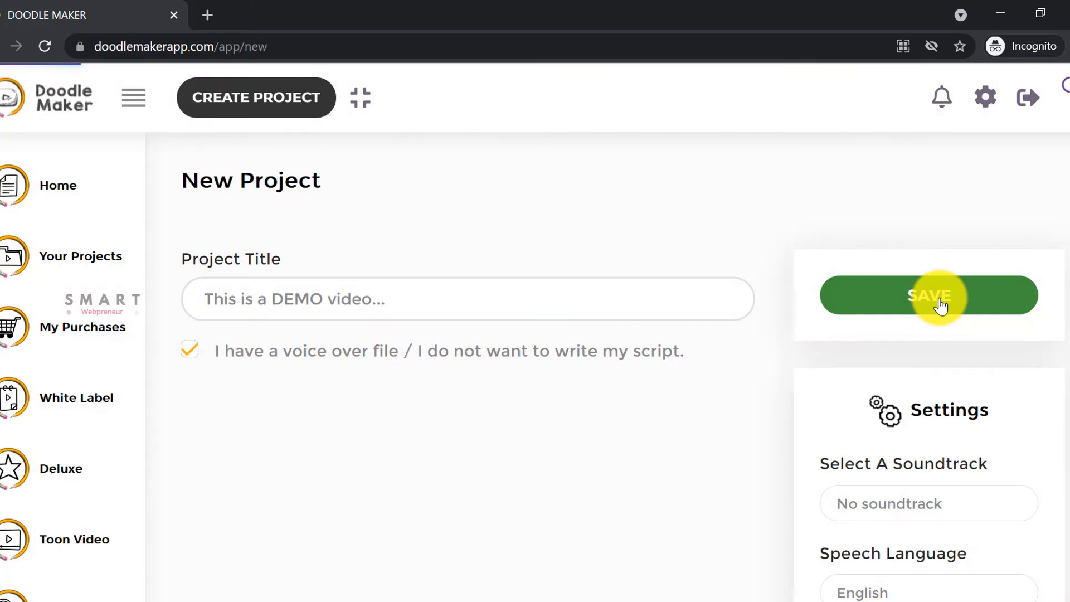
pyautogui.click(929, 296)
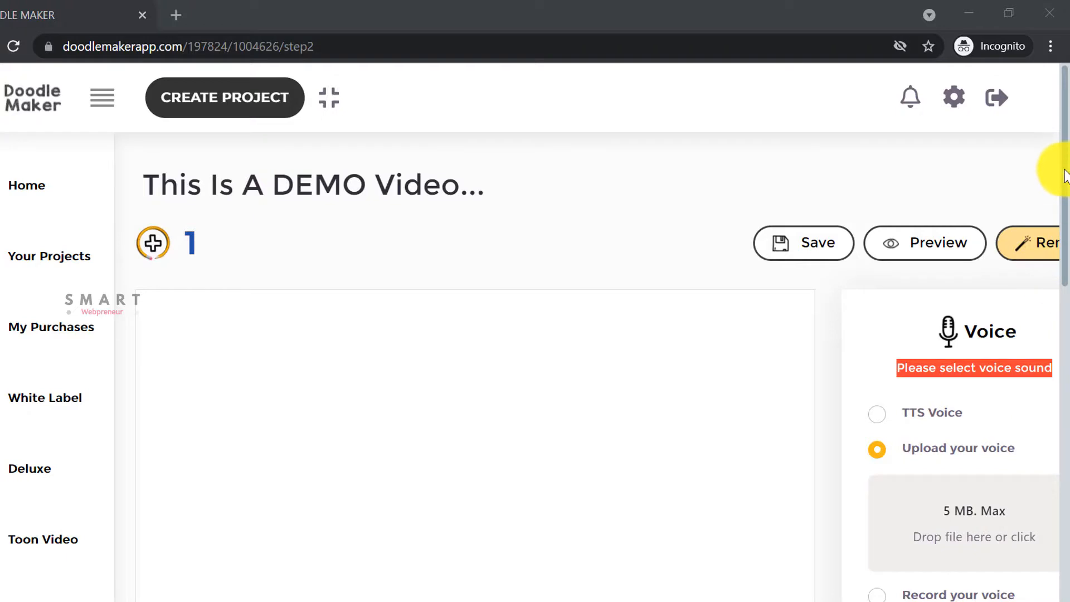
pyautogui.scroll(-3)
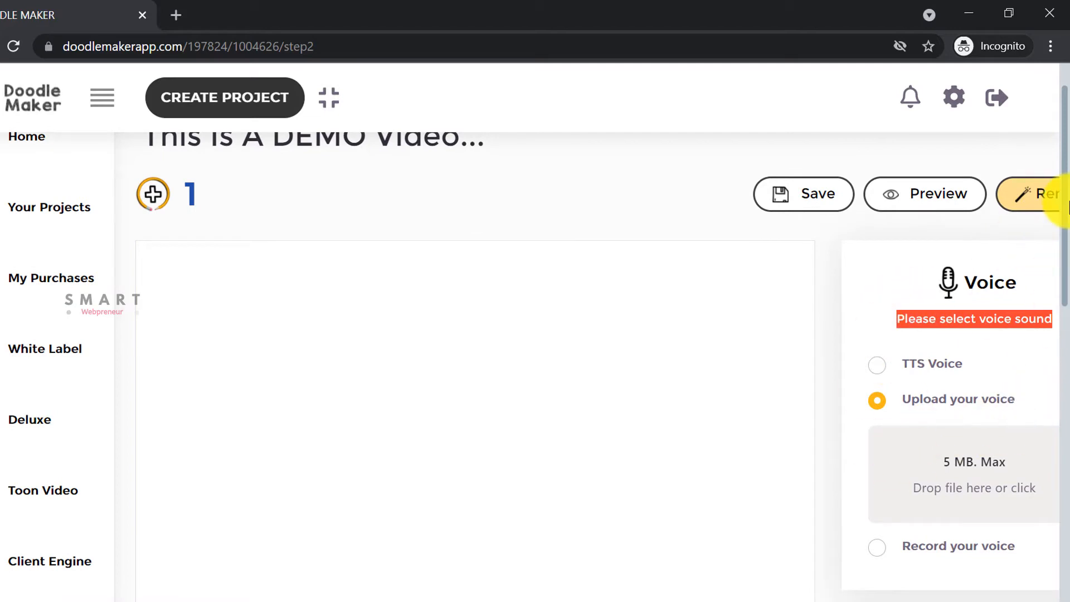
pyautogui.scroll(-3)
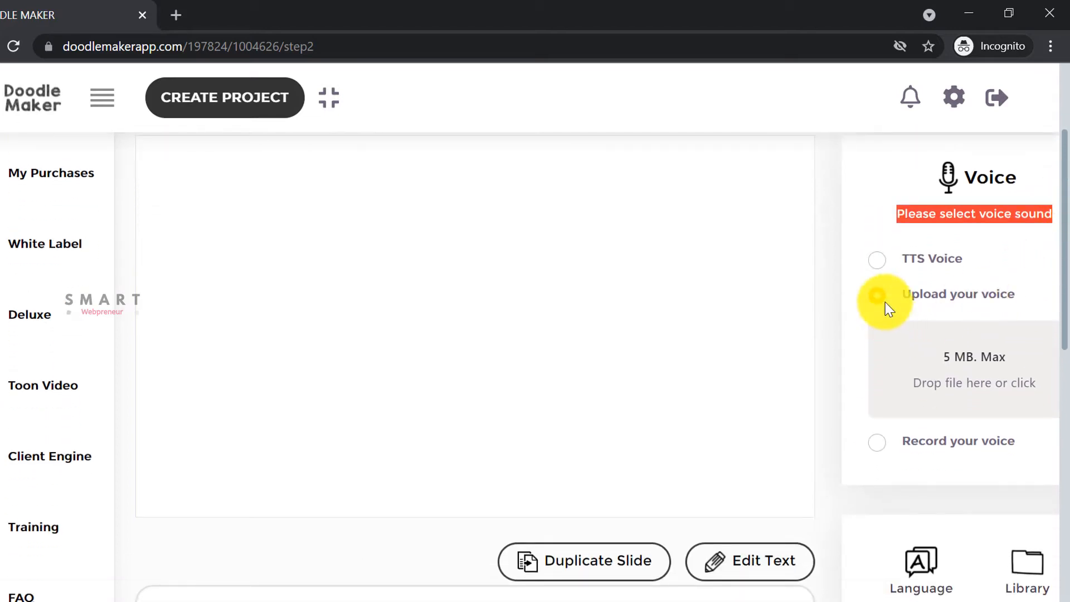
pyautogui.click(876, 295)
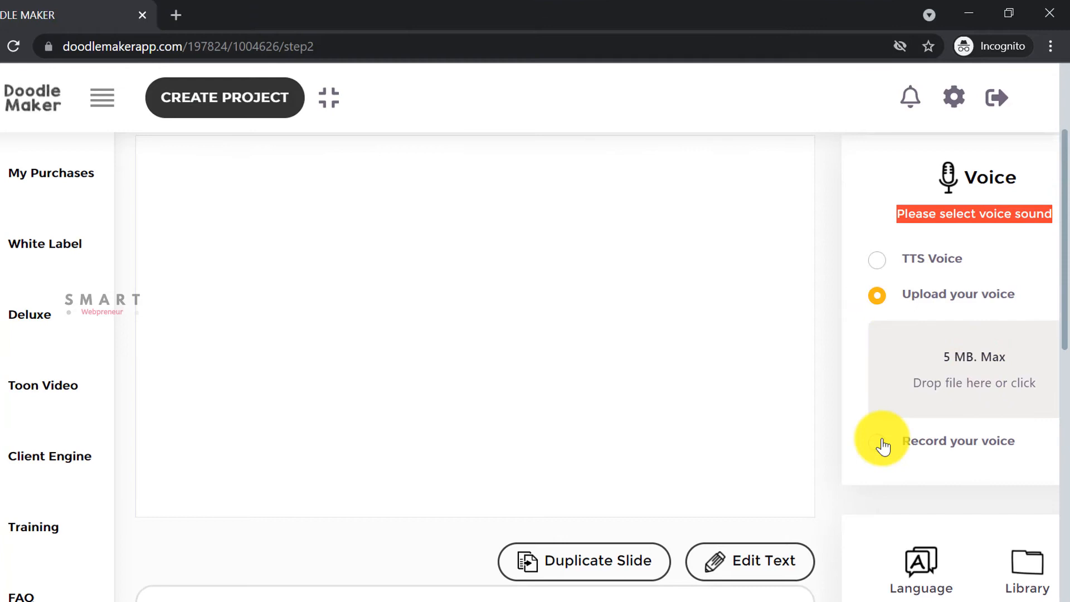
pyautogui.click(884, 442)
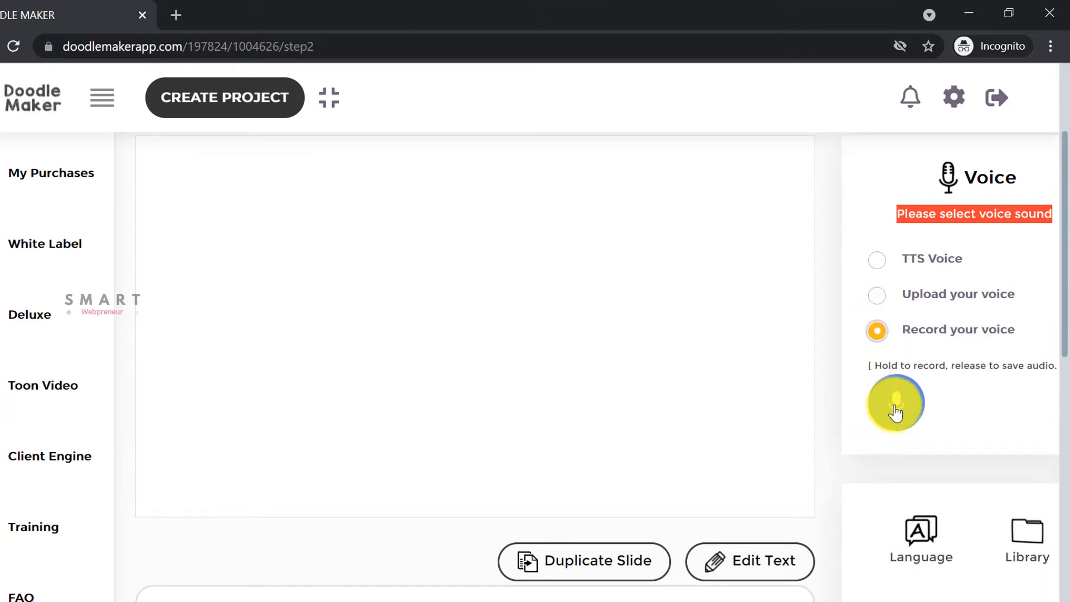
pyautogui.click(895, 404)
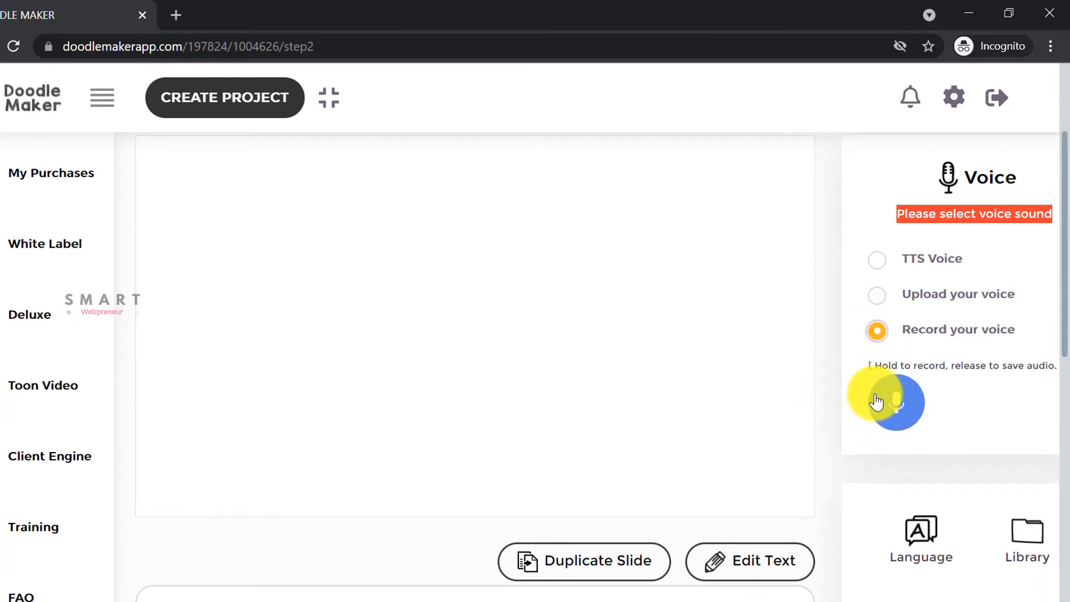
pyautogui.click(876, 260)
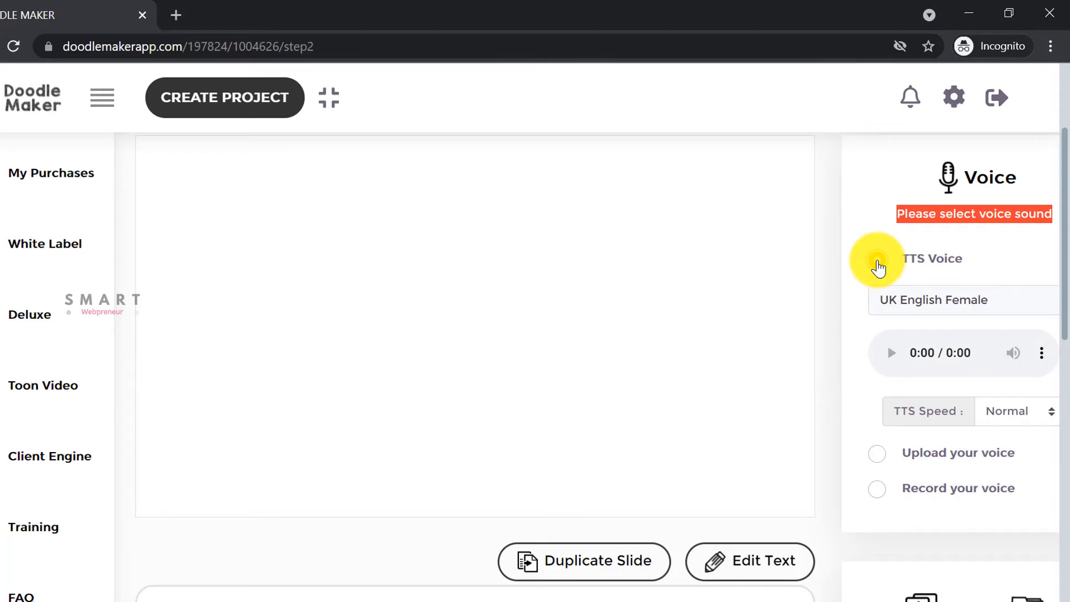
pyautogui.click(876, 259)
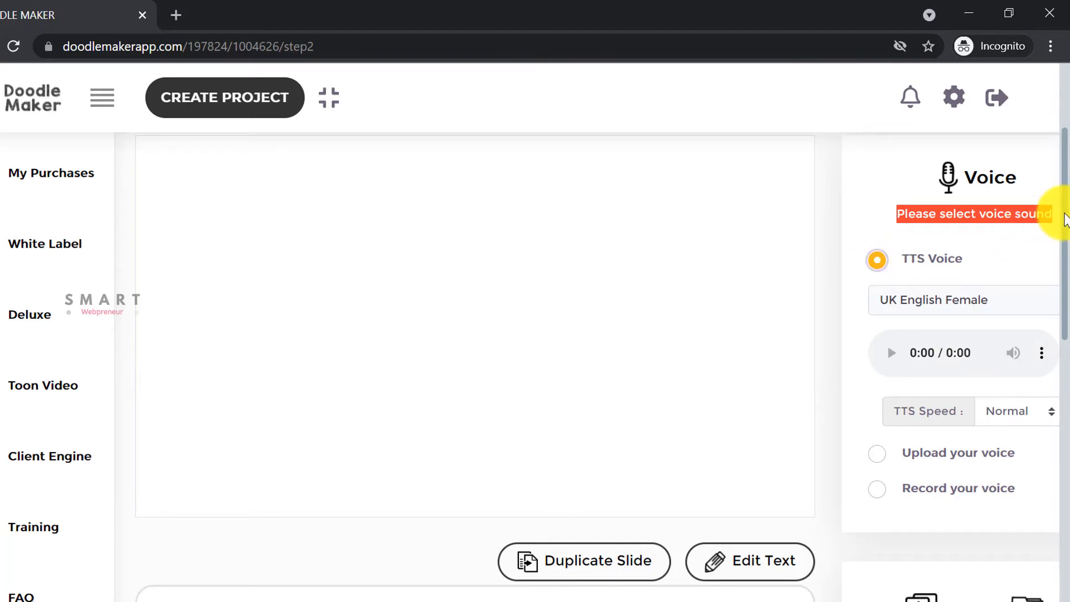
pyautogui.scroll(-3)
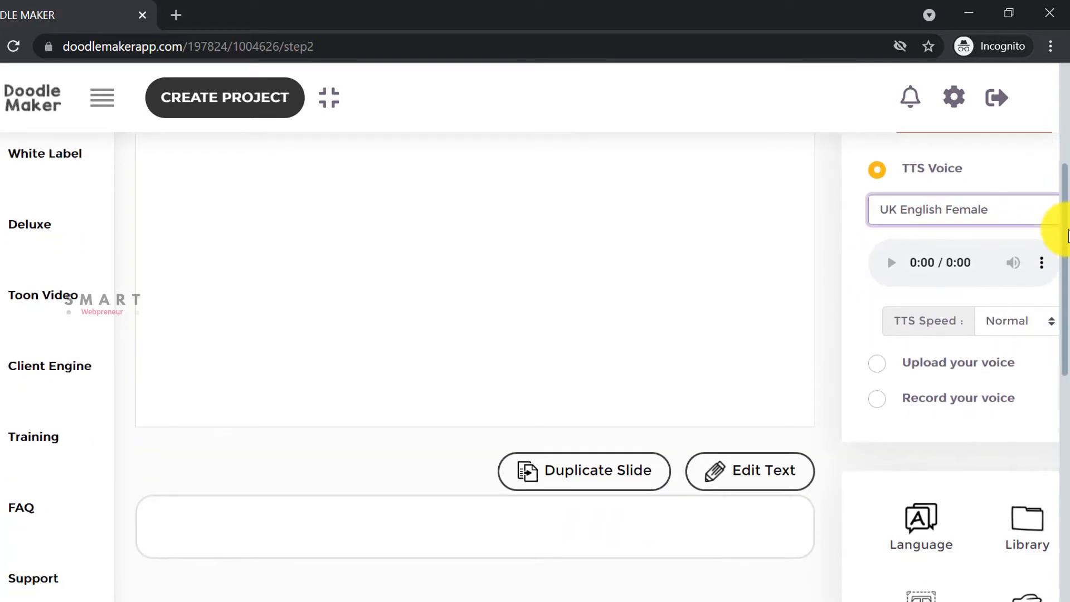
pyautogui.scroll(-3)
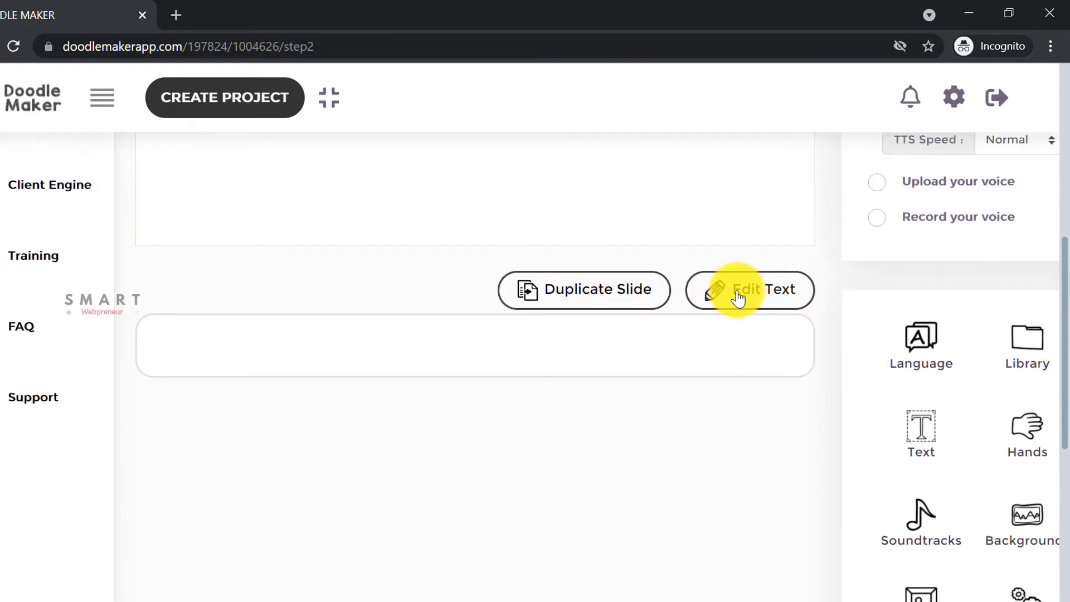
# Step: Save the narration 'This is the 1st scene of our demo video...' and rebuild the scene
pyautogui.click(750, 289)
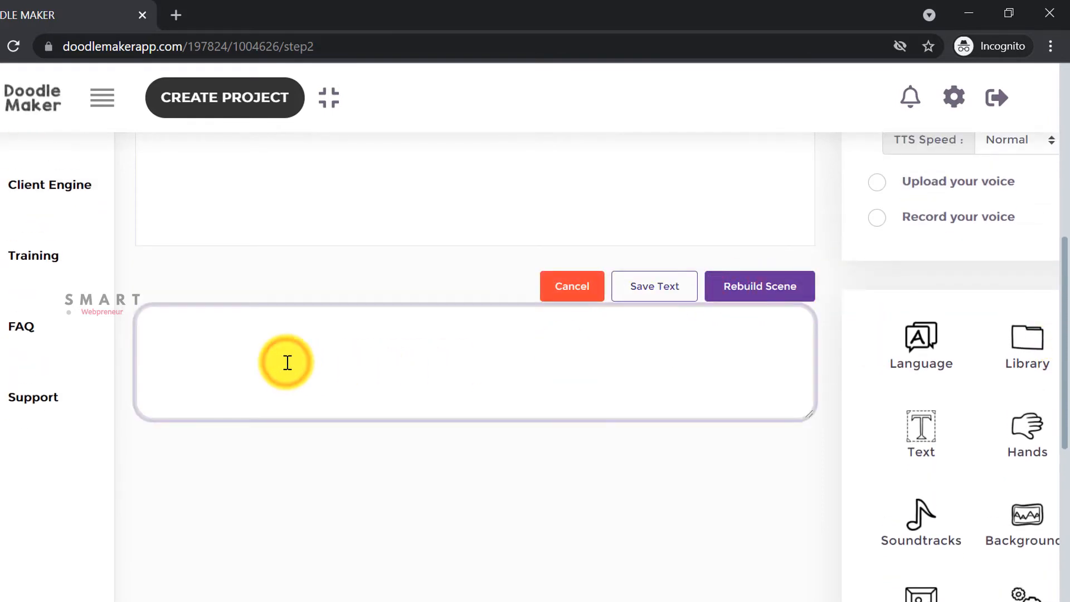
pyautogui.write('This is t')
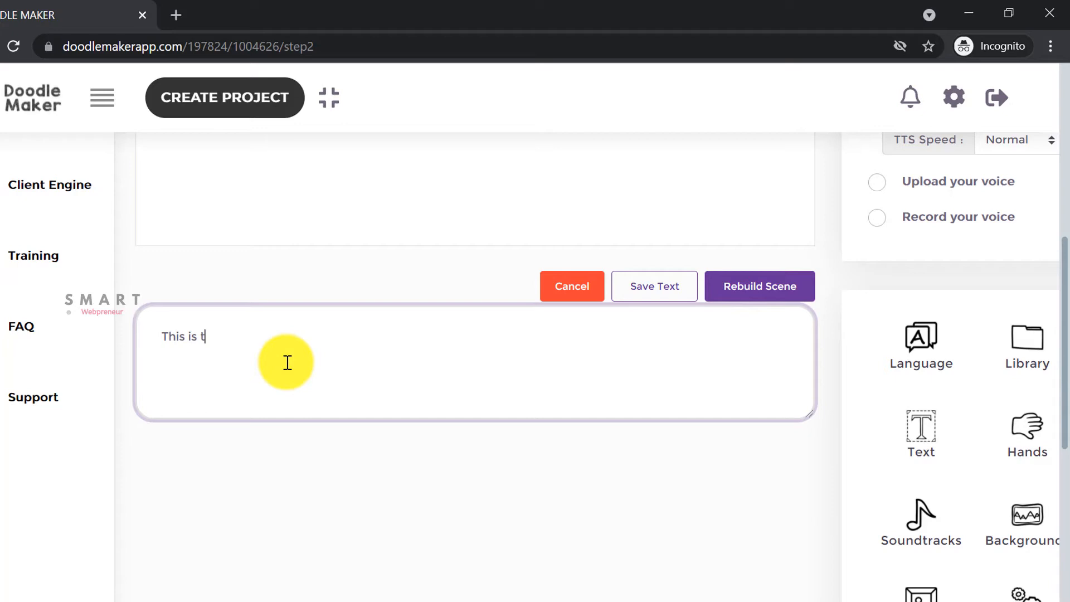
pyautogui.write('he 1st sc')
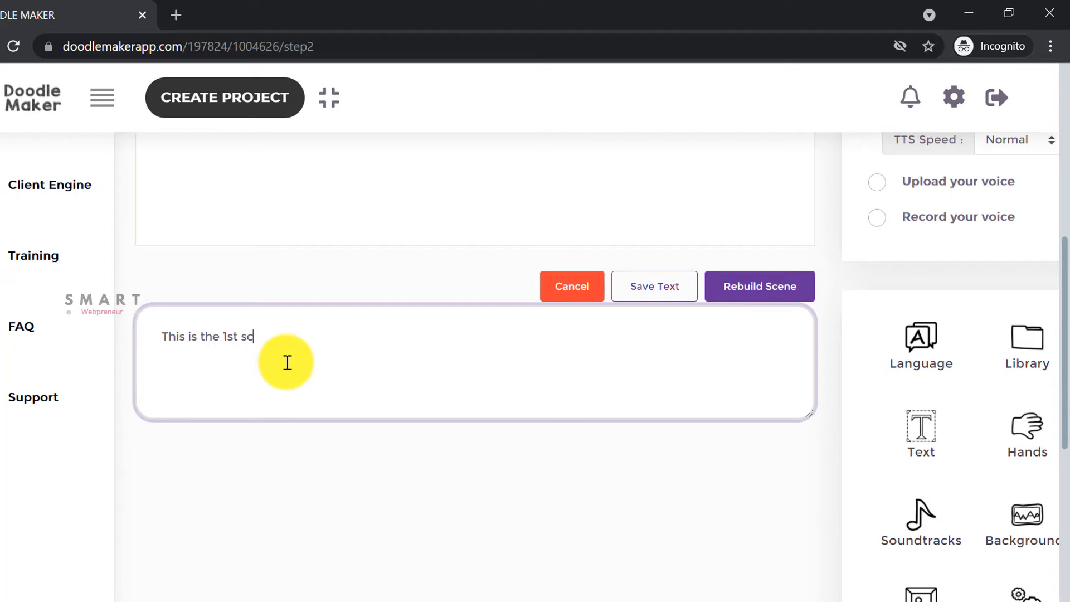
pyautogui.write('ene of our')
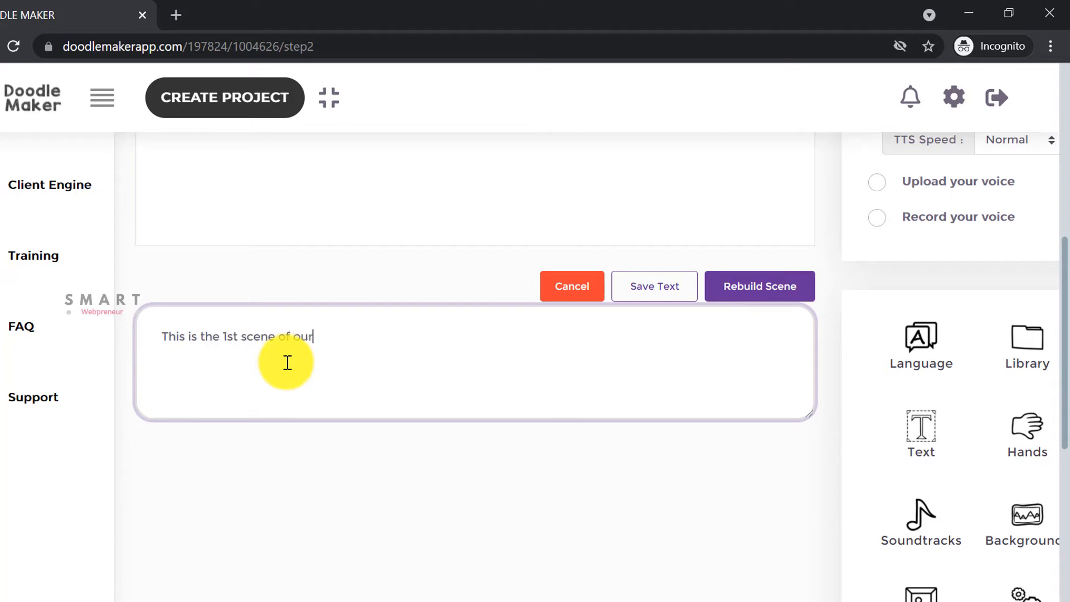
pyautogui.write('demo video')
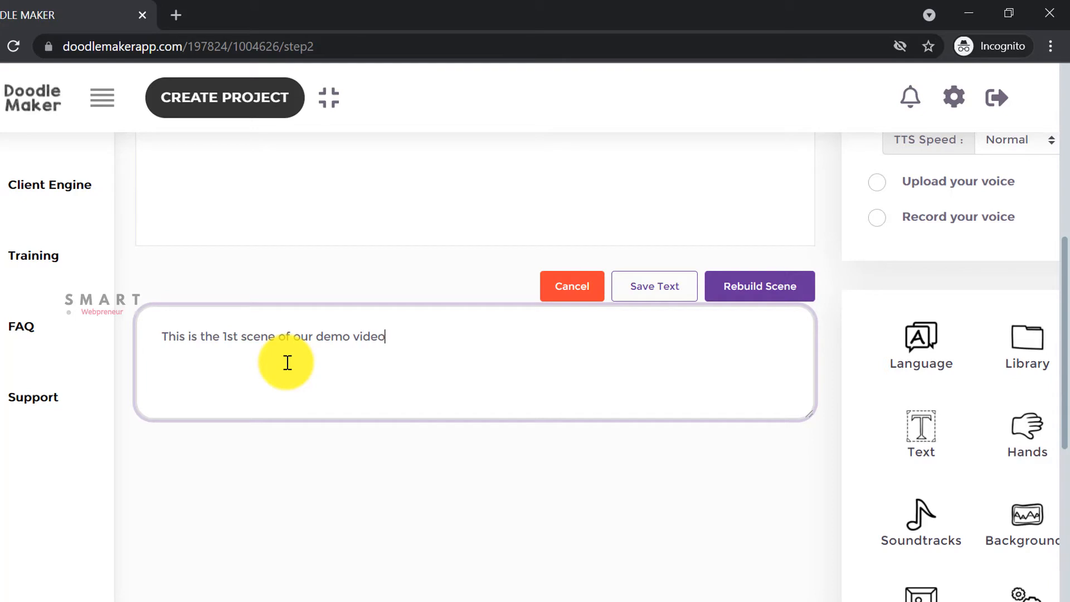
pyautogui.click(670, 300)
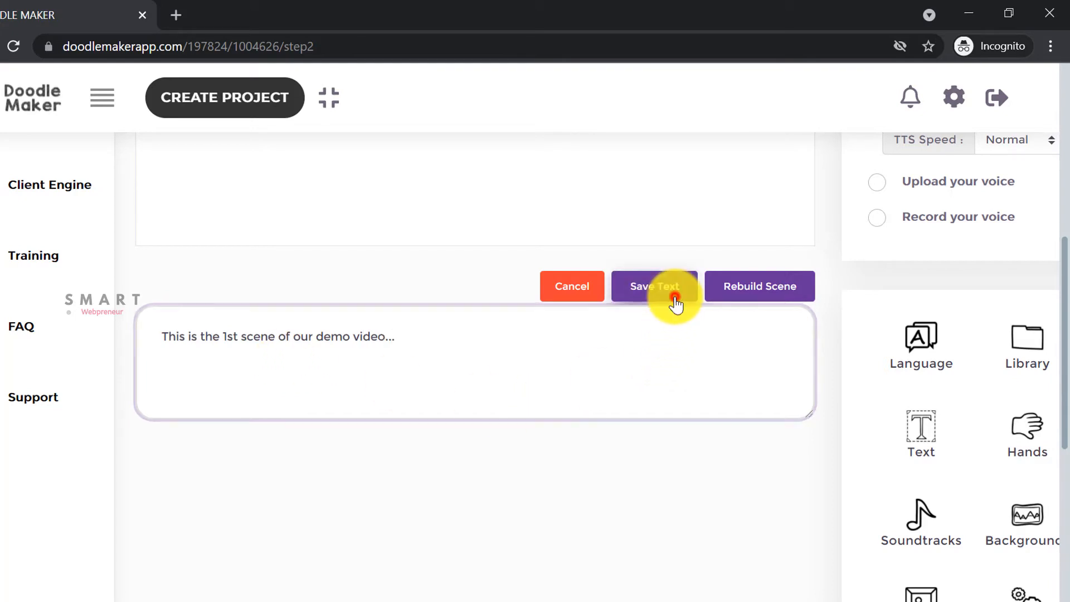
pyautogui.click(654, 286)
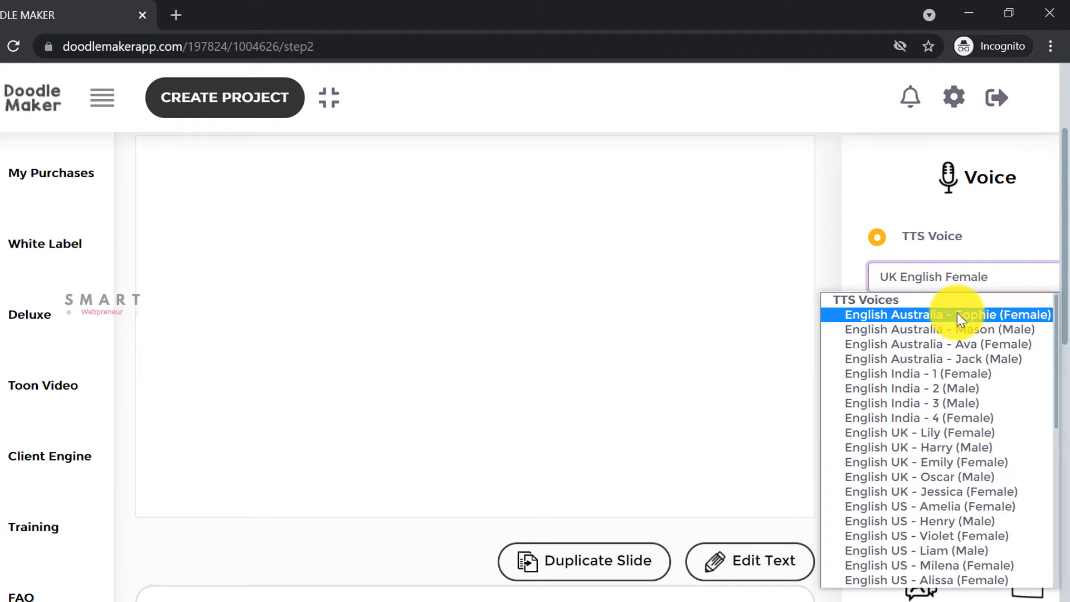
pyautogui.scroll(-3)
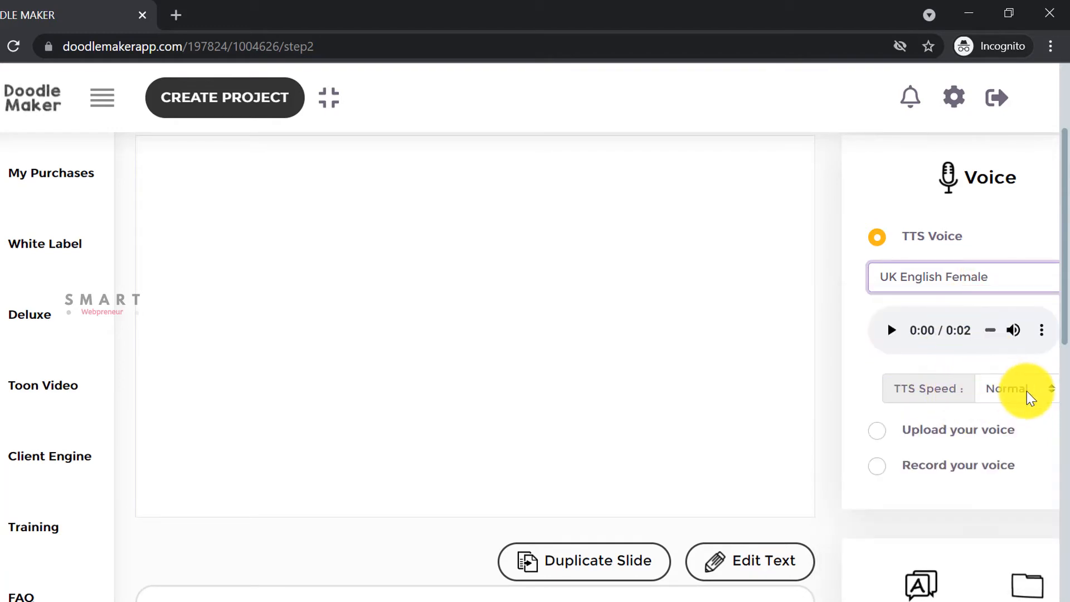
pyautogui.click(1015, 388)
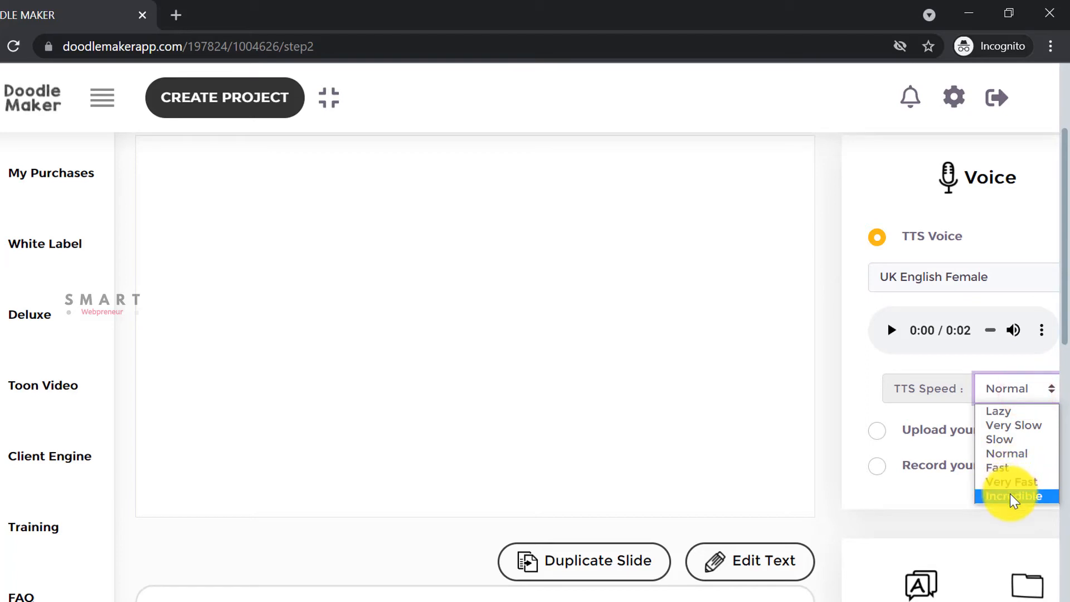
pyautogui.moveTo(1009, 482)
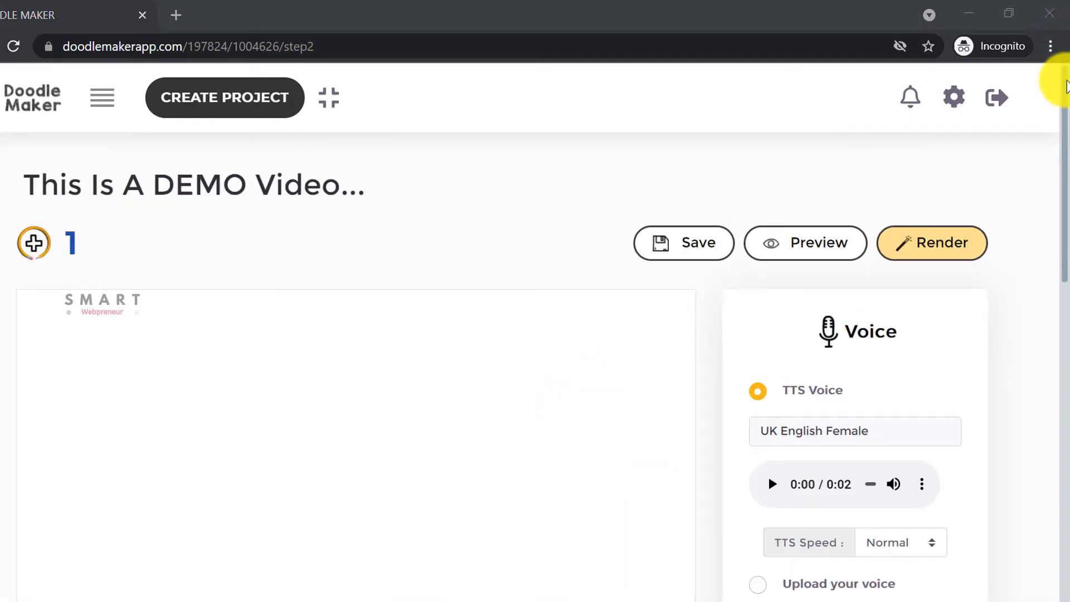
pyautogui.scroll(-3)
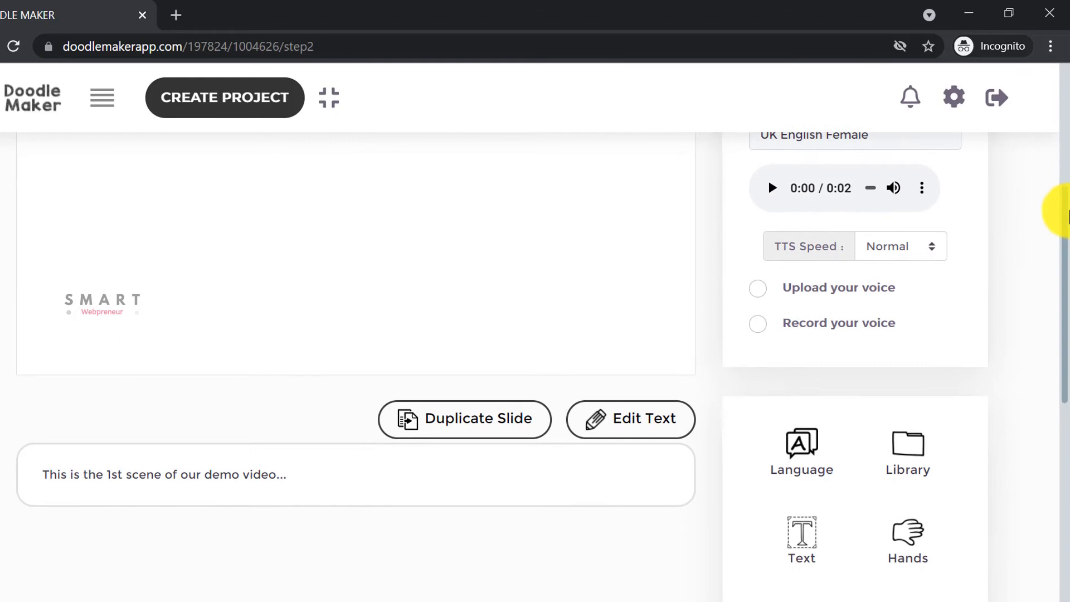
pyautogui.scroll(-3)
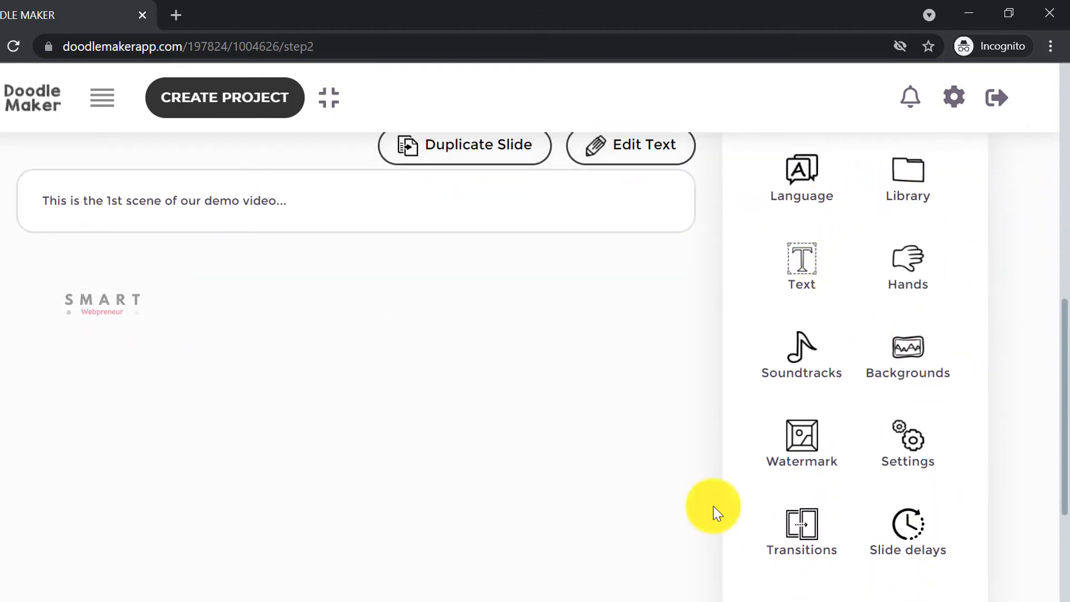
pyautogui.moveTo(907, 265)
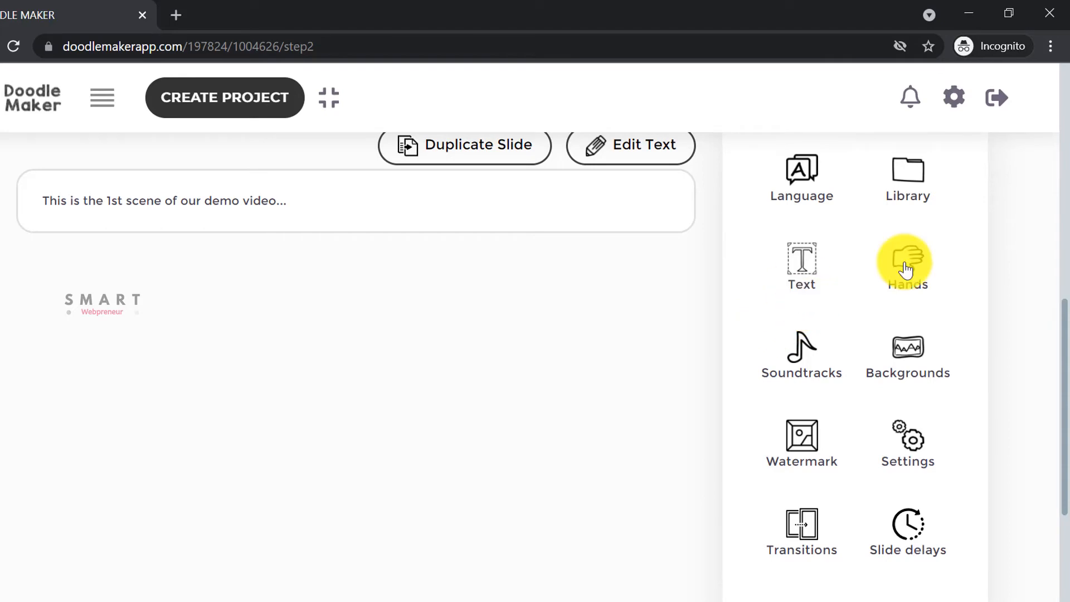
pyautogui.click(903, 262)
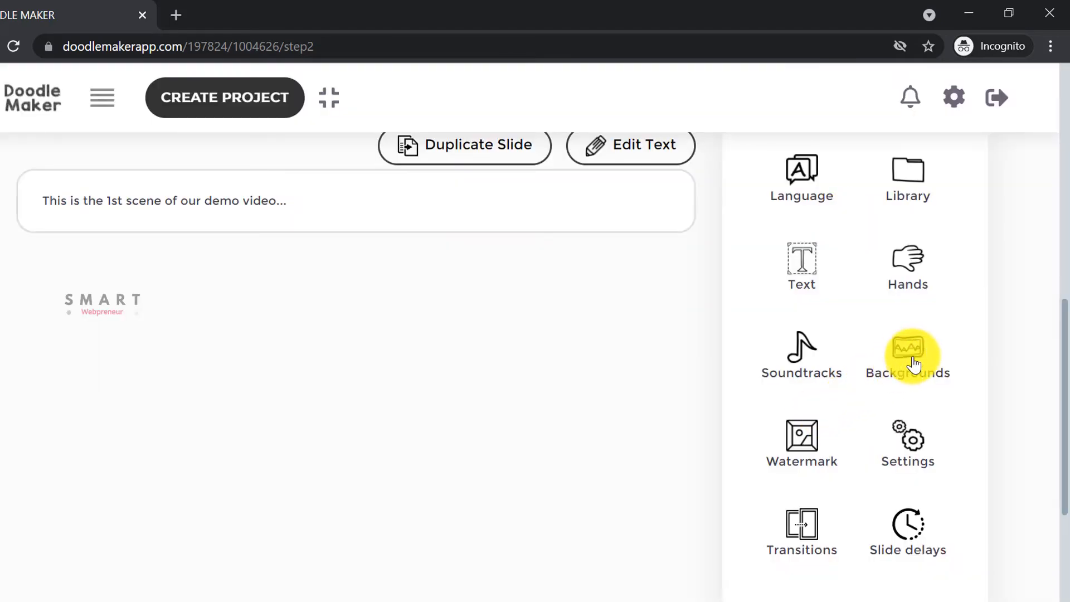
pyautogui.click(908, 354)
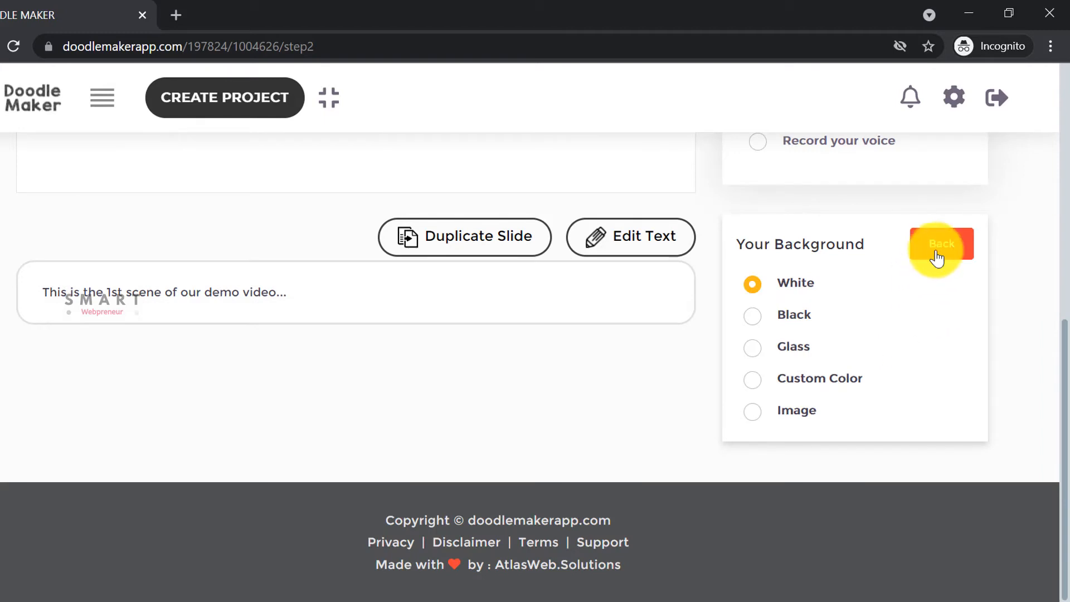
pyautogui.click(941, 244)
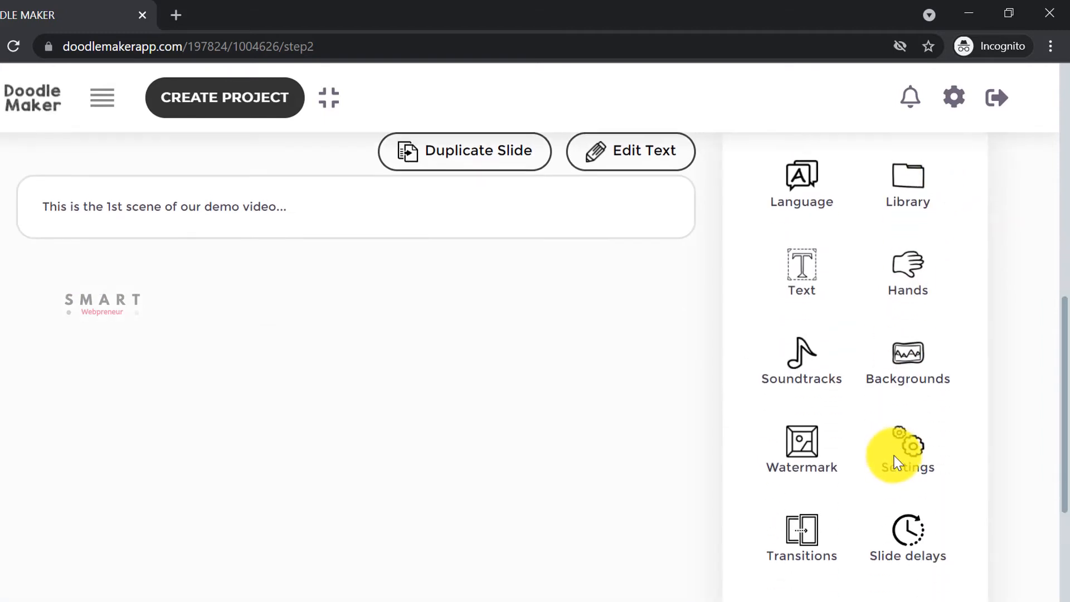
pyautogui.click(801, 360)
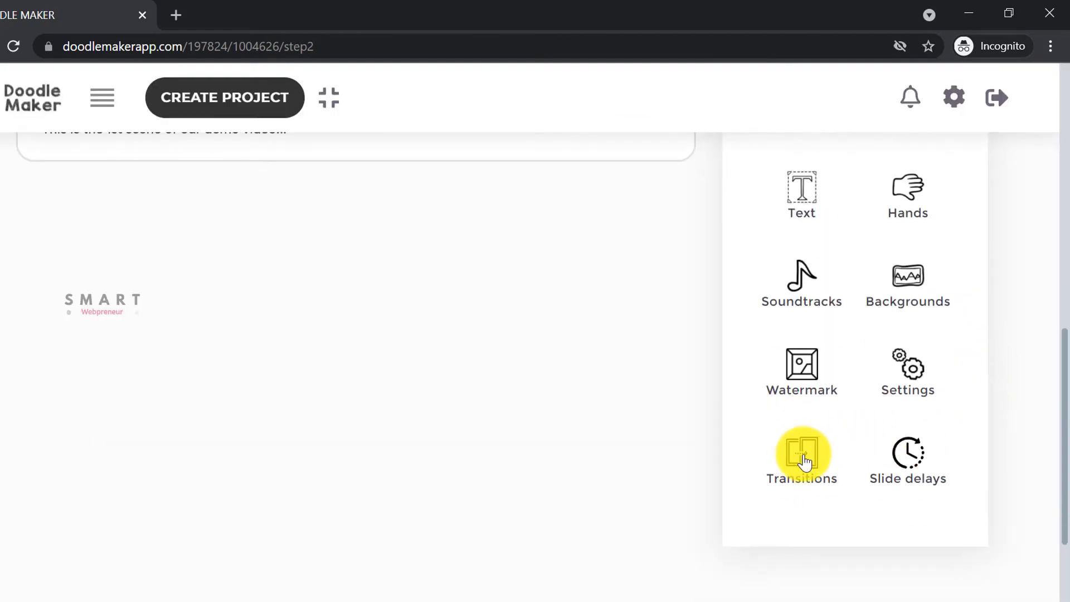
pyautogui.click(803, 453)
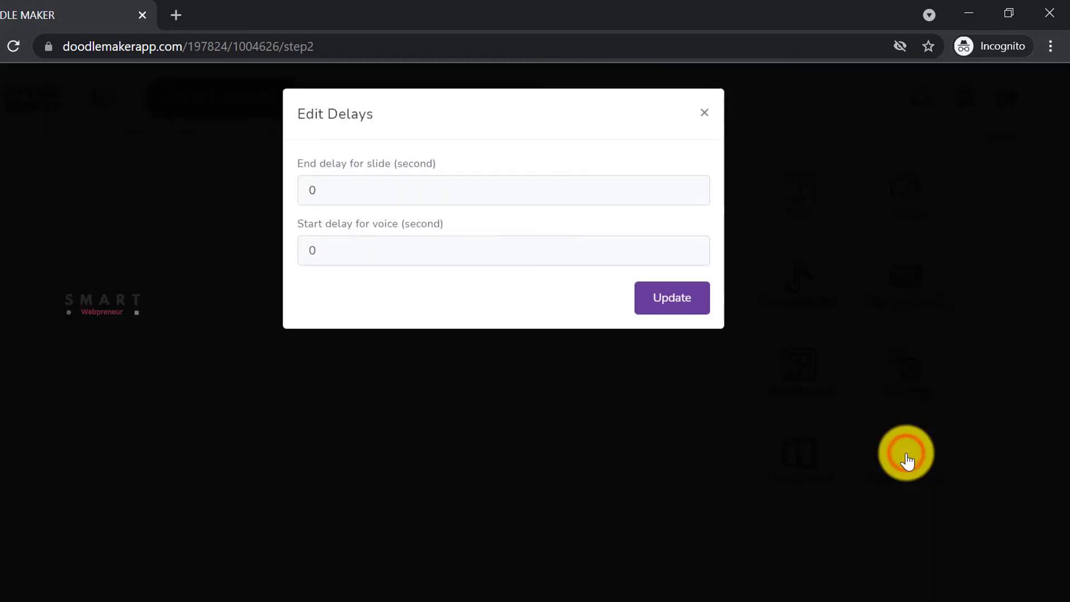
pyautogui.click(374, 191)
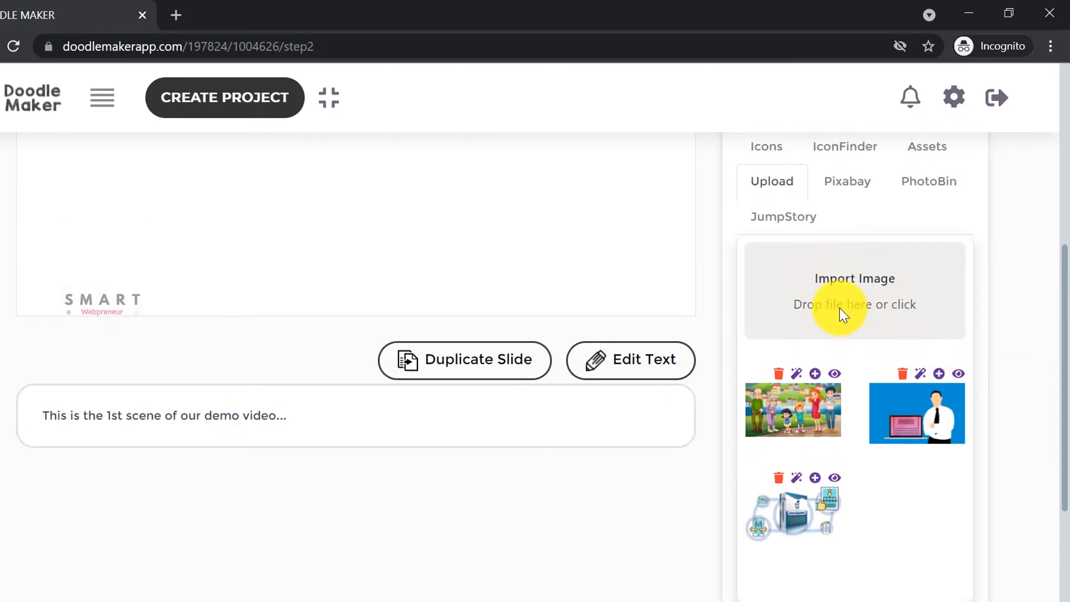
# Step: Add the library bottle icon, move it right of centre, enlarge it and reselect it
pyautogui.click(854, 304)
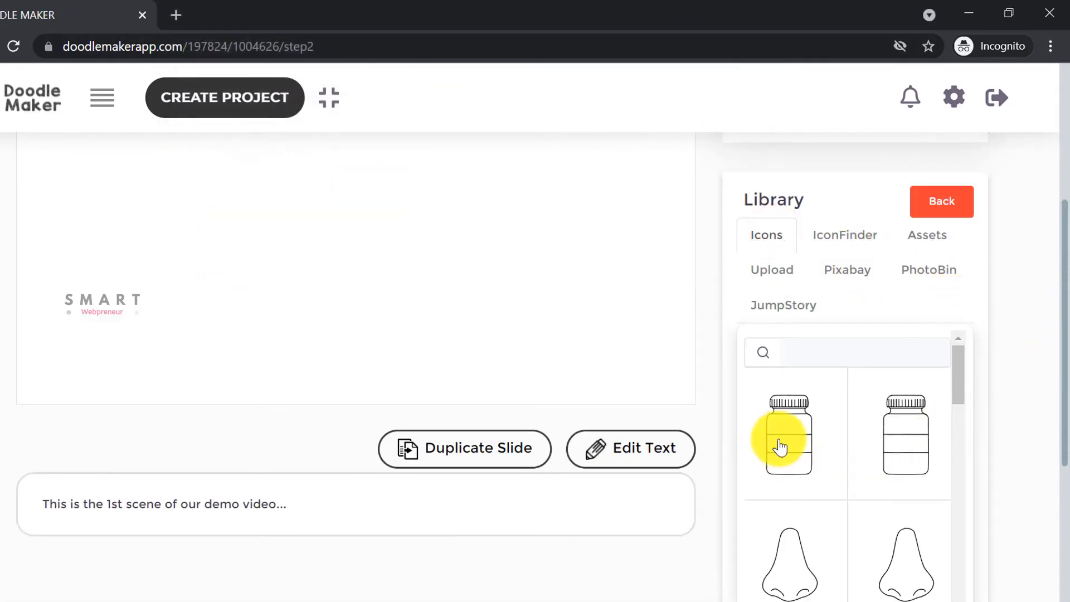
pyautogui.moveTo(798, 464)
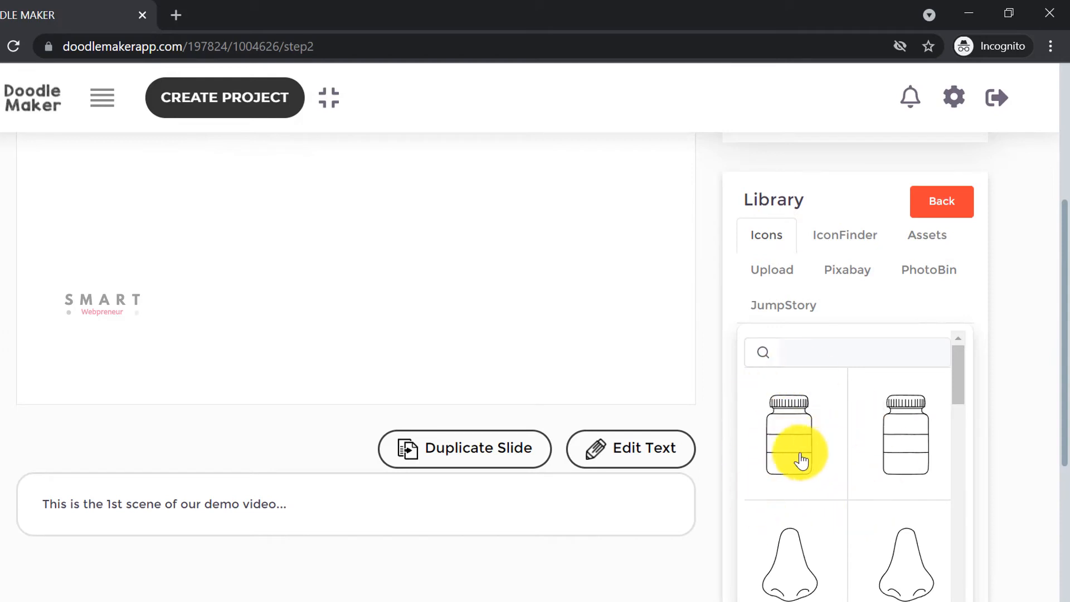
pyautogui.click(789, 436)
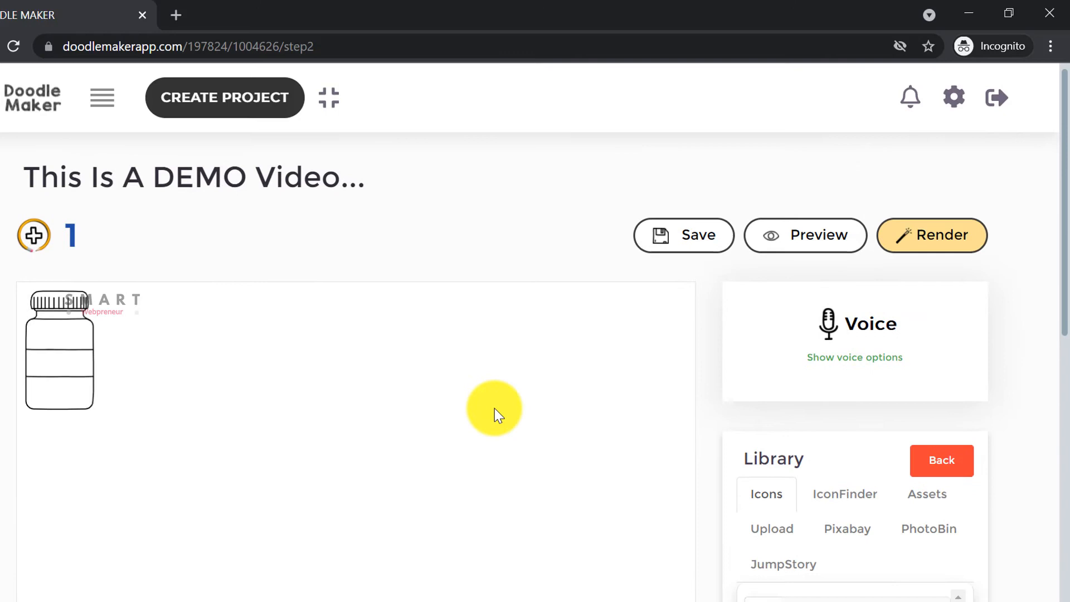
pyautogui.scroll(-3)
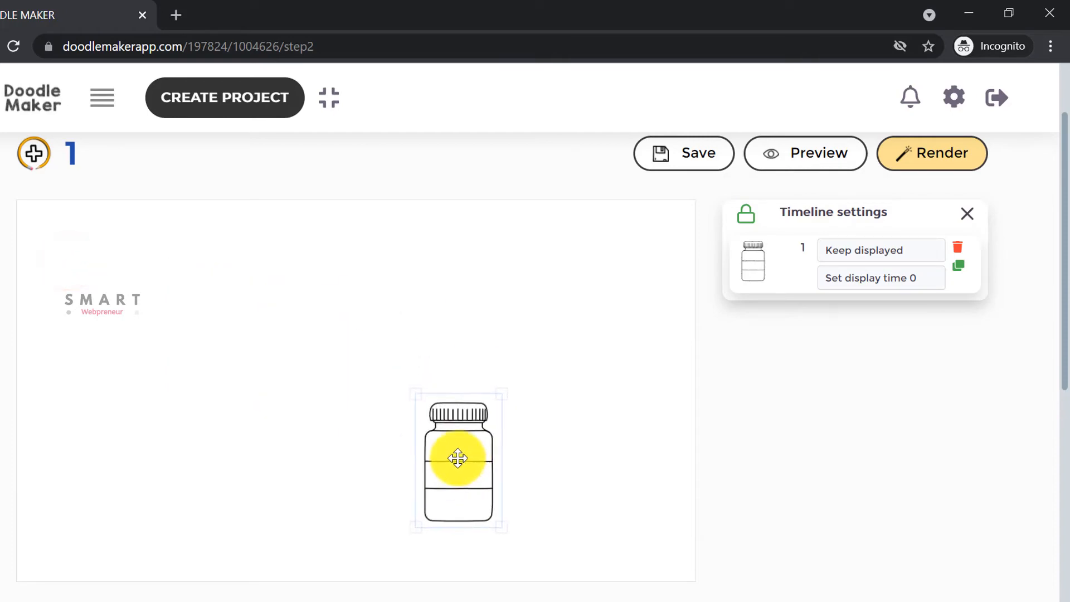
pyautogui.moveTo(507, 515); pyautogui.dragTo(603, 501)
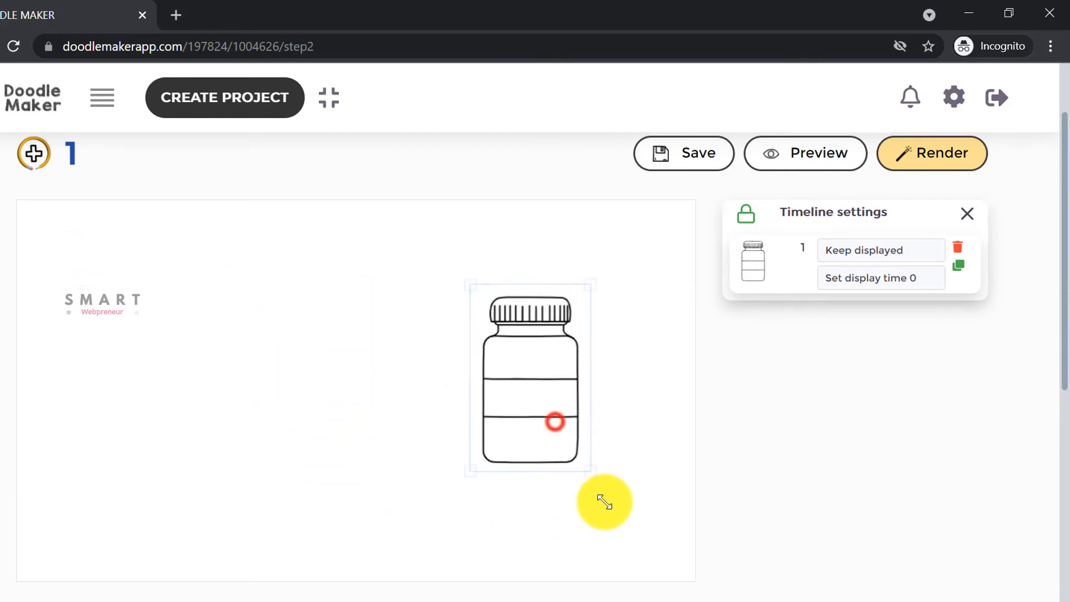
pyautogui.moveTo(603, 501); pyautogui.dragTo(619, 527)
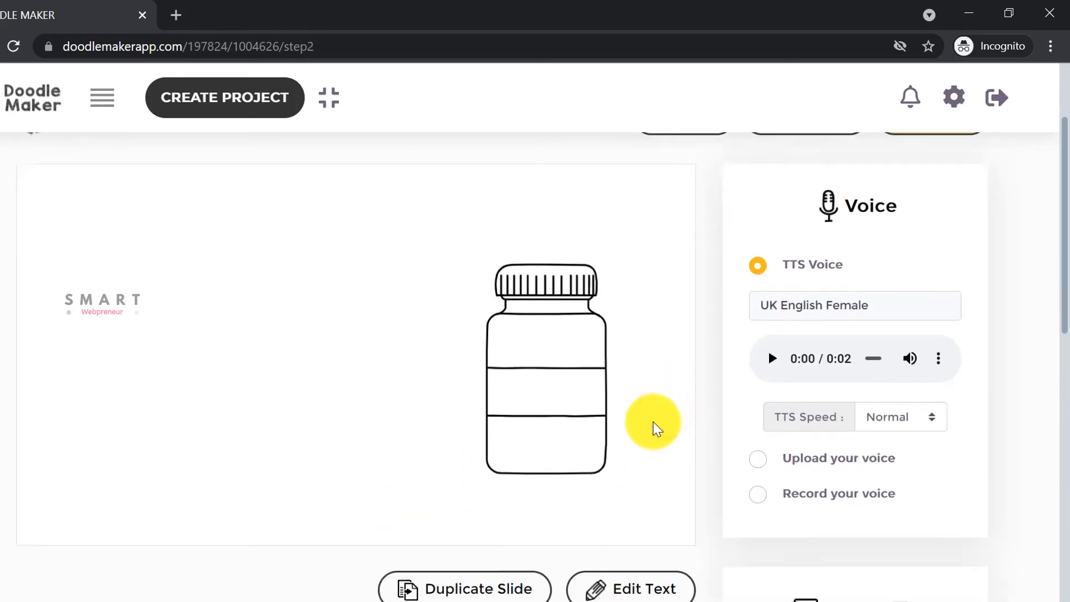
pyautogui.click(546, 379)
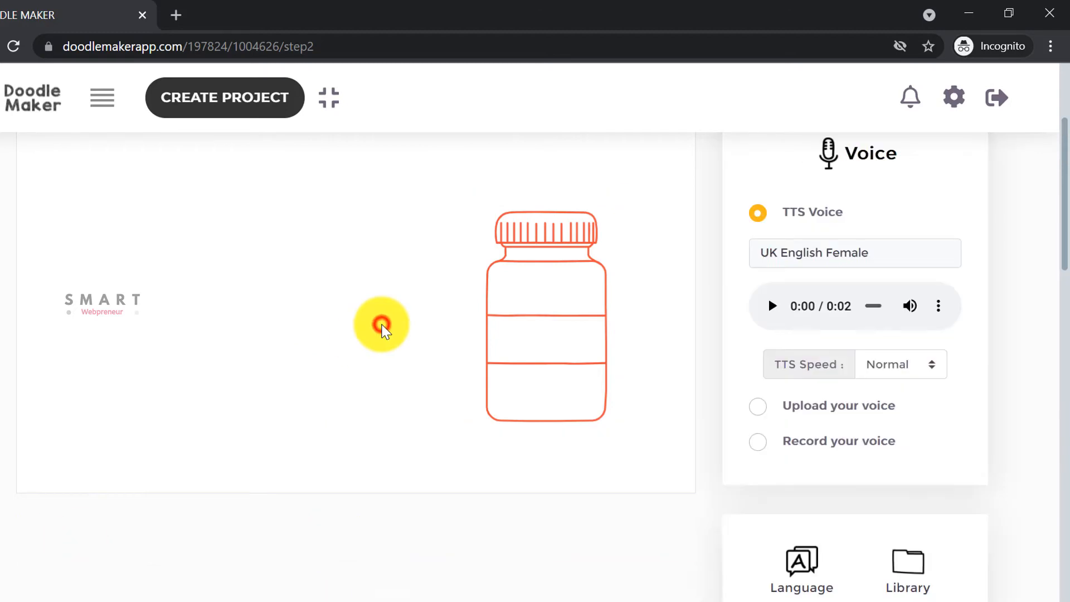
pyautogui.click(546, 324)
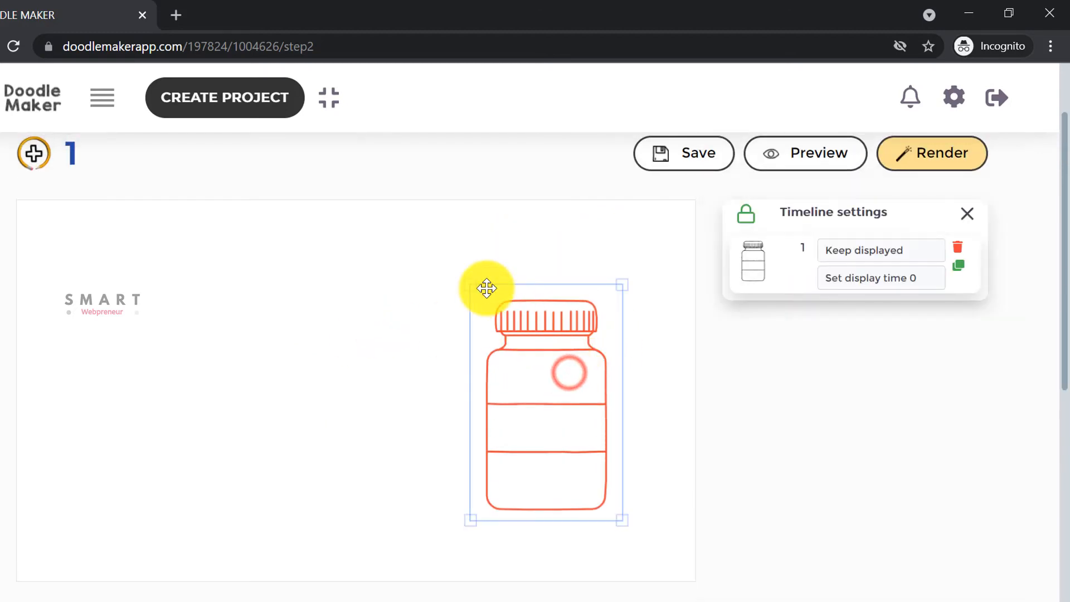
# Step: Enlarge the bottle slightly and preview it with a slide-in entry transition
pyautogui.moveTo(486, 289); pyautogui.dragTo(641, 274)
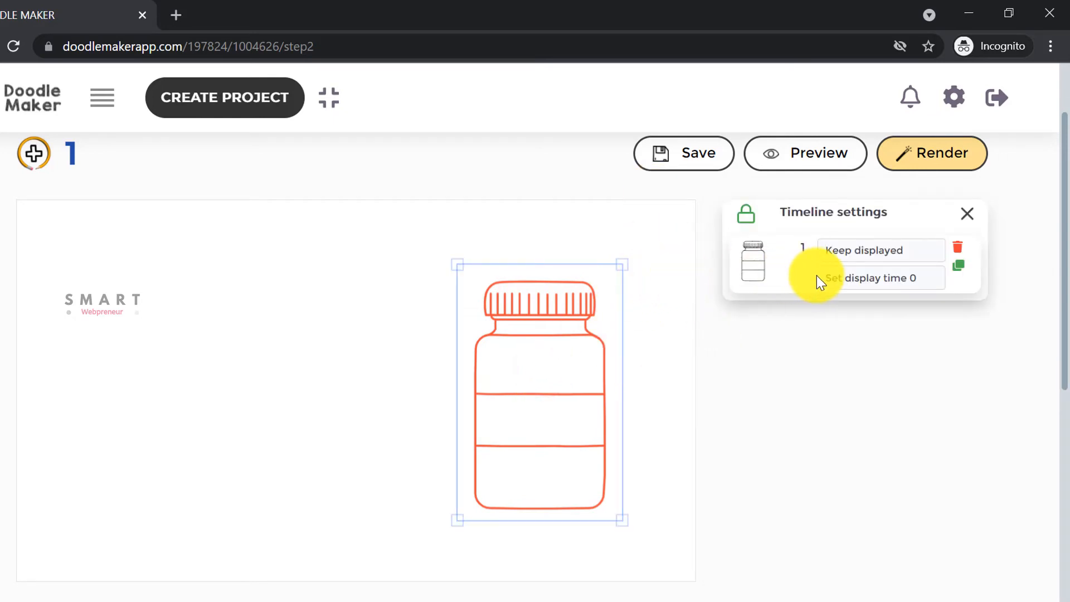
pyautogui.click(853, 278)
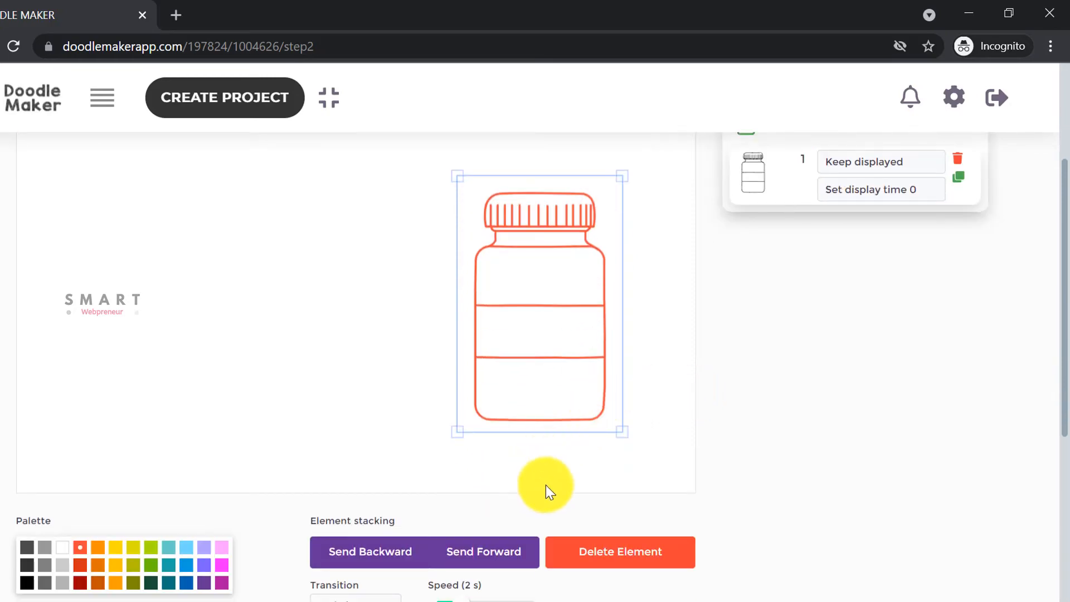
pyautogui.scroll(-3)
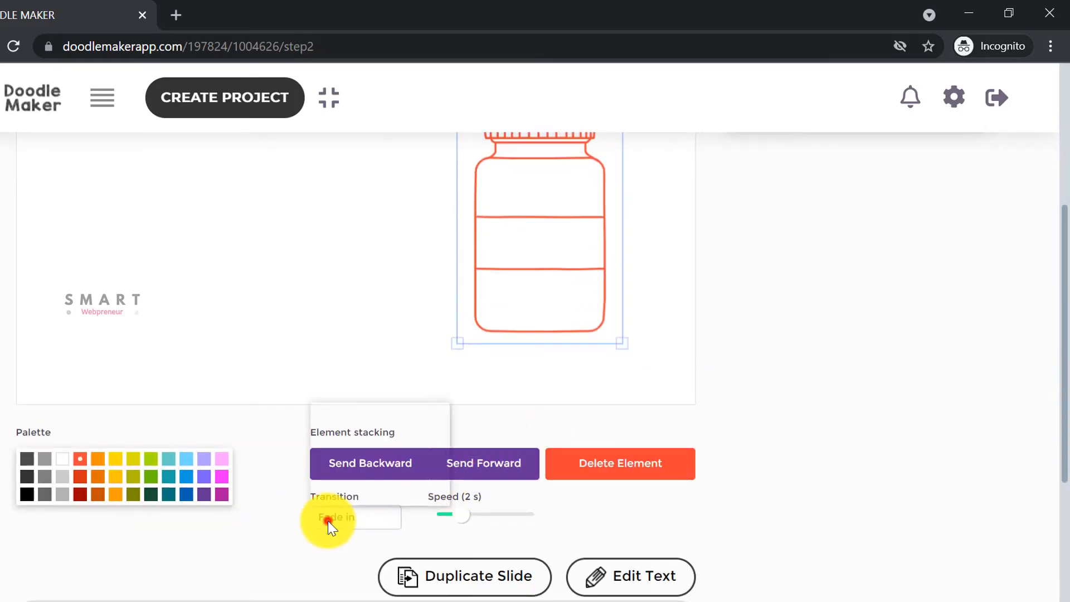
pyautogui.click(336, 517)
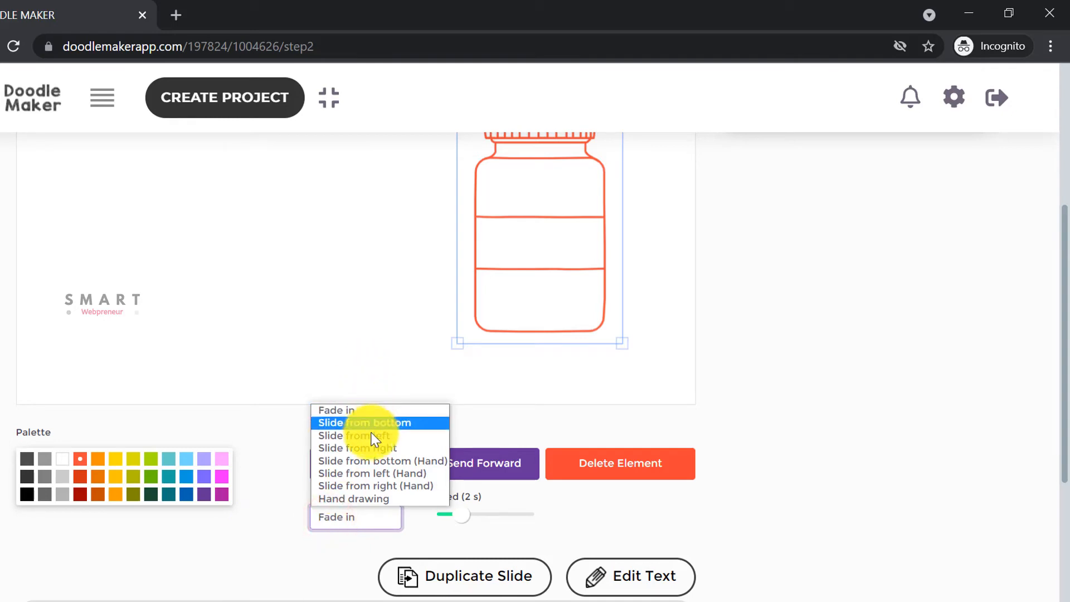
pyautogui.moveTo(365, 479)
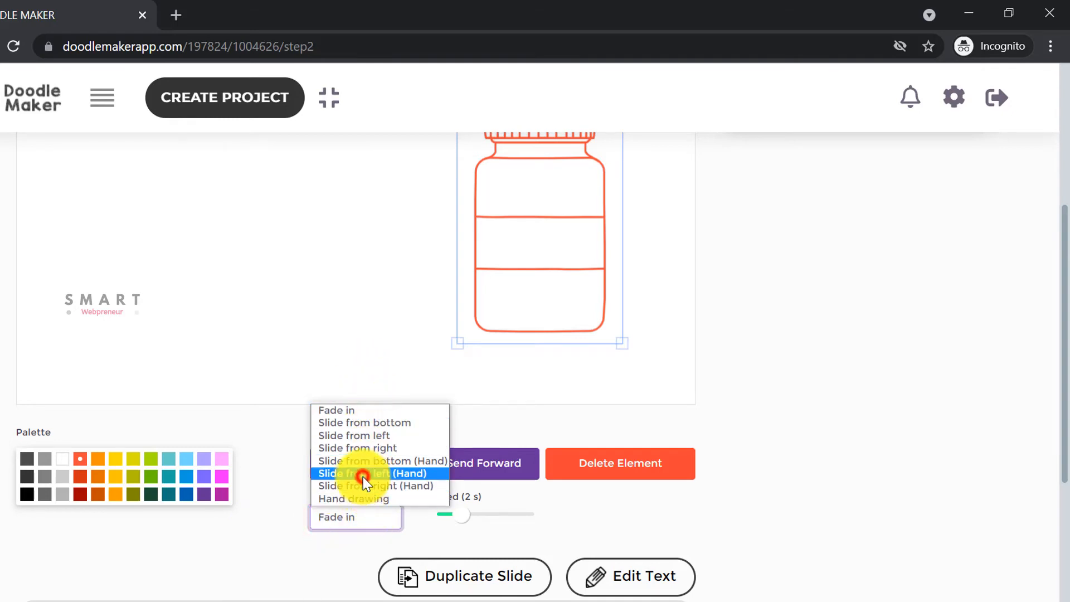
pyautogui.click(801, 241)
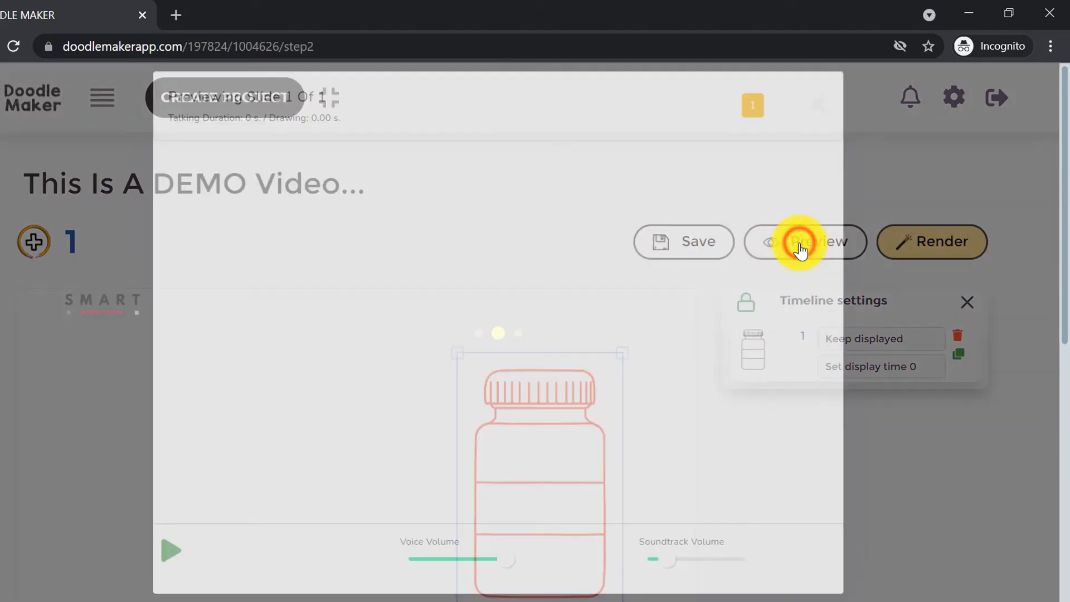
pyautogui.click(804, 242)
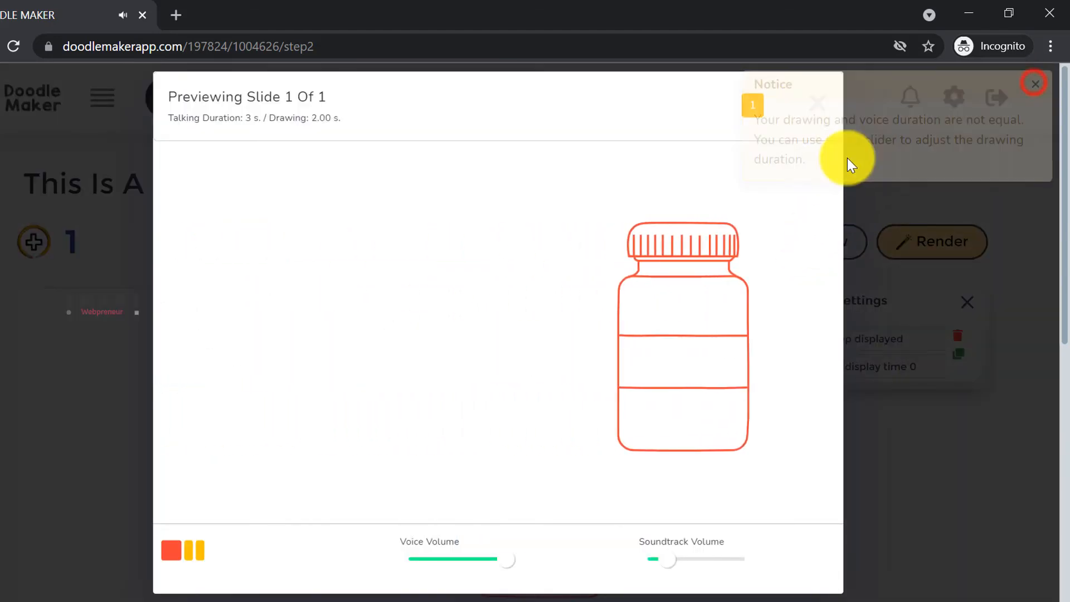
pyautogui.click(1036, 83)
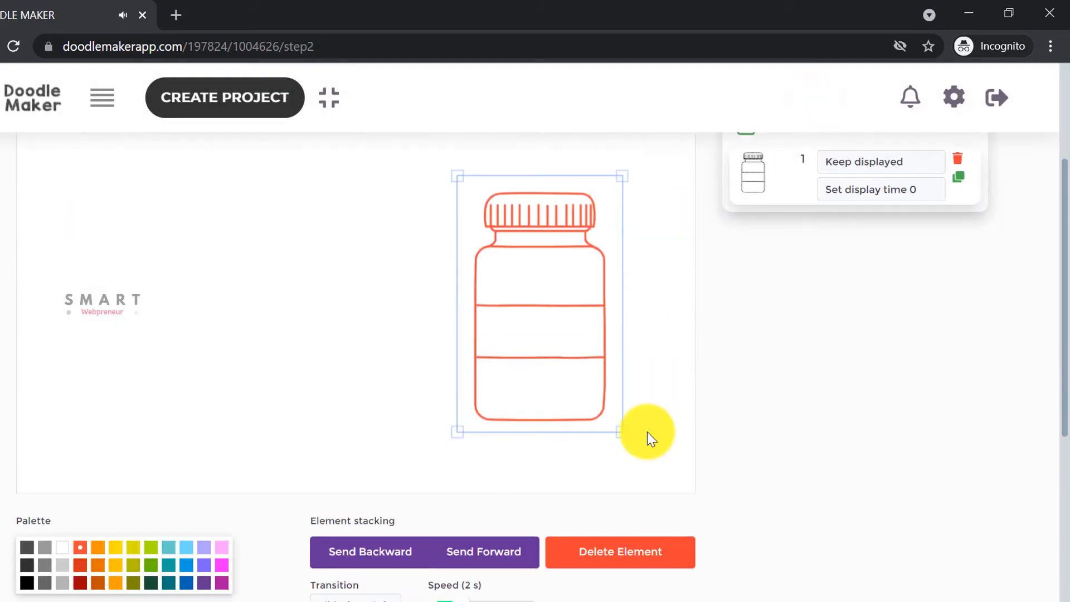
# Step: Switch the bottle's transition to Hand drawing, preview it, and adjust the drawing speed
pyautogui.click(355, 428)
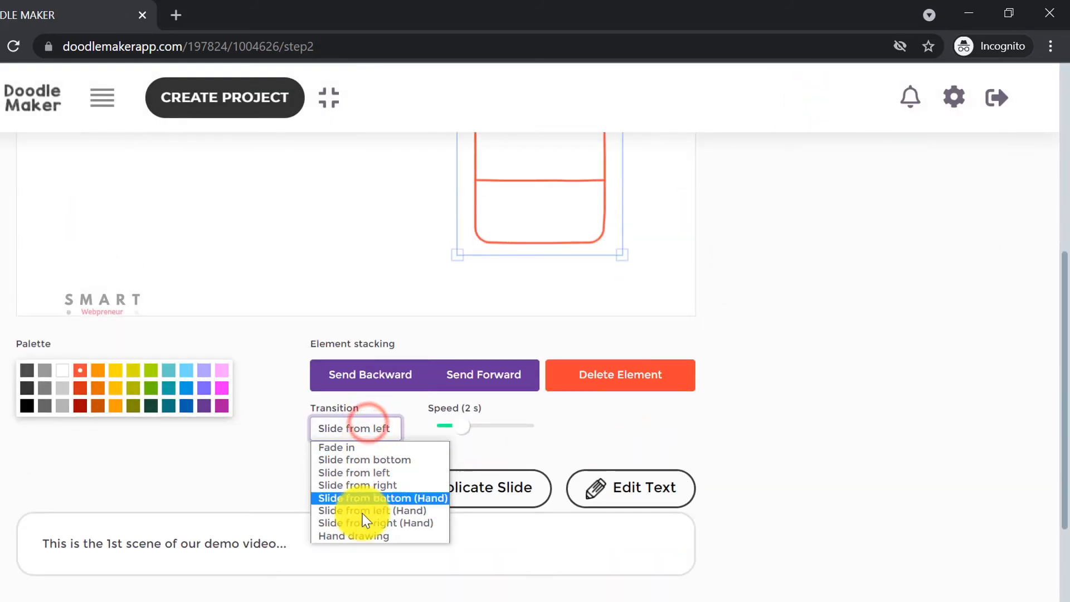
pyautogui.click(352, 535)
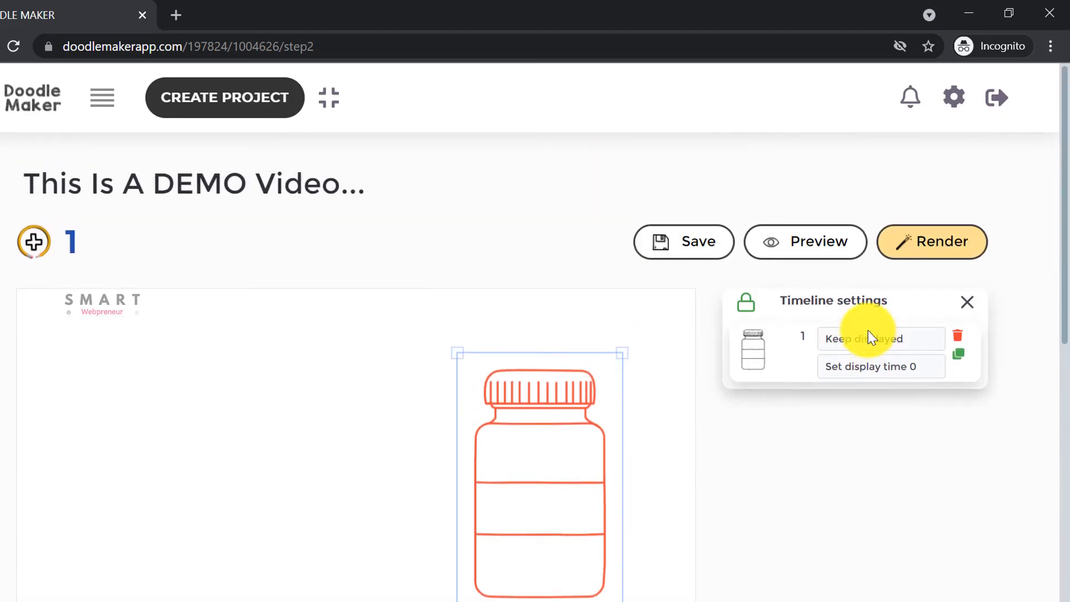
pyautogui.click(805, 241)
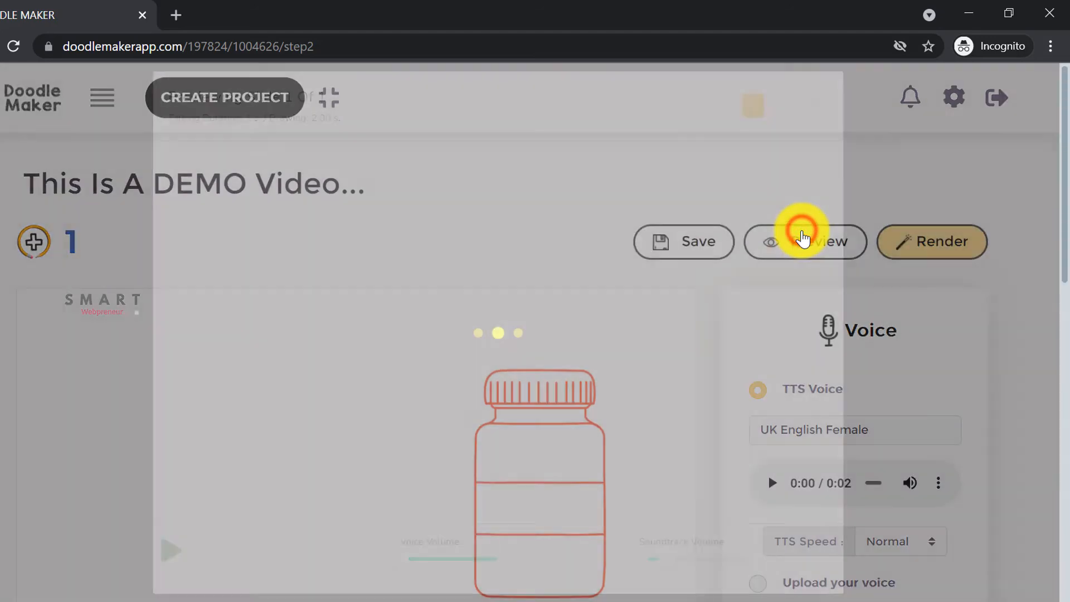
pyautogui.click(805, 241)
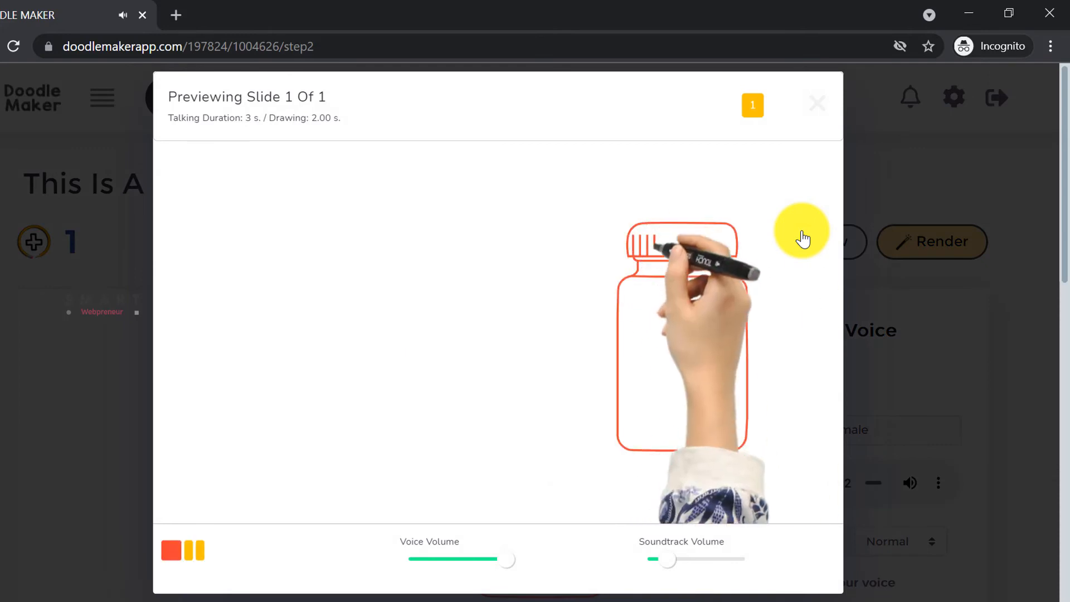
pyautogui.click(818, 104)
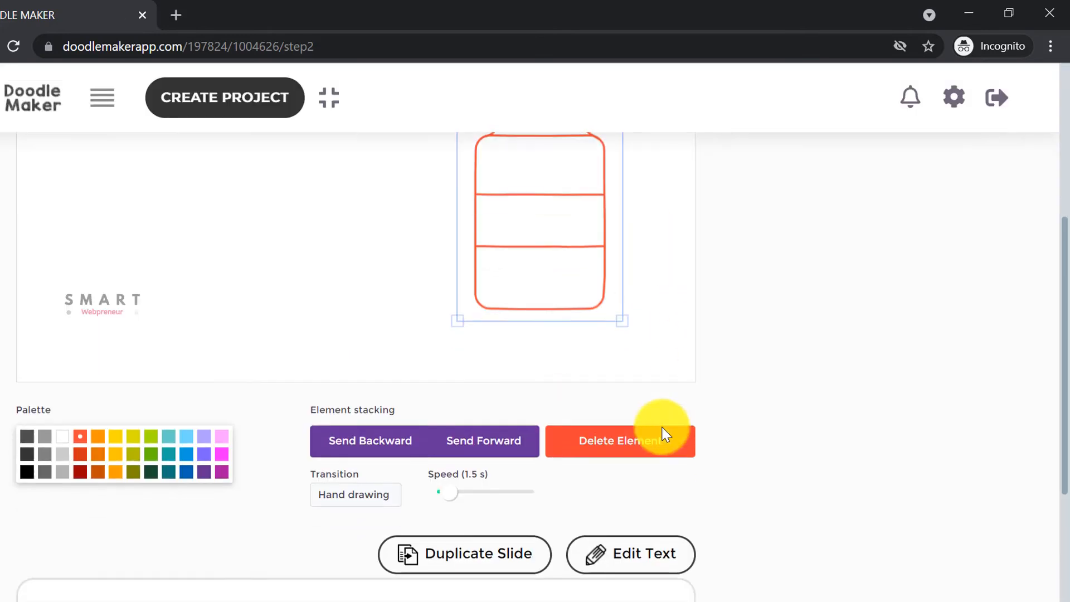
pyautogui.moveTo(447, 492); pyautogui.dragTo(457, 426)
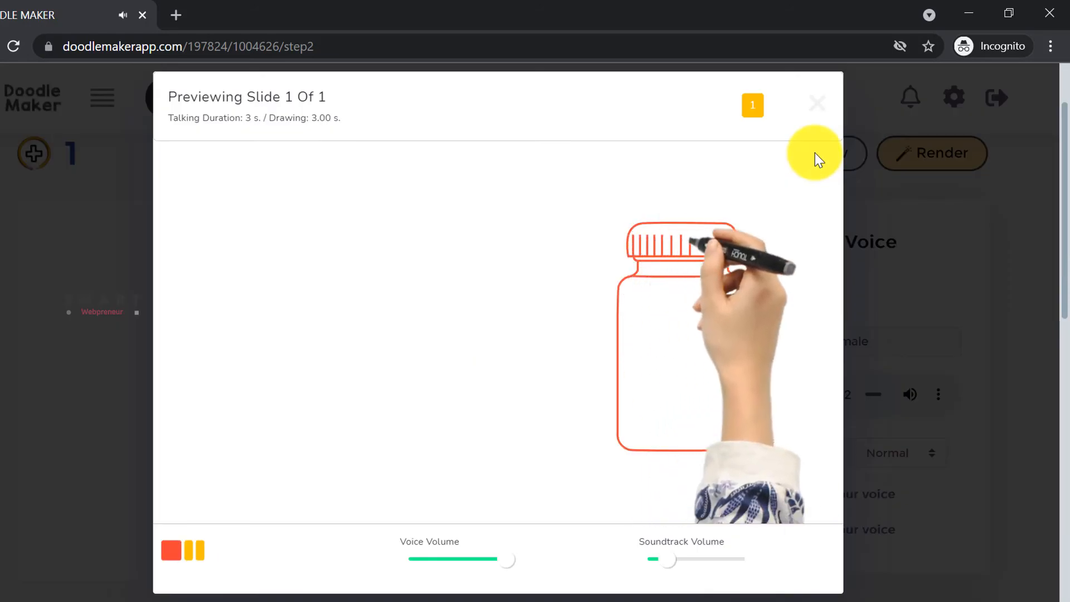
pyautogui.click(818, 103)
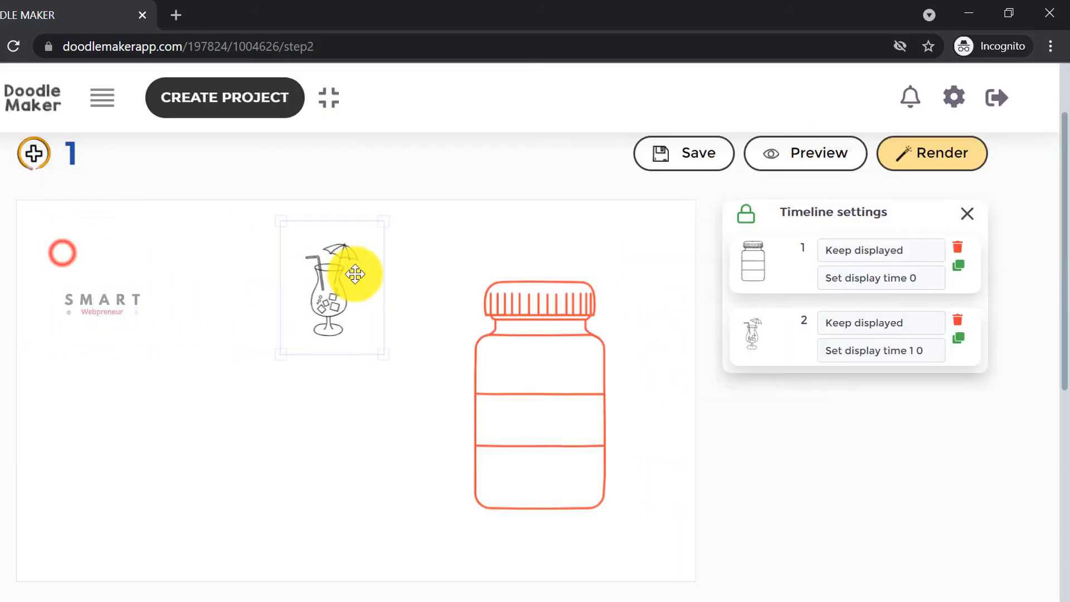
# Step: Move the cocktail glass beside the laptop and send it behind the other elements
pyautogui.moveTo(355, 275); pyautogui.dragTo(528, 259)
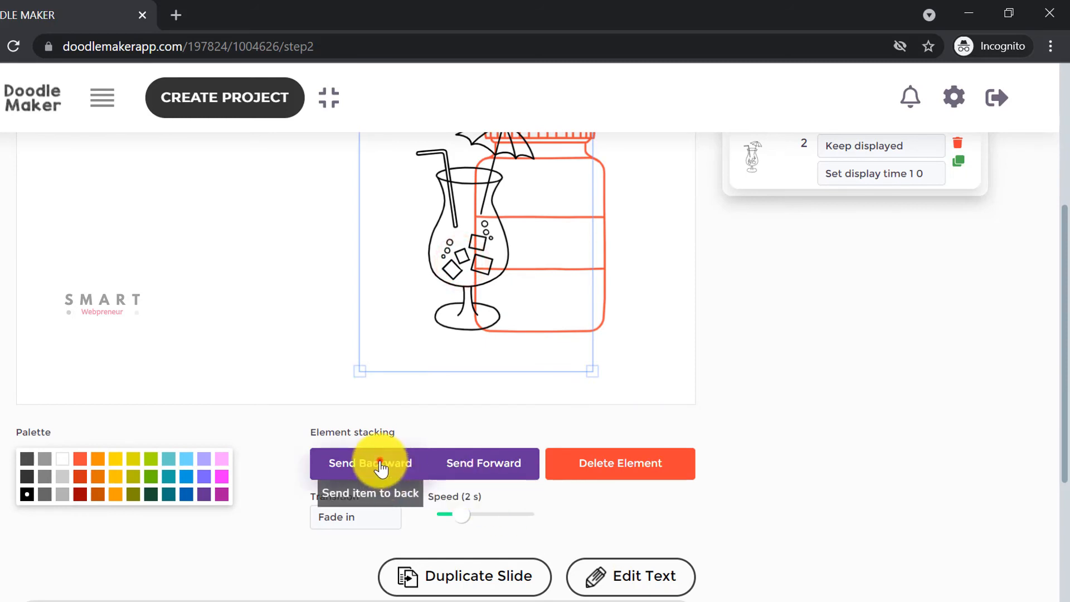
pyautogui.click(380, 463)
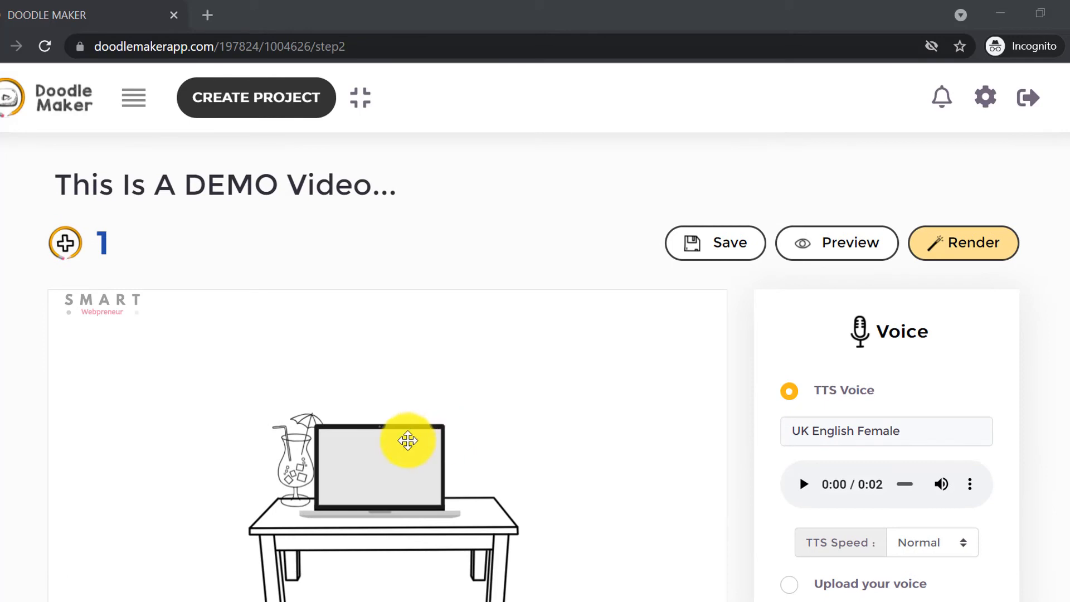
pyautogui.scroll(-3)
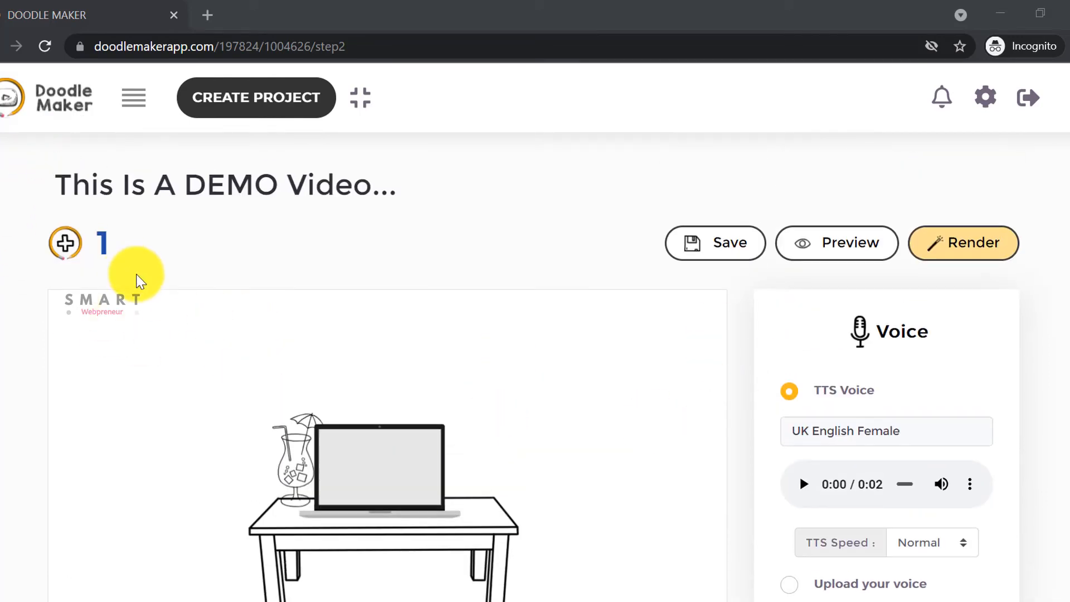
# Step: Add a second slide, then preview the whole video and close the preview
pyautogui.click(64, 242)
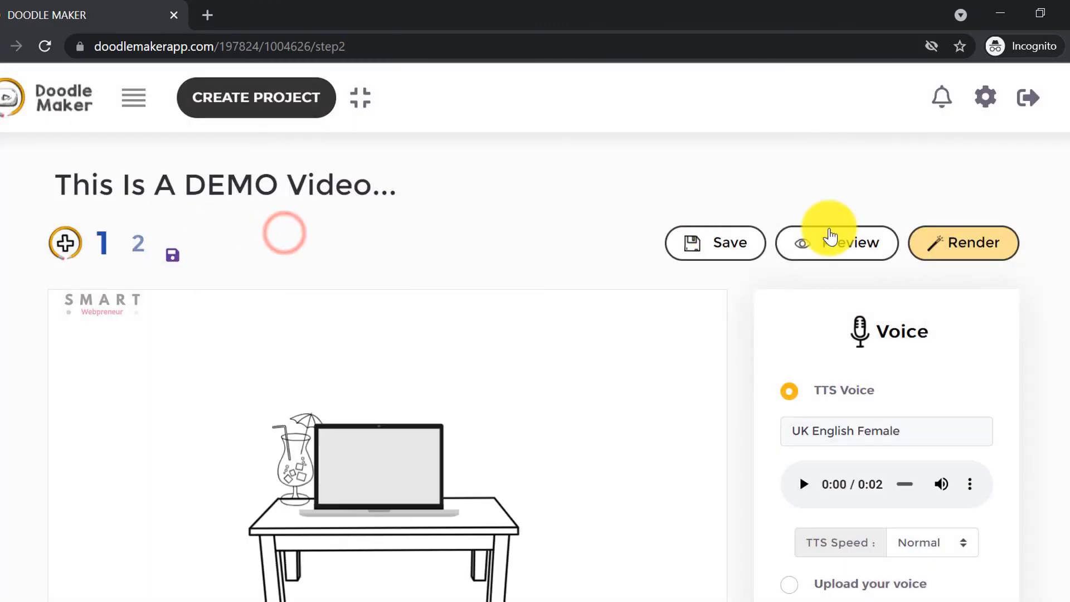
pyautogui.click(836, 242)
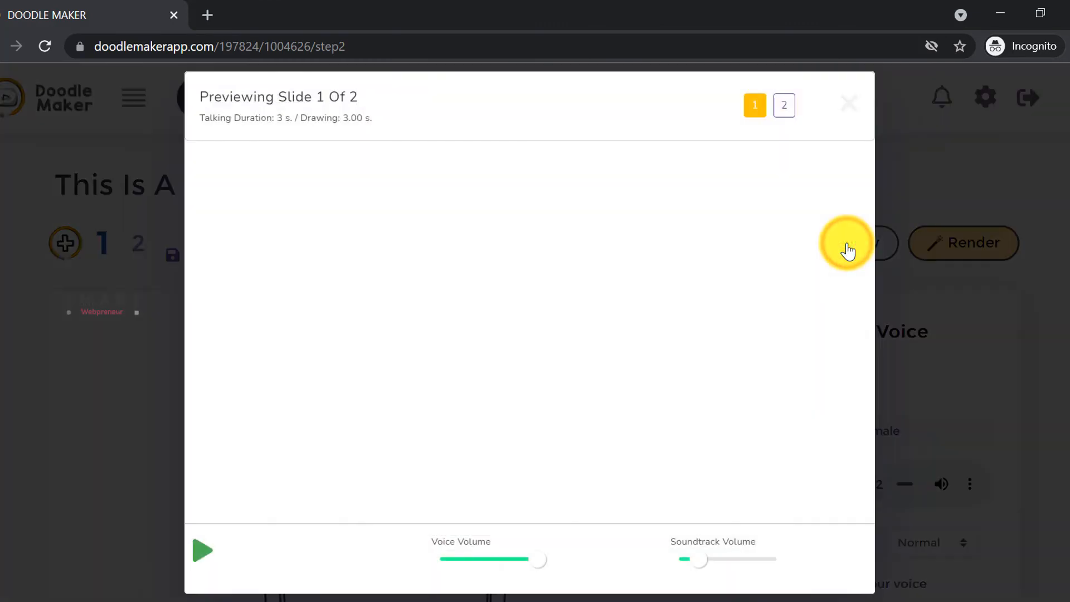
pyautogui.click(203, 551)
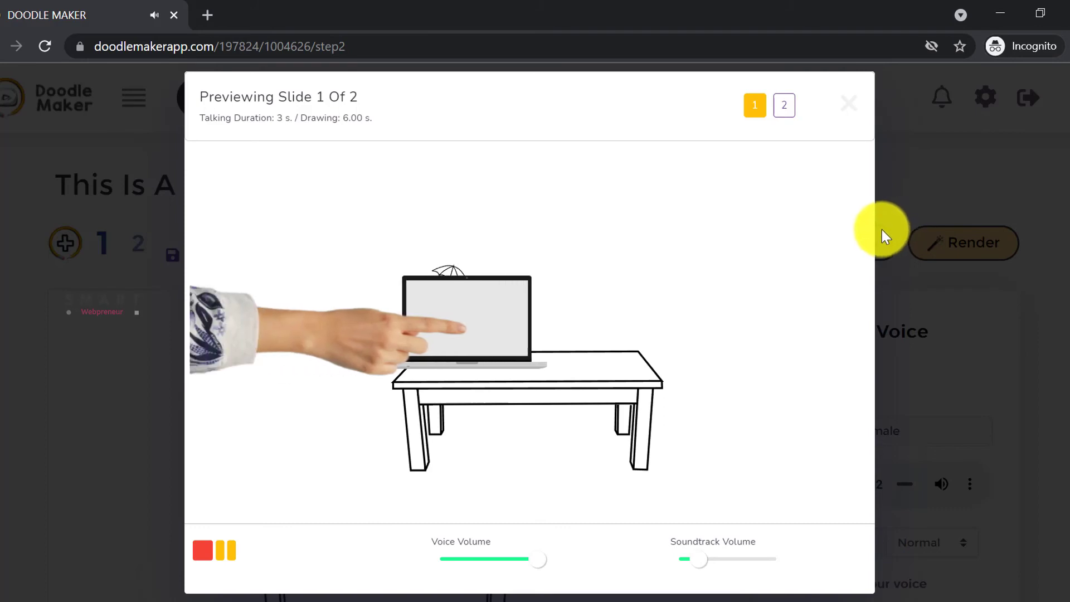
pyautogui.click(848, 103)
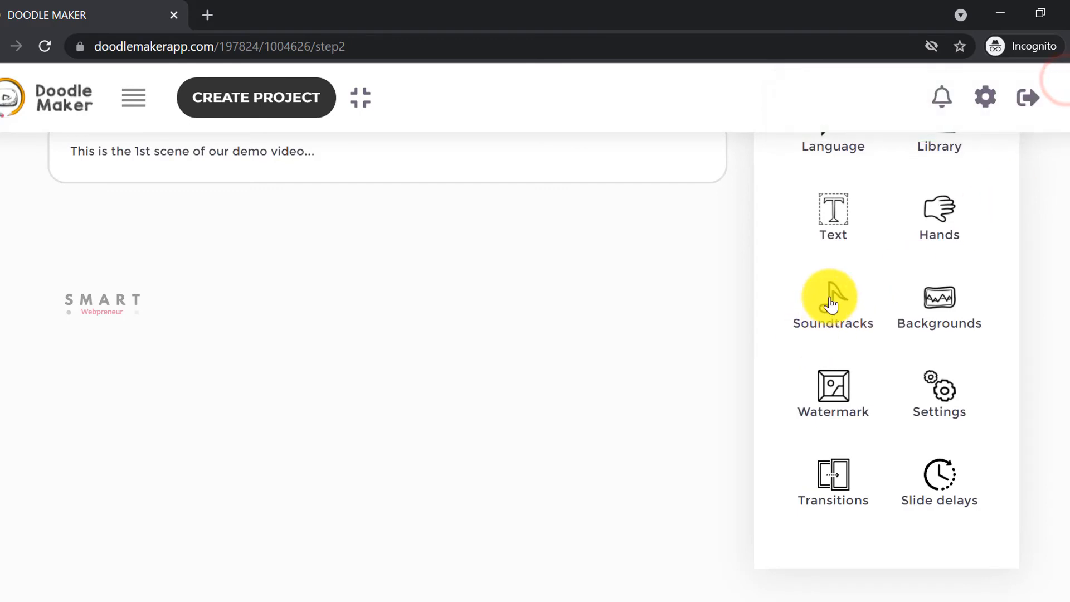
# Step: Start rendering the 13-second video, choosing Full HD (1080p) as the video size
pyautogui.click(832, 297)
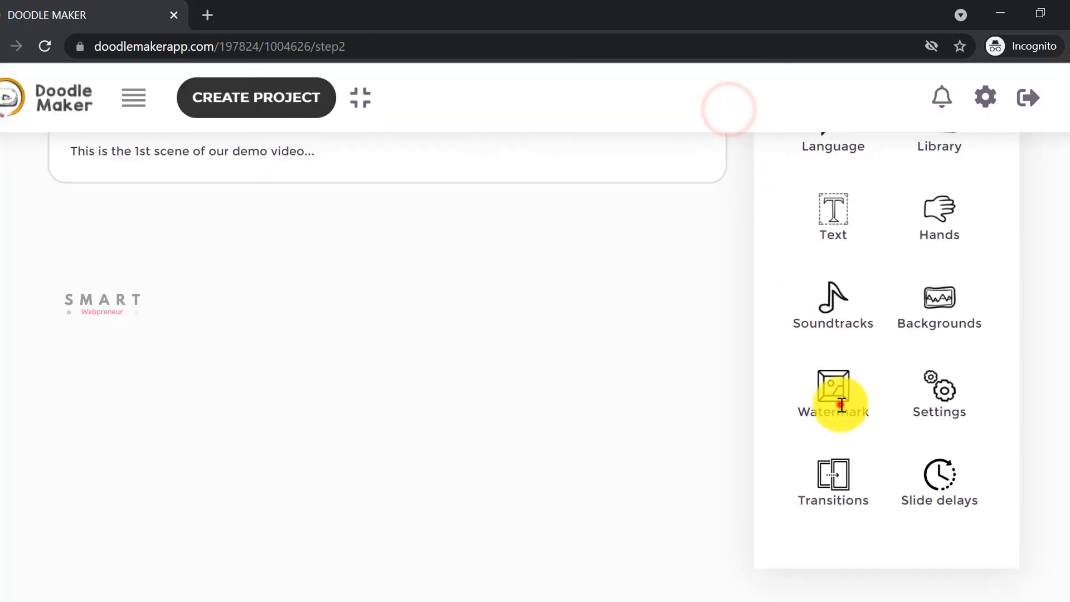
pyautogui.click(833, 396)
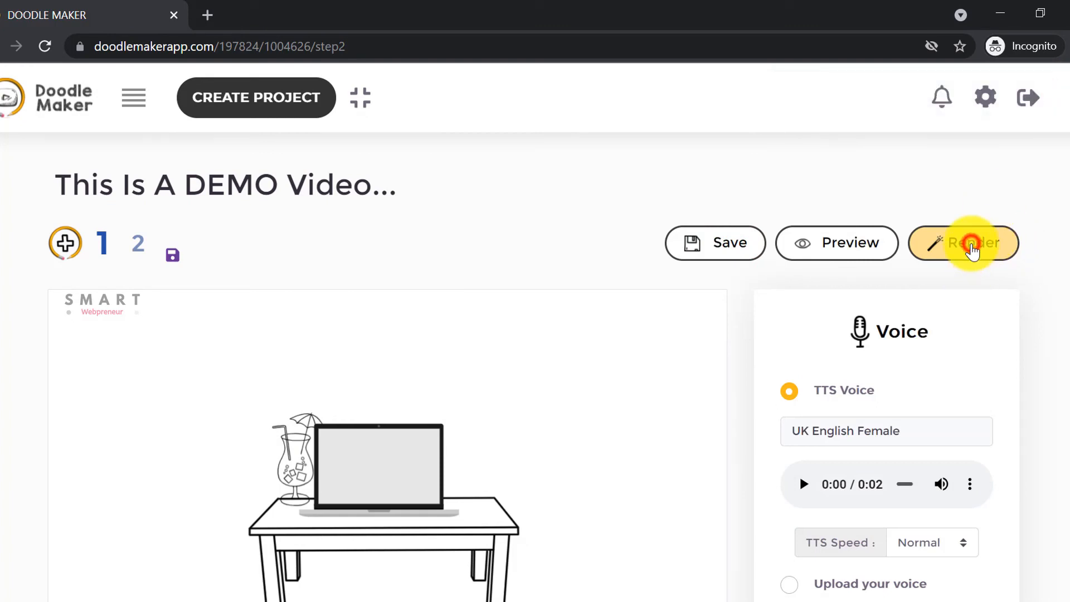
pyautogui.click(971, 242)
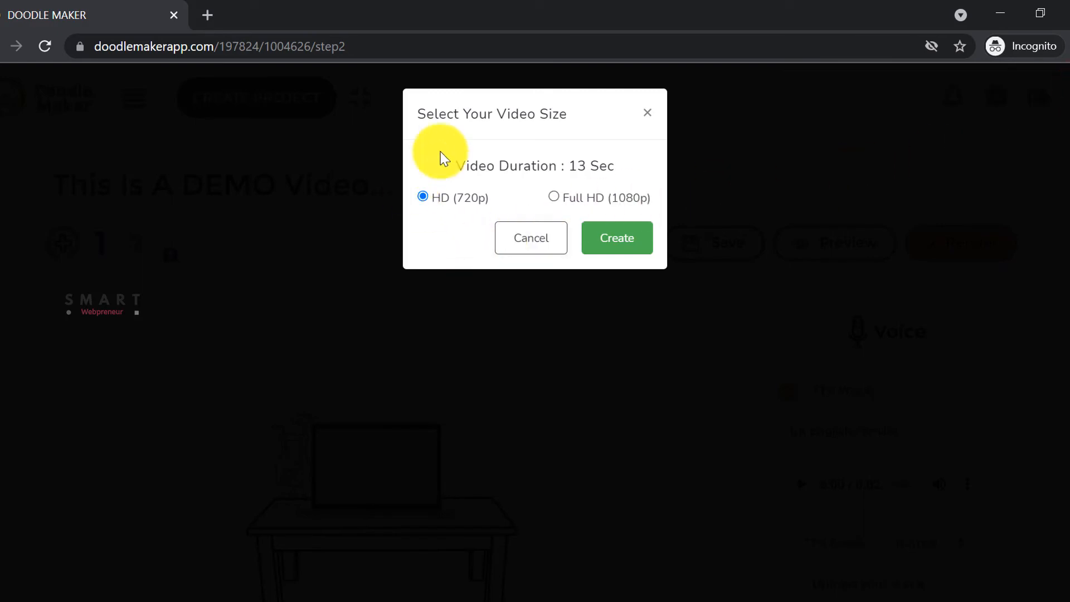
pyautogui.moveTo(423, 205)
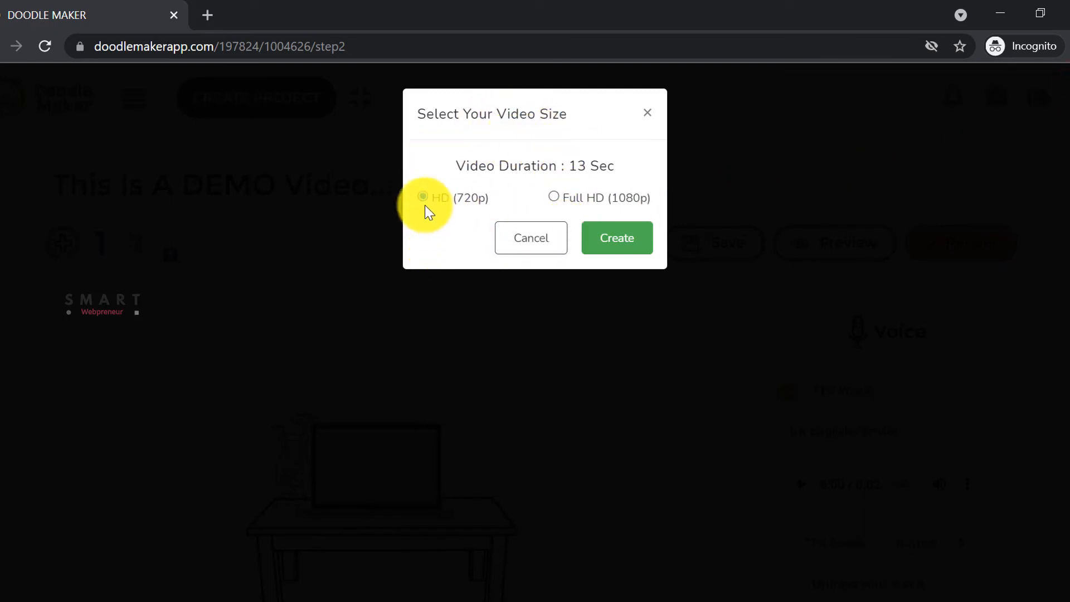
pyautogui.click(554, 197)
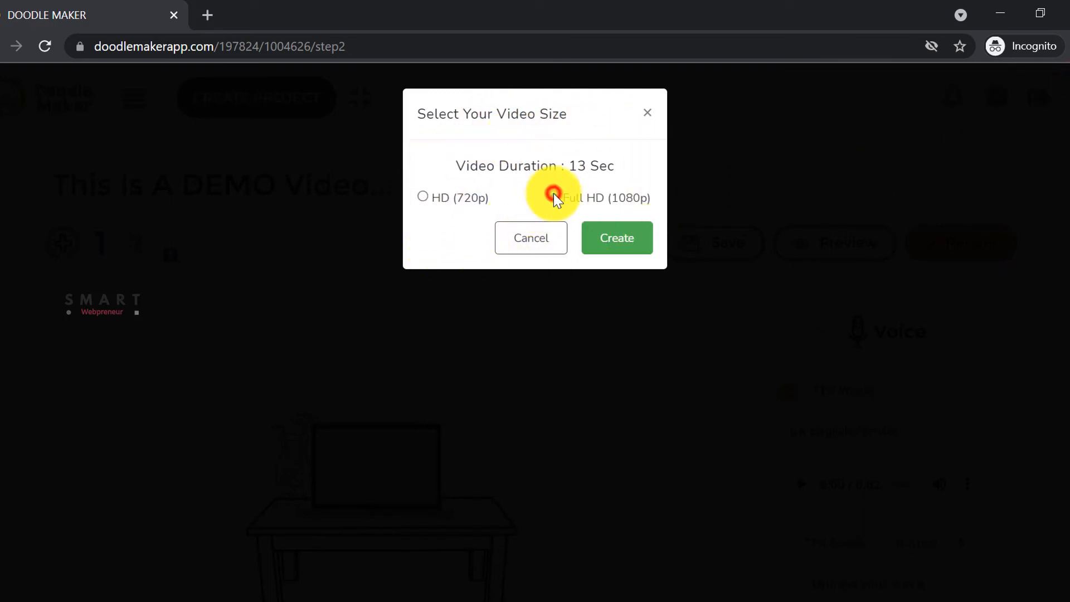
pyautogui.click(422, 198)
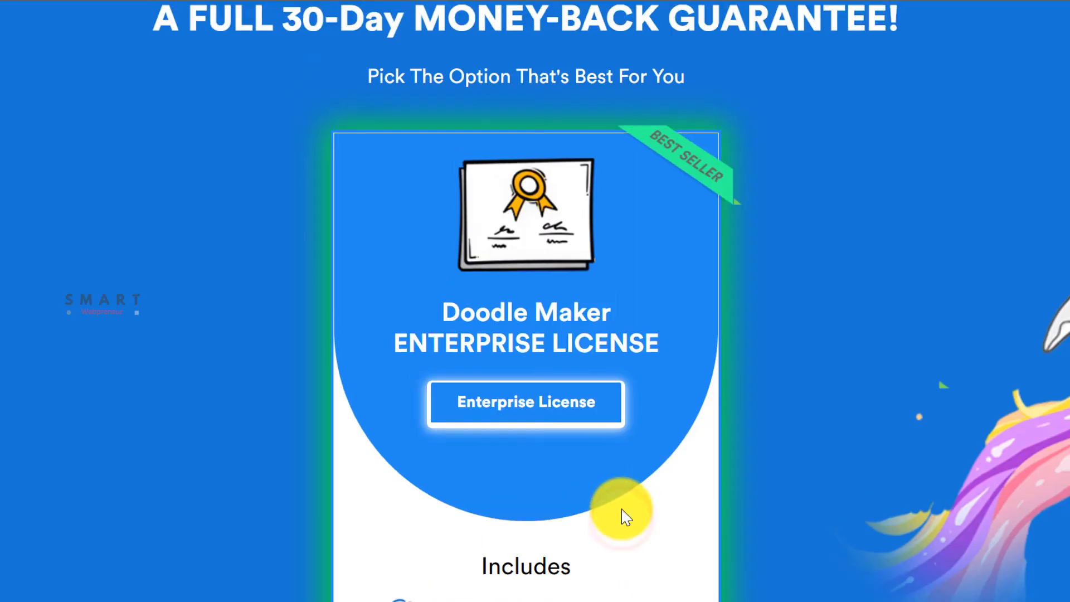
# Step: Scroll the sales page down to the Enterprise License card priced at $49.00
pyautogui.scroll(-3)
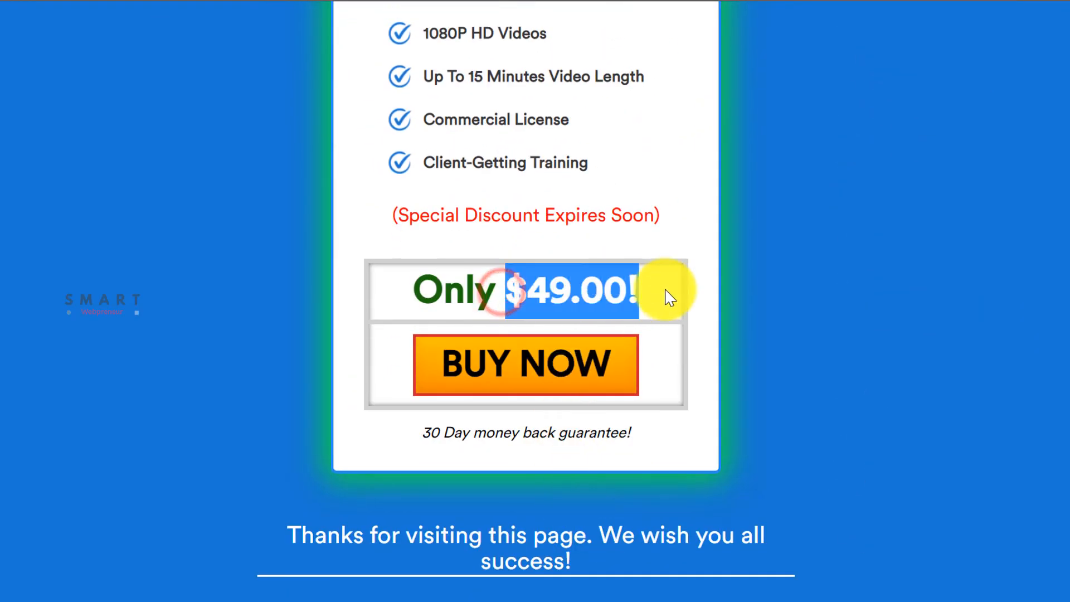
pyautogui.moveTo(428, 373)
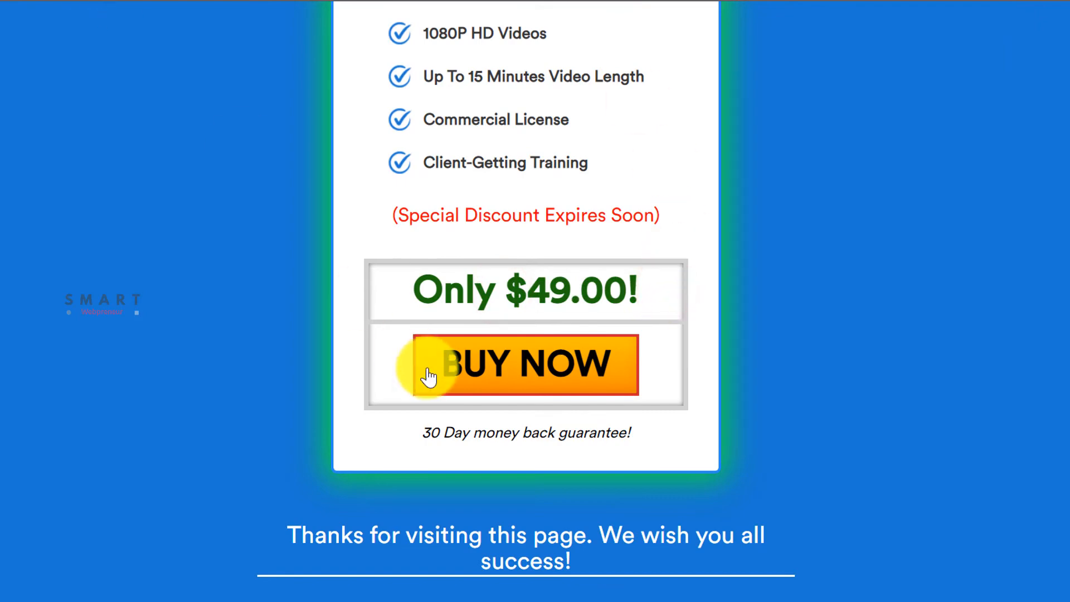